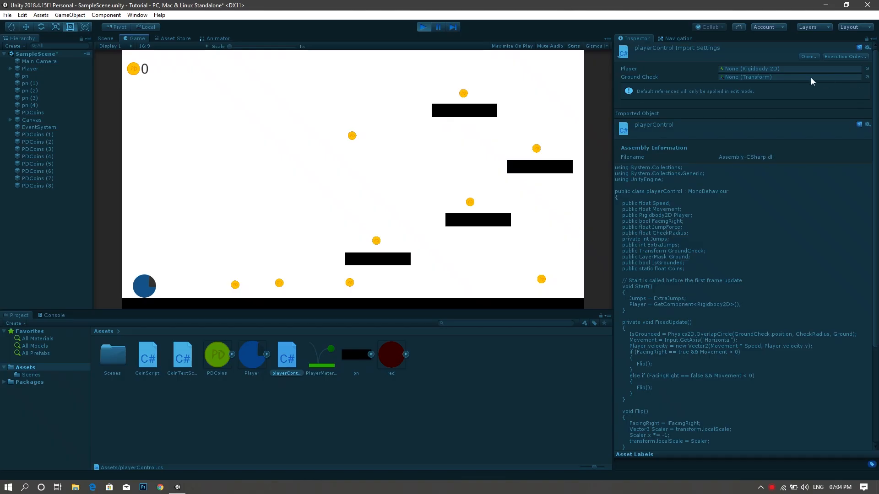
pyautogui.moveTo(725, 87)
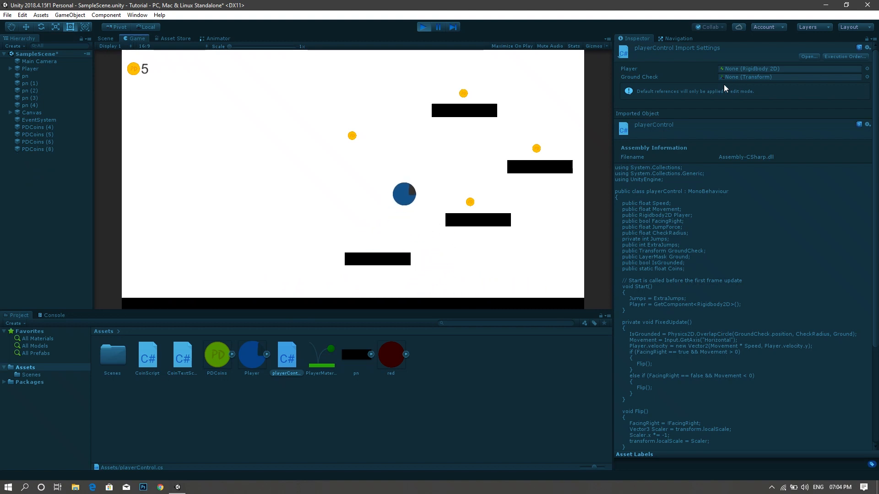
# Step: Exit Play mode to stop the coin-game test and return to editing
pyautogui.click(105, 39)
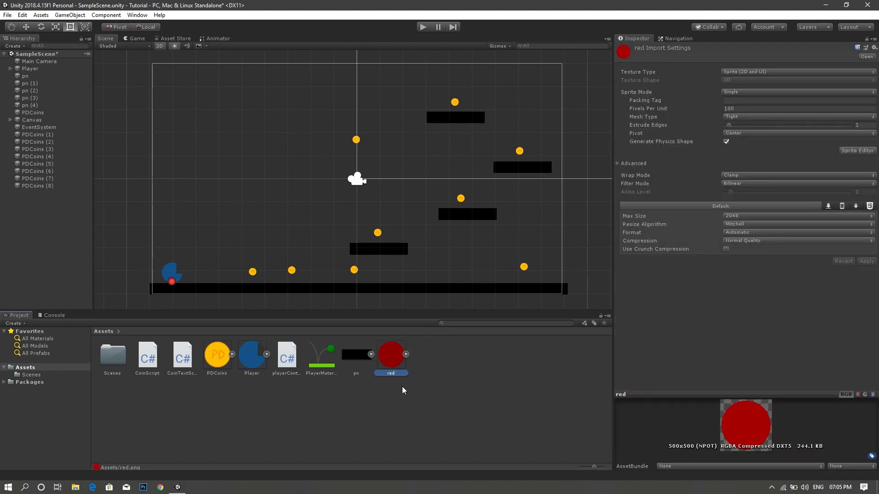
# Step: Drag the red circle sprite into the Scene and scale it down to a small ball
pyautogui.moveTo(391, 354); pyautogui.dragTo(235, 182)
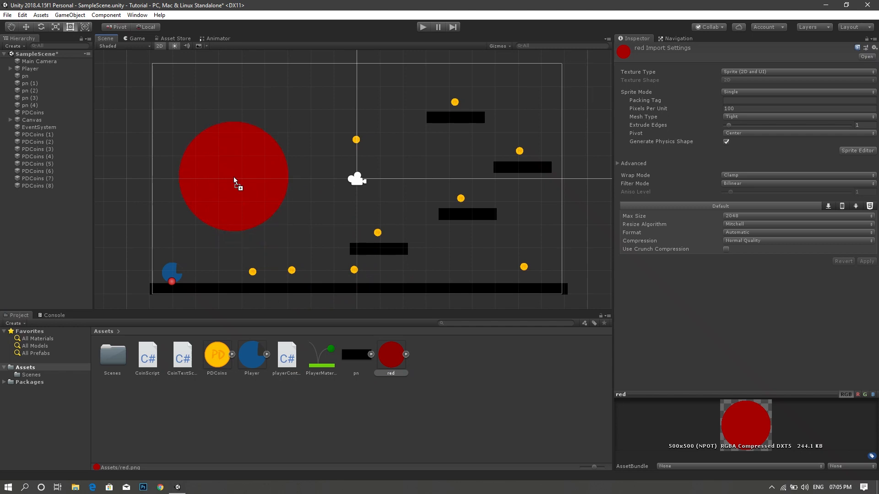
pyautogui.click(234, 181)
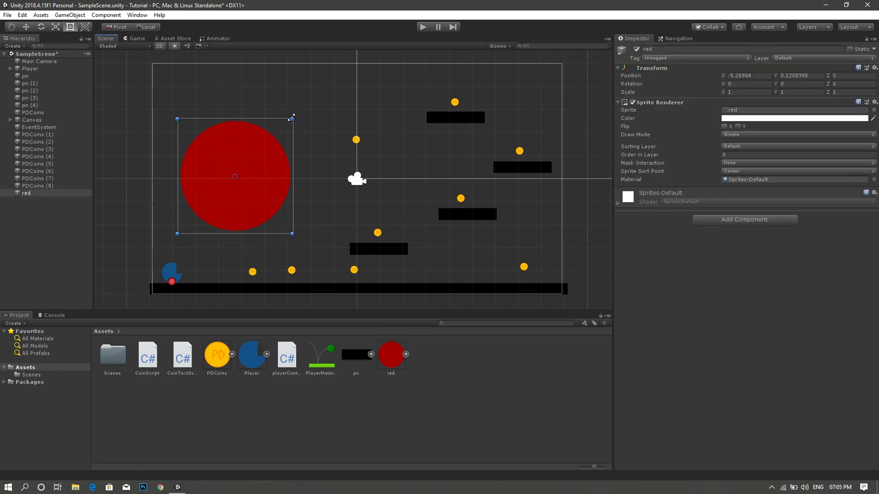
pyautogui.moveTo(291, 116); pyautogui.dragTo(256, 148)
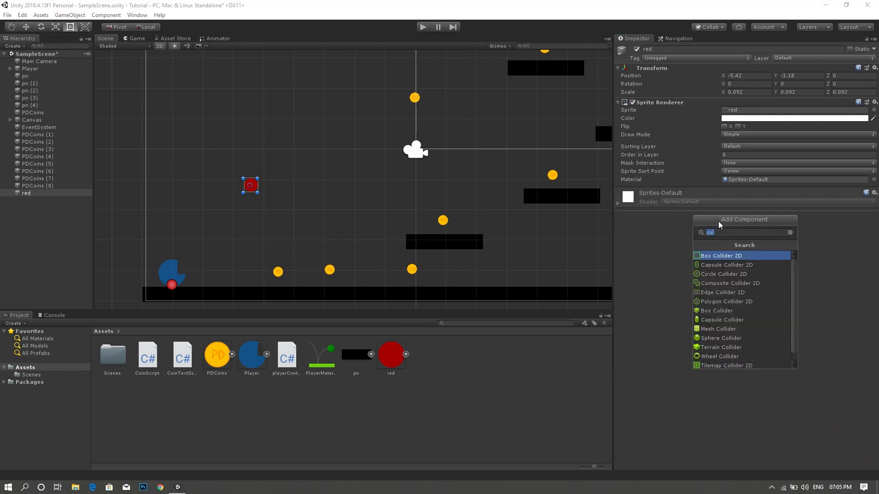
# Step: Add a Circle Collider 2D to the red ball with Is Trigger enabled
pyautogui.click(723, 275)
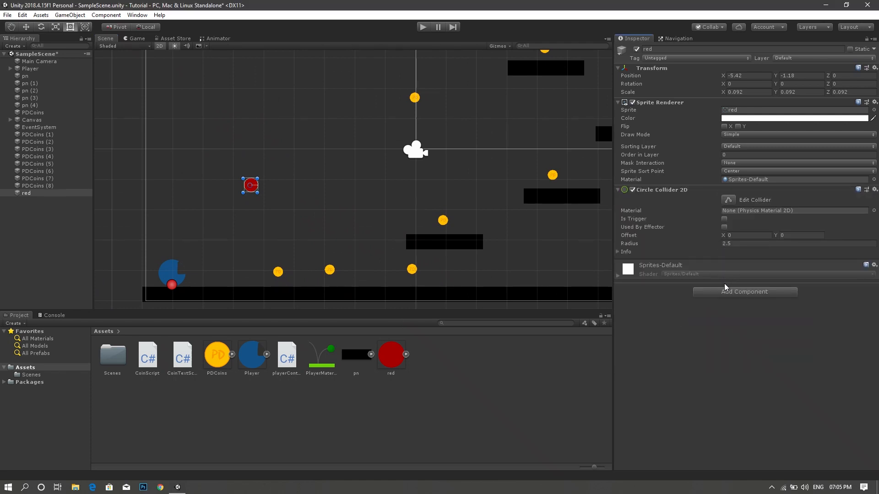
pyautogui.click(724, 219)
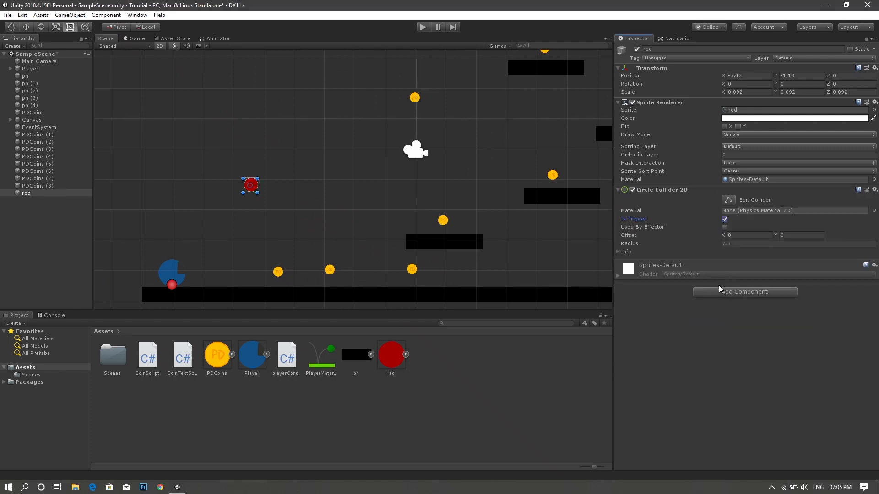
# Step: Add a Rigidbody 2D to the red ball and set its Body Type to Kinematic
pyautogui.click(745, 292)
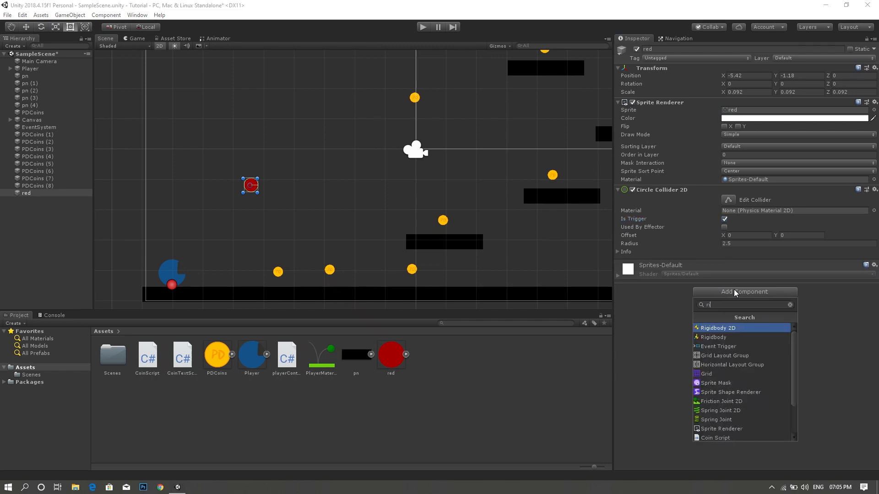
pyautogui.click(717, 328)
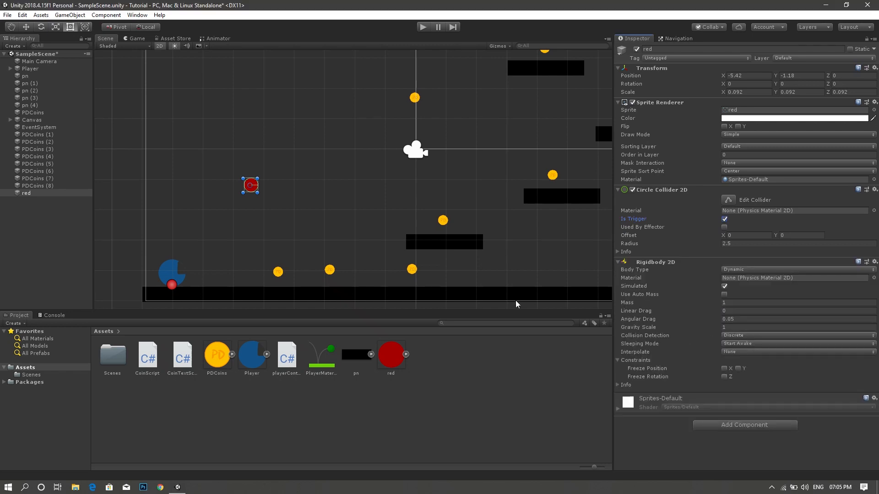
pyautogui.click(798, 326)
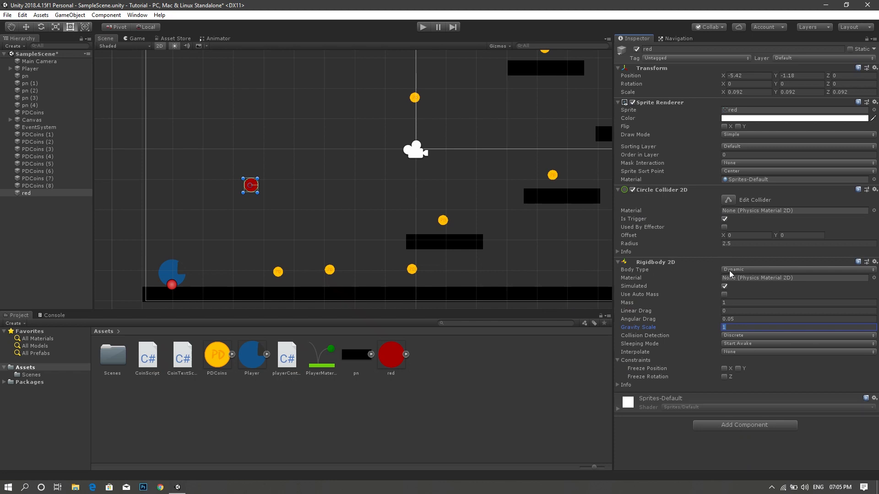
pyautogui.click(798, 269)
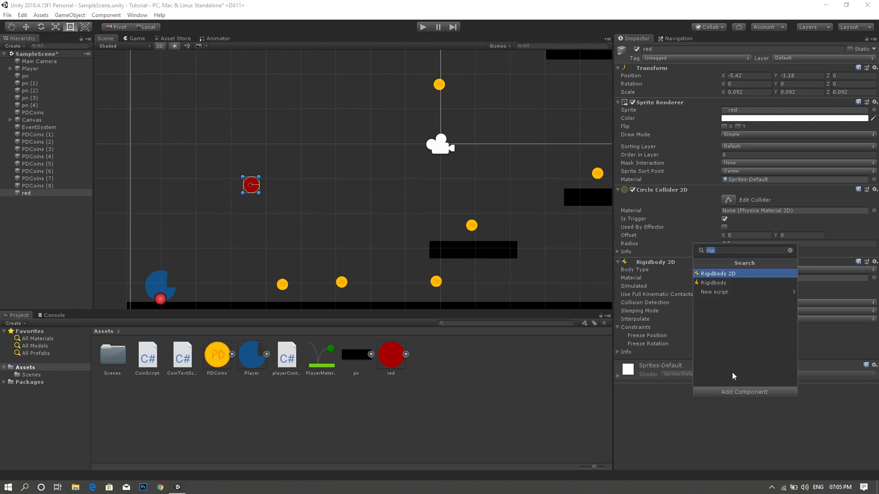
# Step: Create and attach a new Projectile script to the red ball, then open it in Visual Studio
pyautogui.write('Projectil')
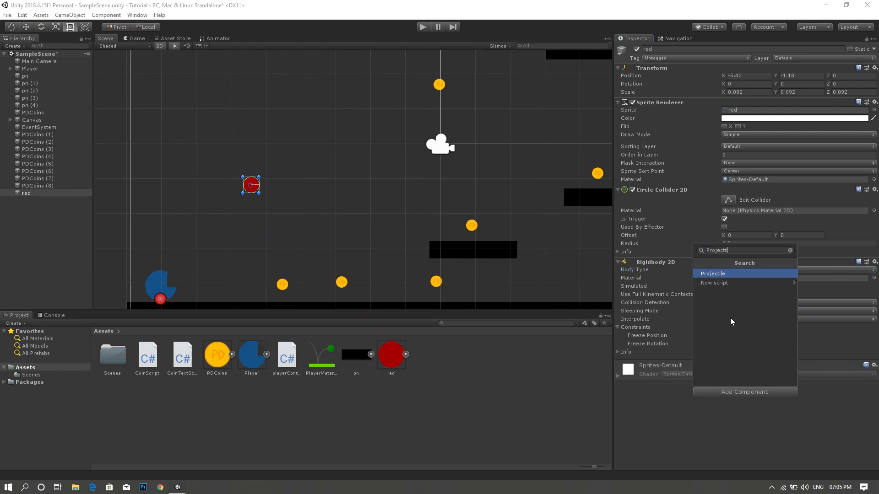
pyautogui.click(714, 283)
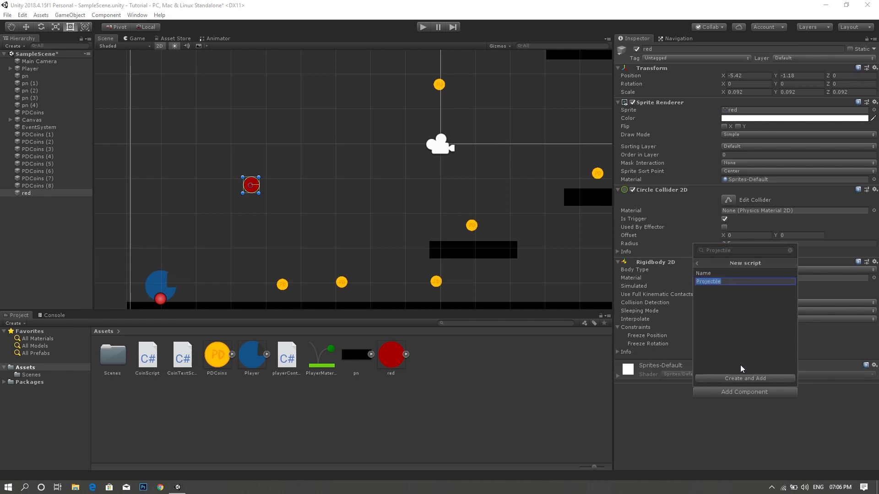
pyautogui.click(745, 379)
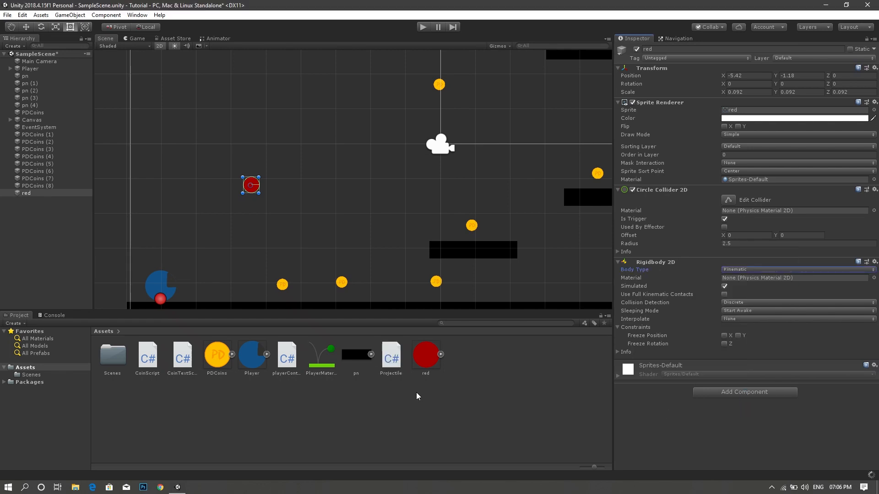
pyautogui.doubleClick(391, 356)
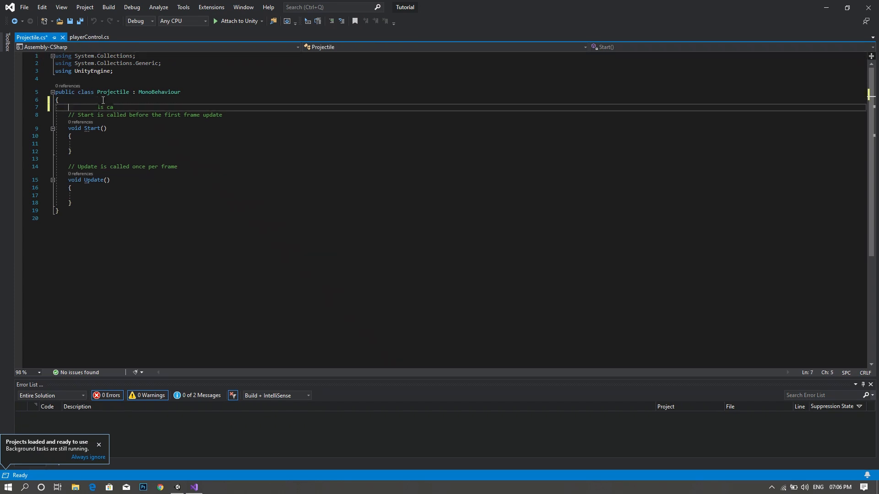
# Step: Declare public float Speed and private Transform Player fields in Projectile
pyautogui.write('public')
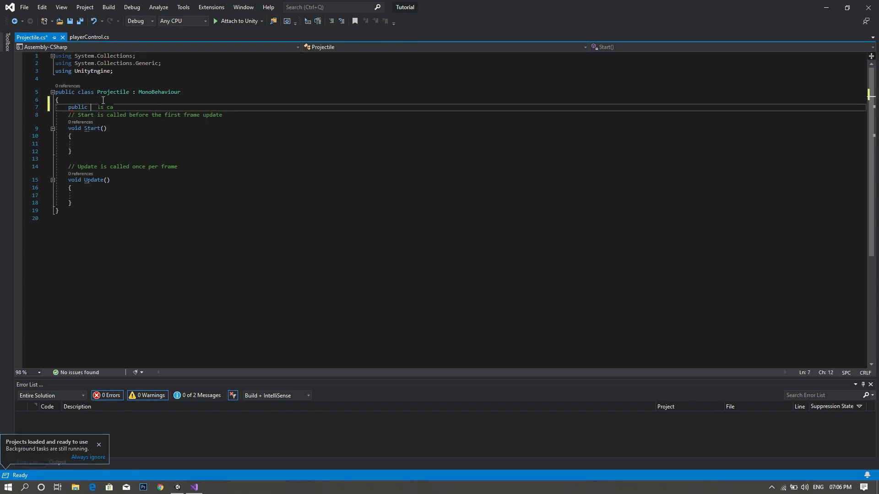
pyautogui.write('flo')
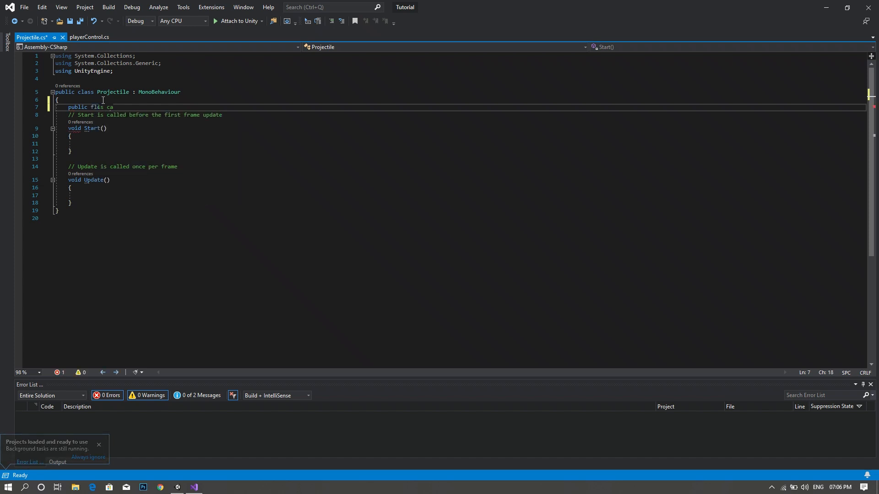
pyautogui.write('peed;')
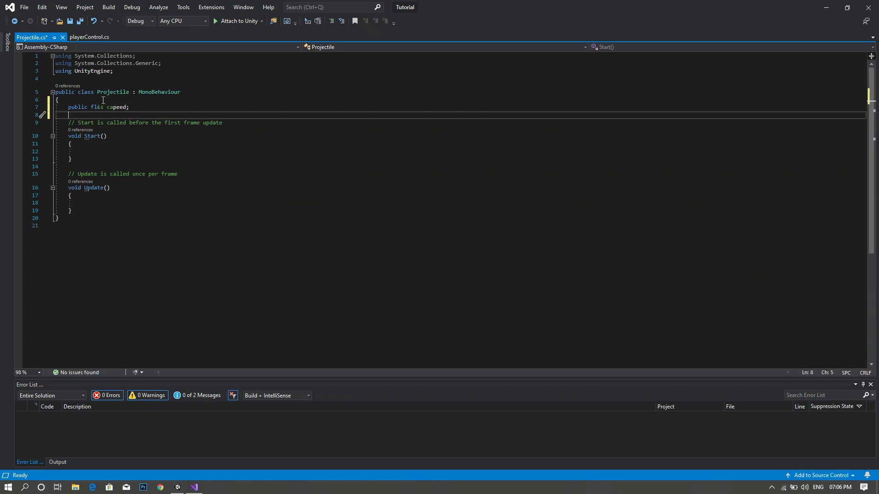
pyautogui.write('privat')
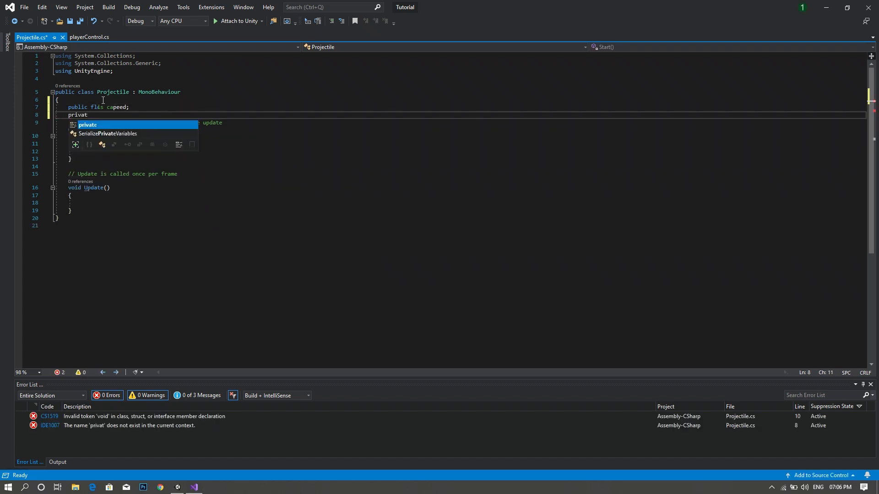
pyautogui.write('eTran')
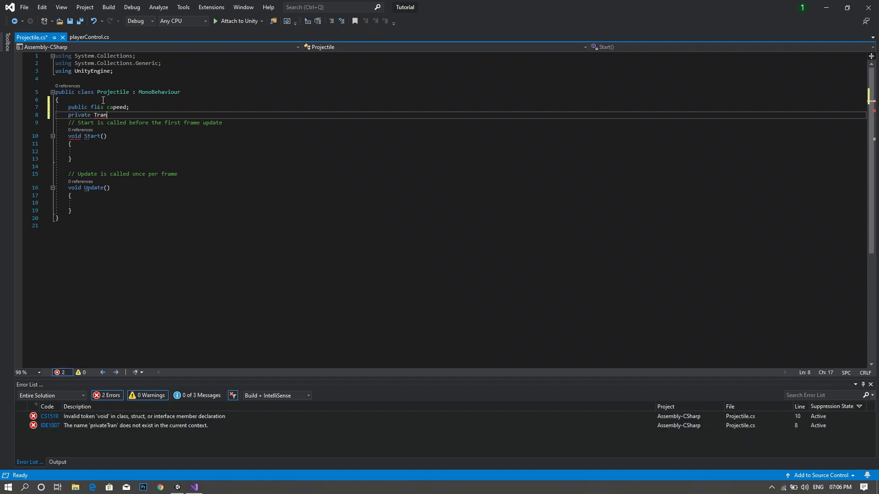
pyautogui.write('sform')
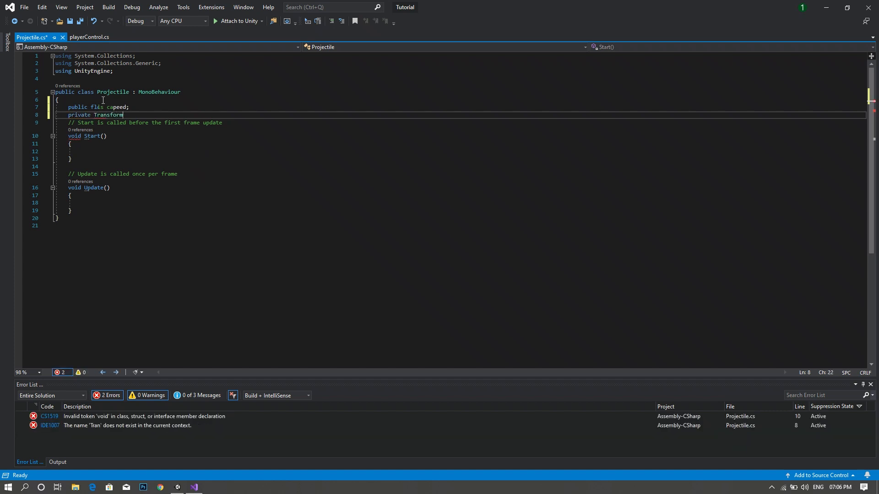
pyautogui.write('Player;')
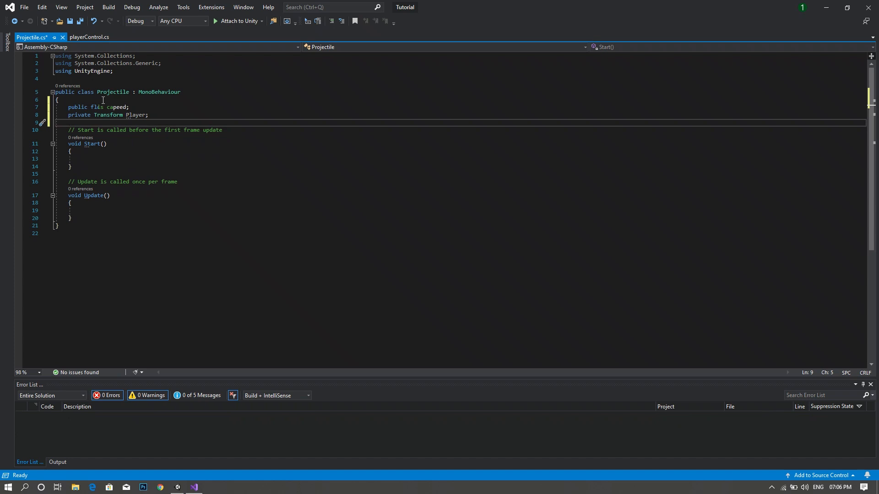
# Step: Declare a private Vector2 Target field below them
pyautogui.write('pri')
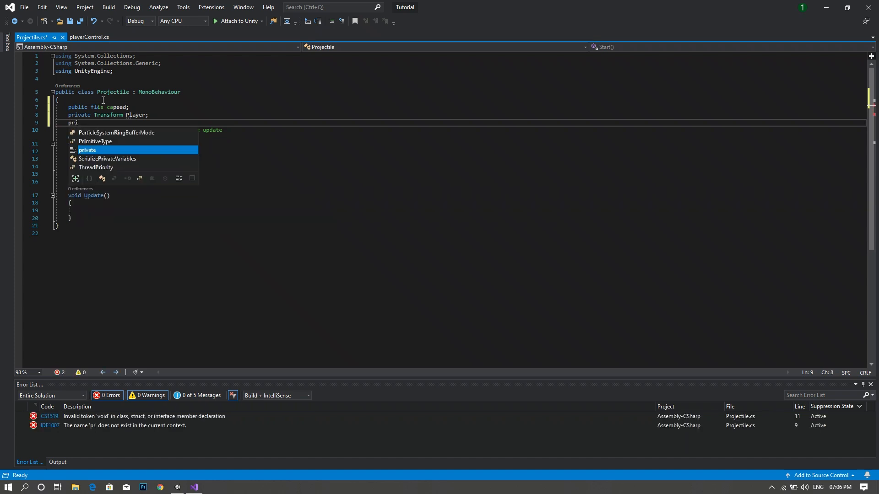
pyautogui.press('Tab')
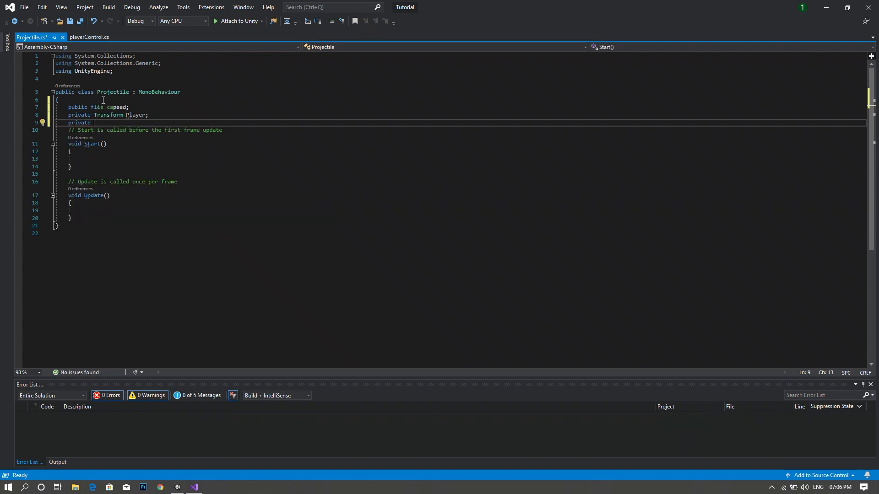
pyautogui.write('Vector2')
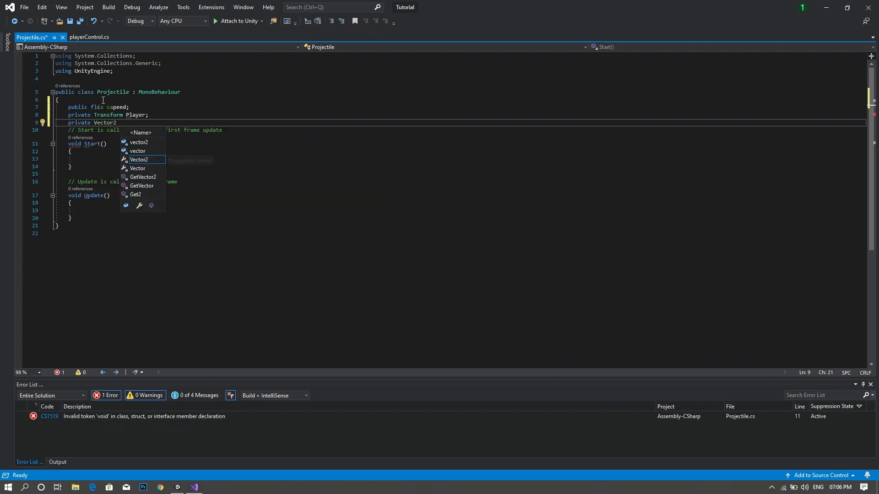
pyautogui.write('Target;')
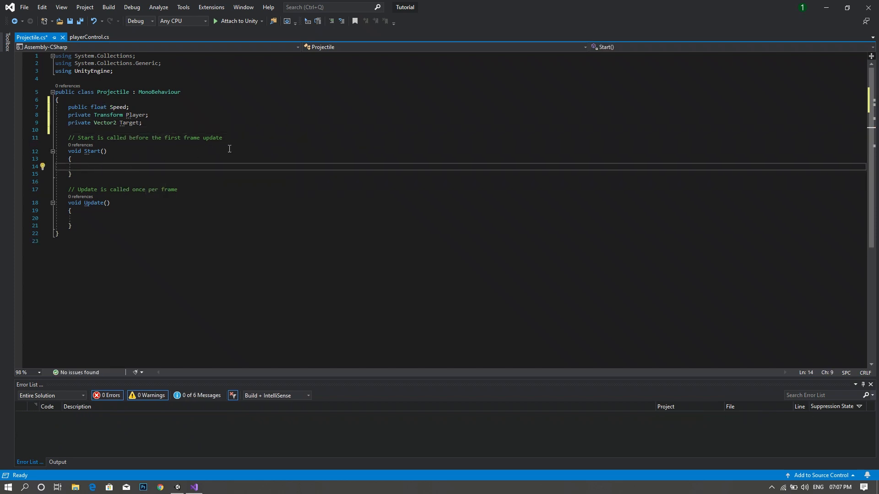
pyautogui.moveTo(275, 154)
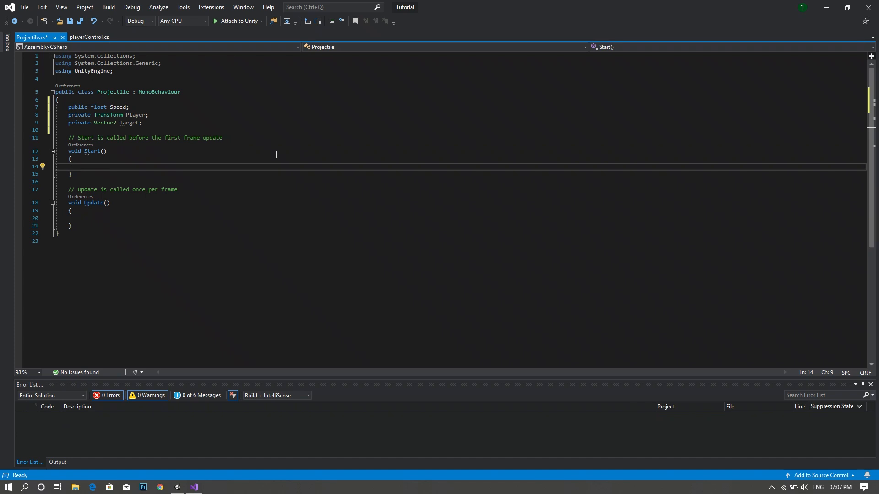
# Step: In Start(), set Player = GameObject.FindGameObjectWithTag("Player").transform;
pyautogui.write('Player')
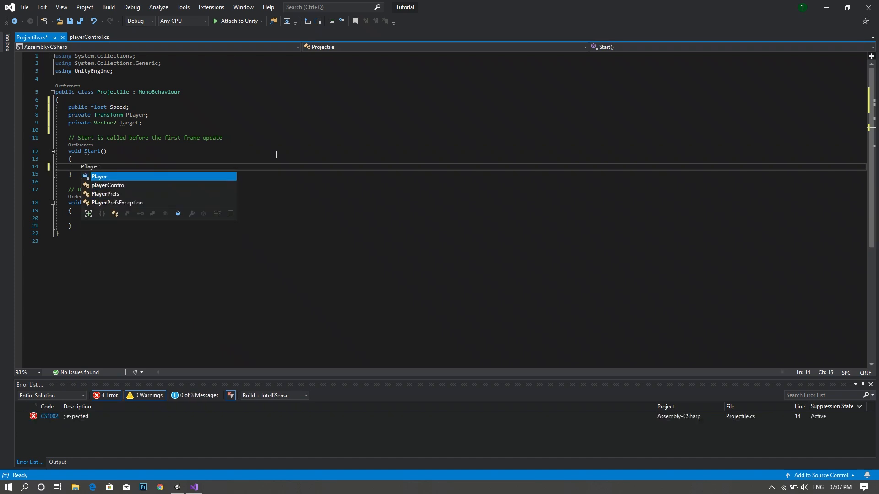
pyautogui.write('.')
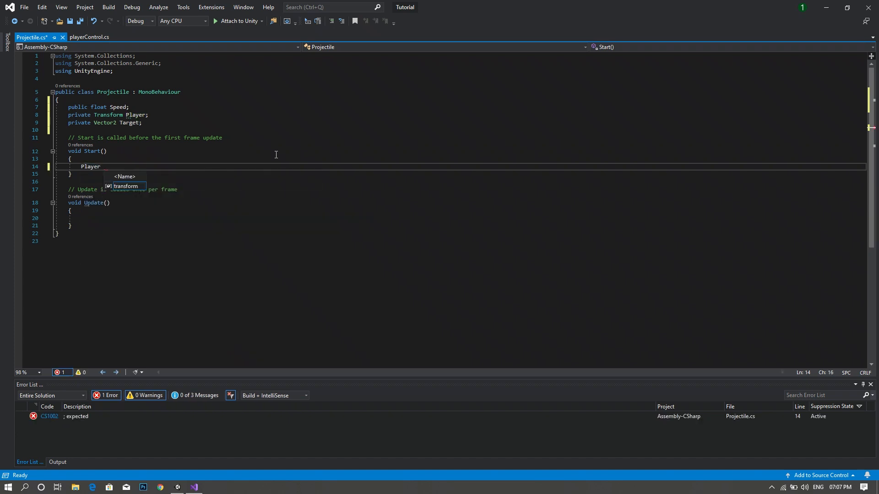
pyautogui.write('= G')
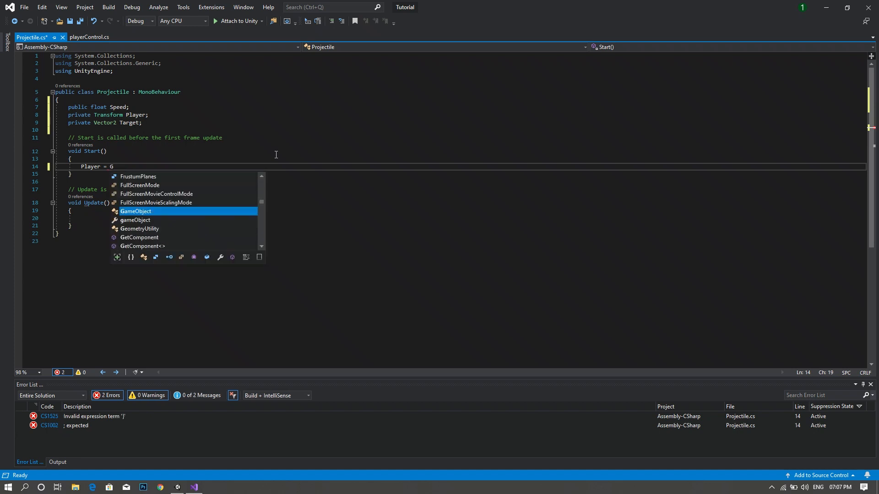
pyautogui.write('ameObject.')
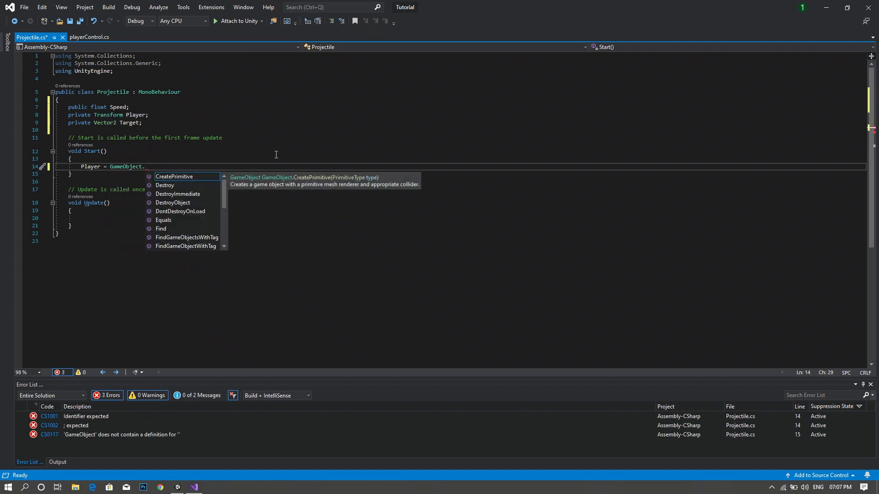
pyautogui.write('fin')
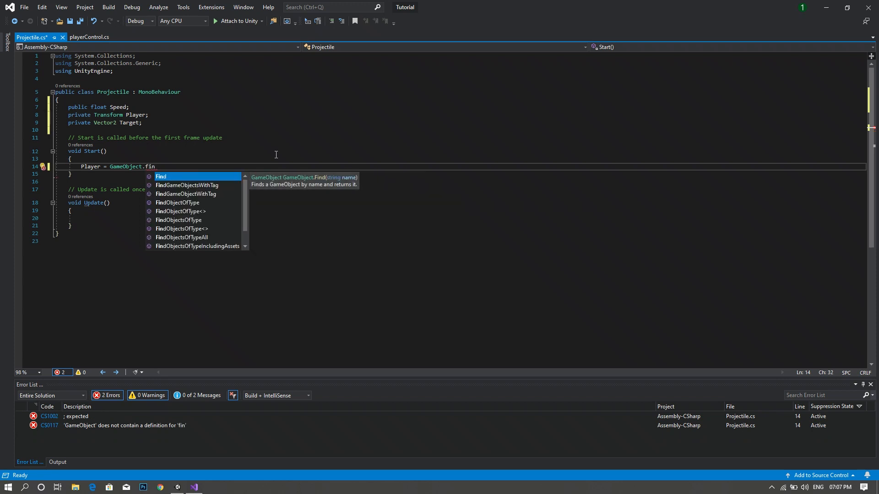
pyautogui.press('Down')
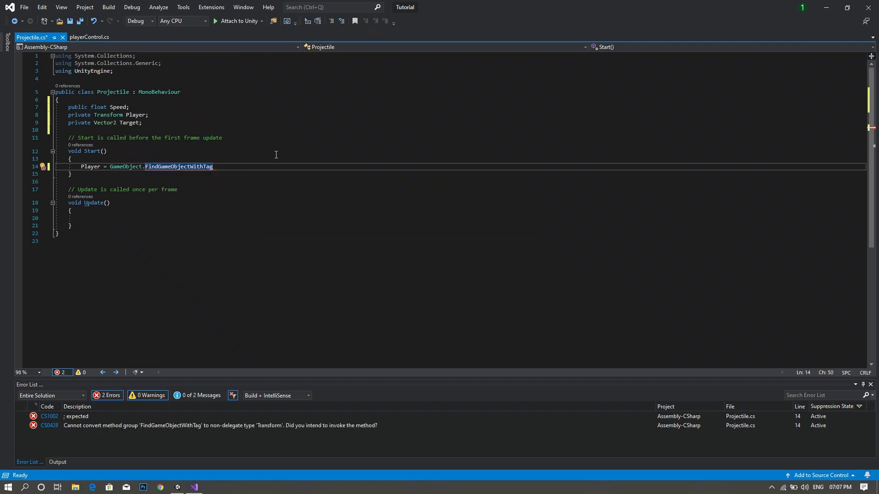
pyautogui.write('("Play"')
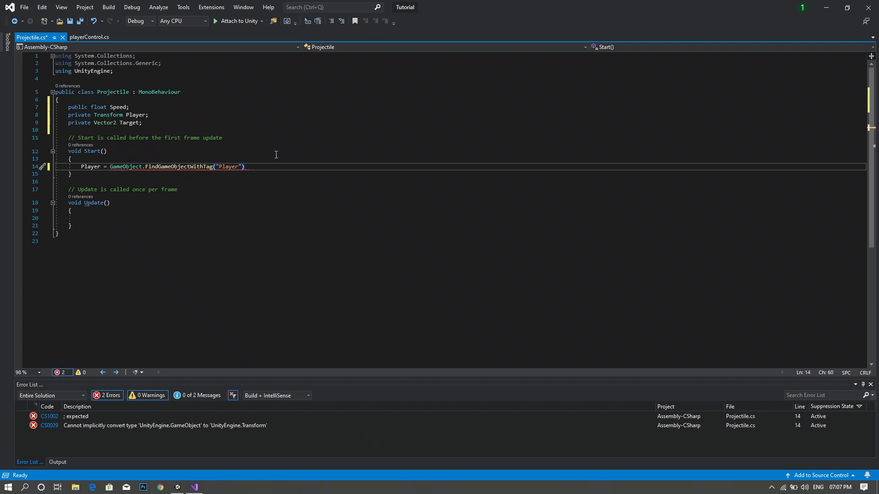
pyautogui.write('.Tr')
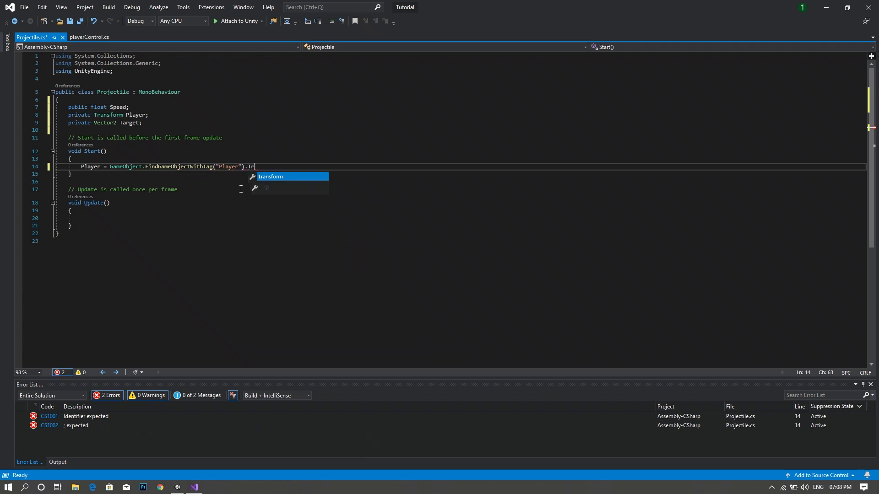
pyautogui.press('Tab')
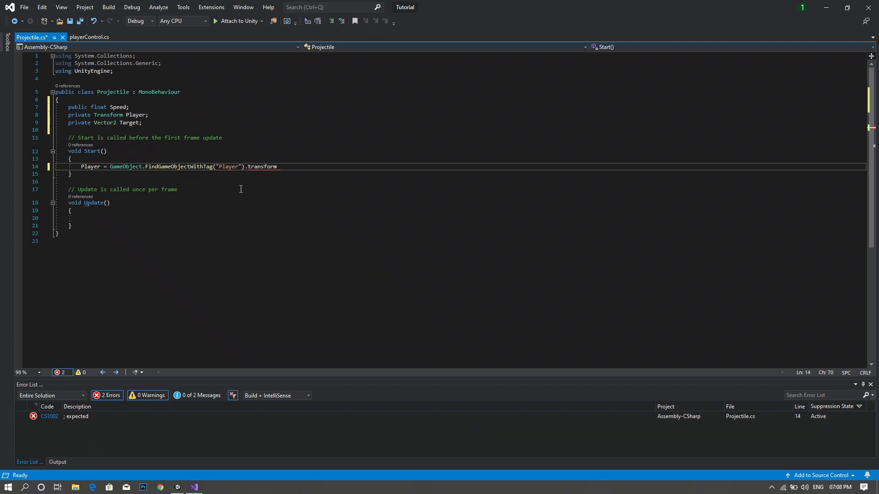
pyautogui.write(';')
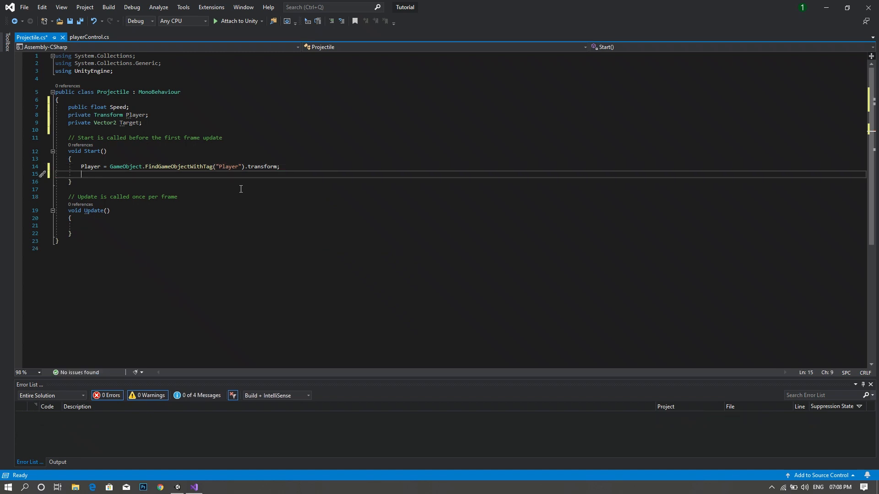
# Step: Set Target = new Vector2(Player.position.x, Player.position.y)
pyautogui.write('Ta')
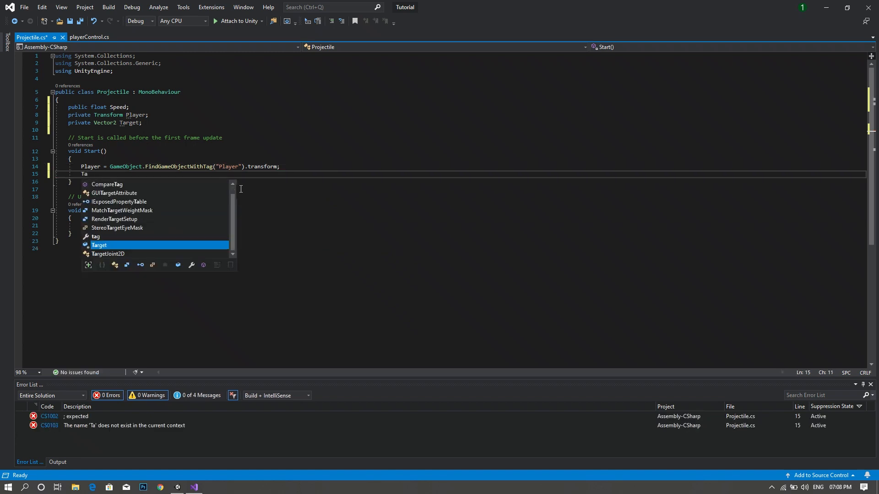
pyautogui.write('rget = new')
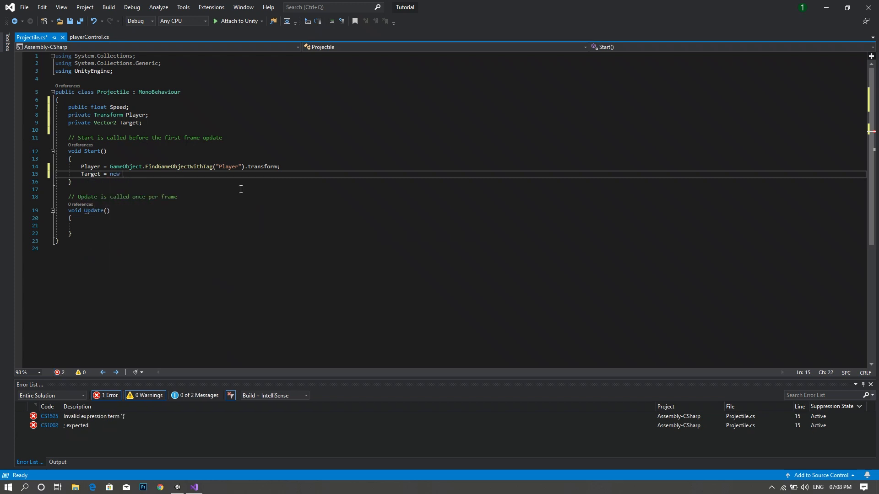
pyautogui.write('Vector2')
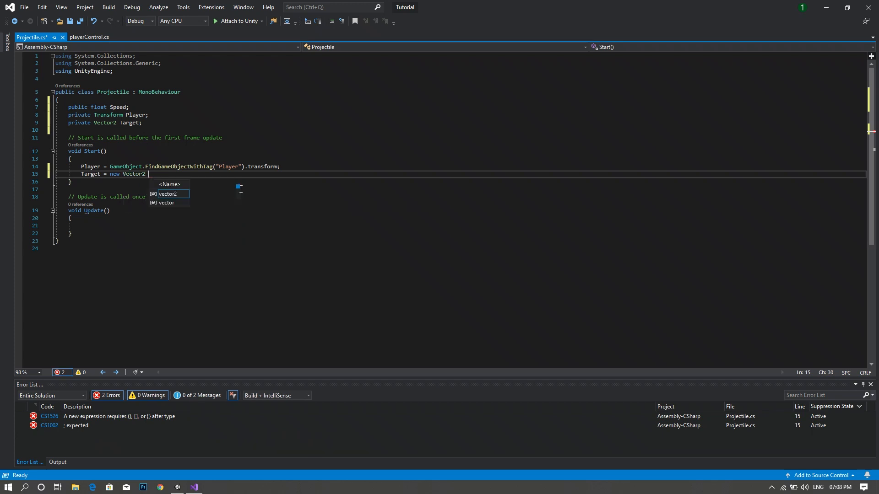
pyautogui.write('(')
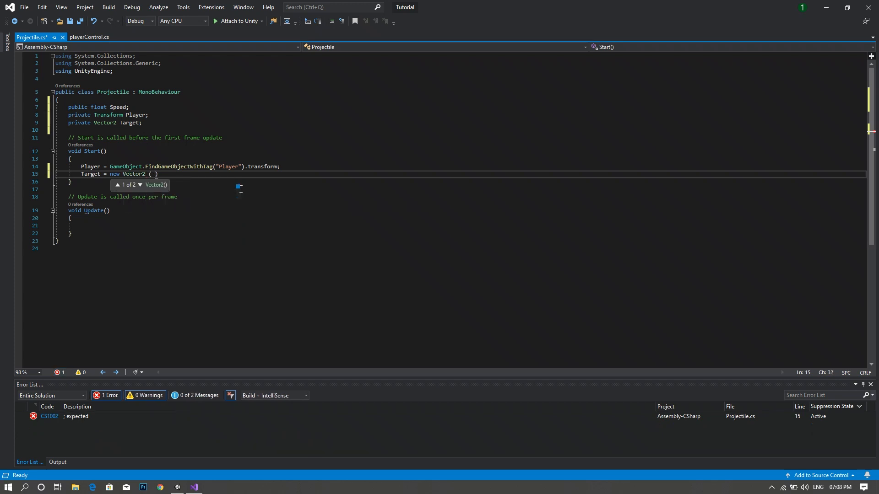
pyautogui.write('Player.')
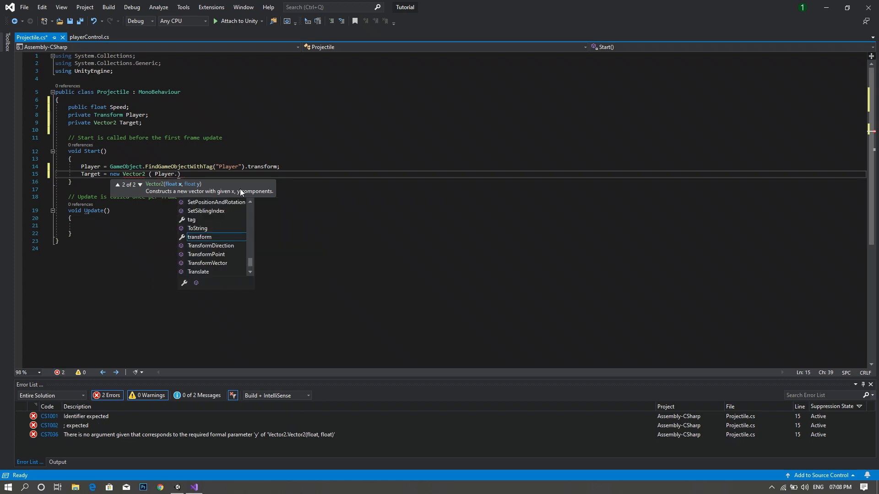
pyautogui.write('position.x ,')
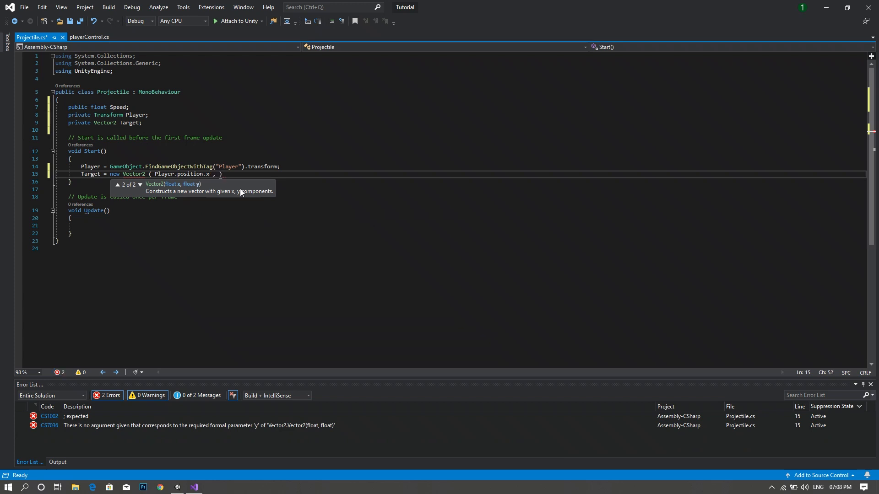
pyautogui.write('pla')
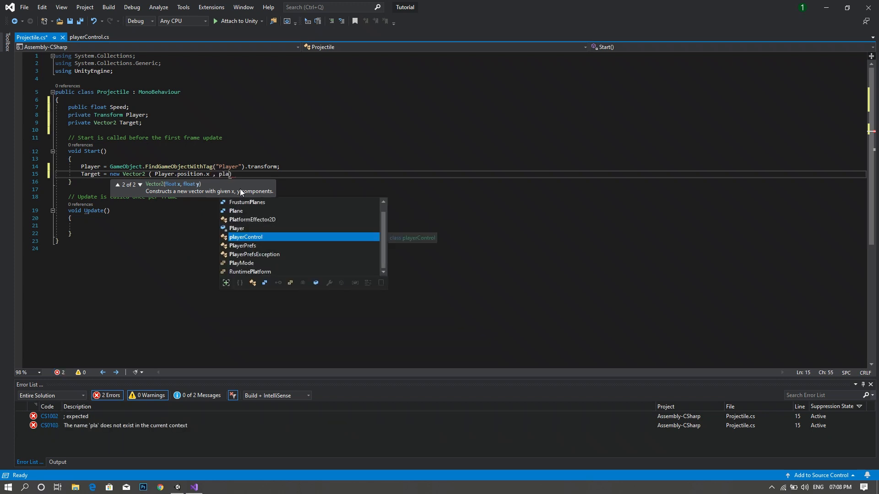
pyautogui.write('Player.')
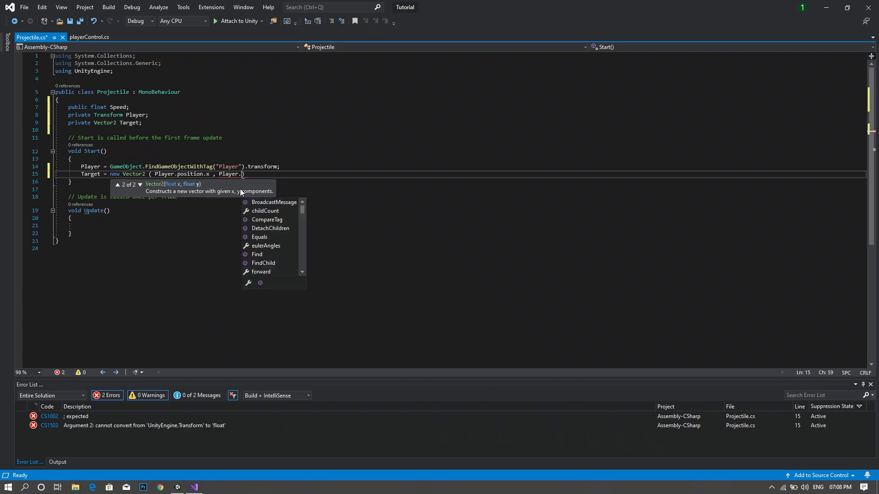
pyautogui.write('position')
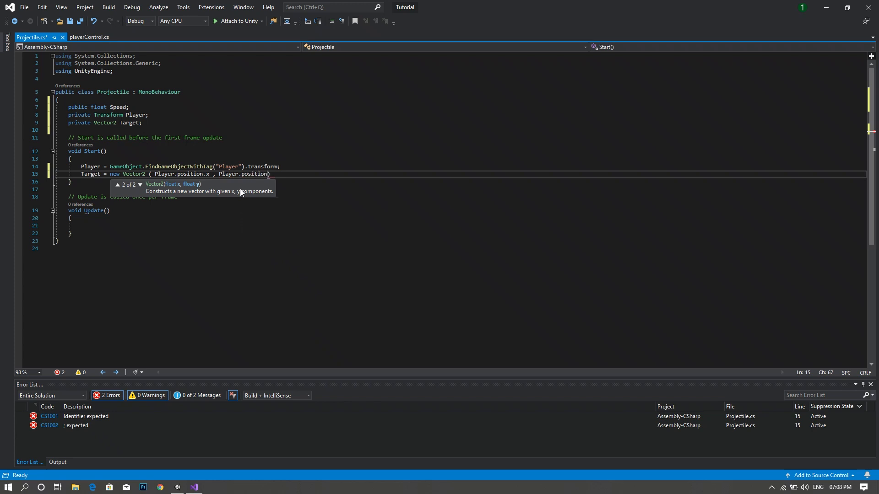
pyautogui.write('.y')
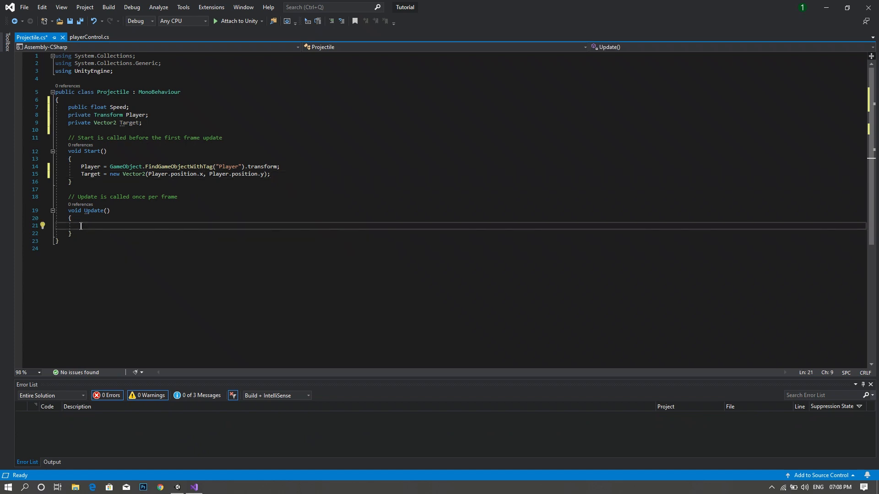
# Step: In Update(), begin transform.position = Vector2.MoveTowards(transform.position, ..
pyautogui.write('ns')
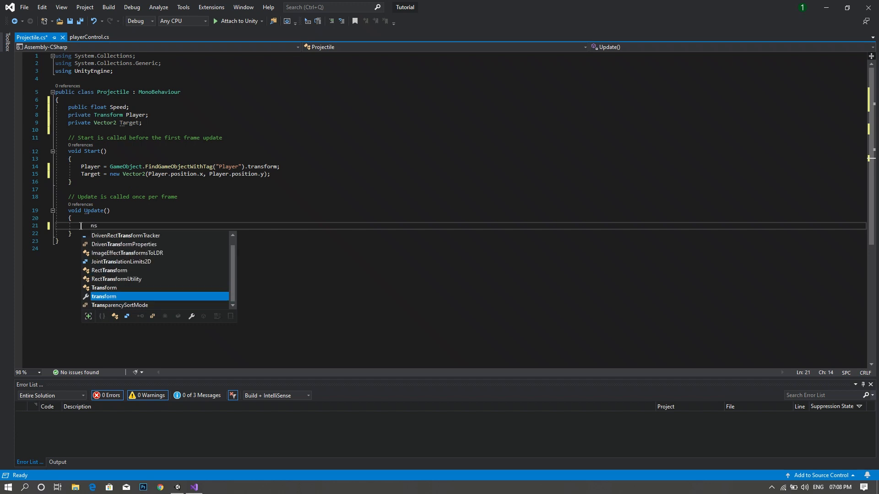
pyautogui.write('form.position')
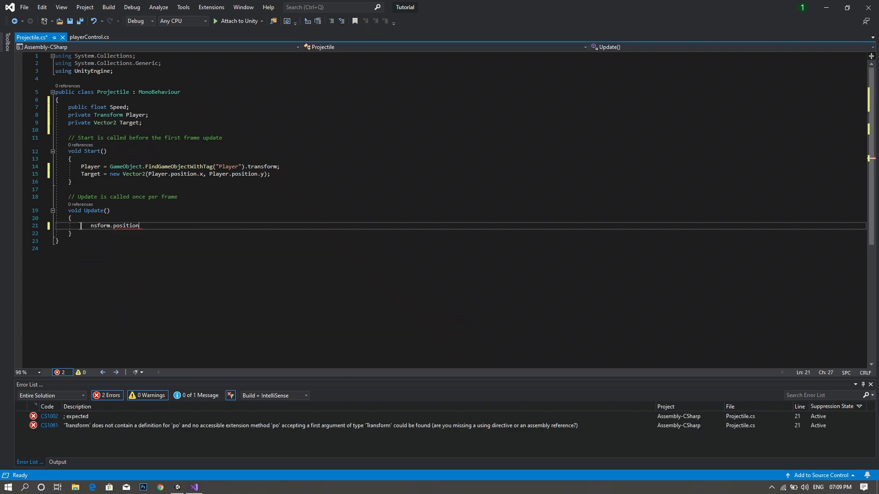
pyautogui.write('=')
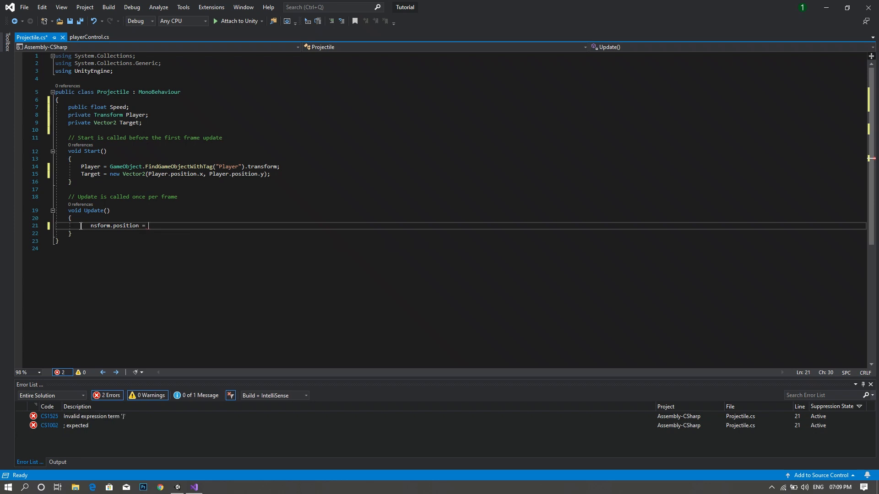
pyautogui.write('Vector2.')
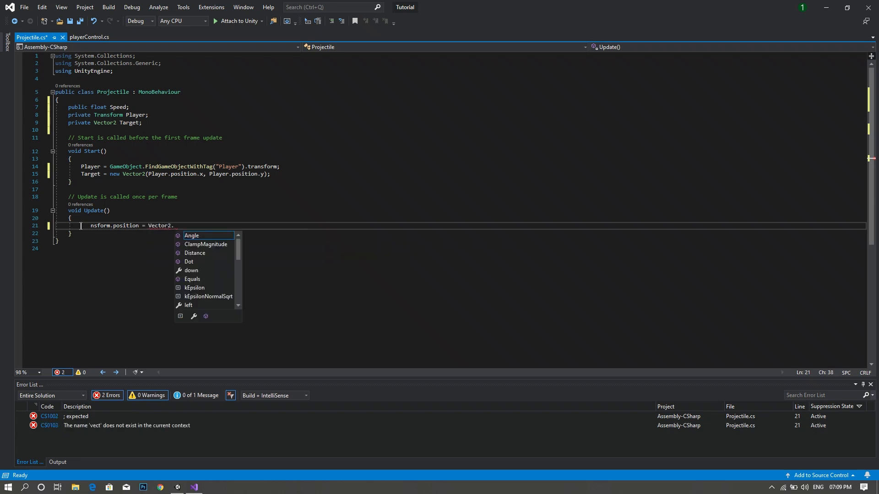
pyautogui.write('MoveTowards')
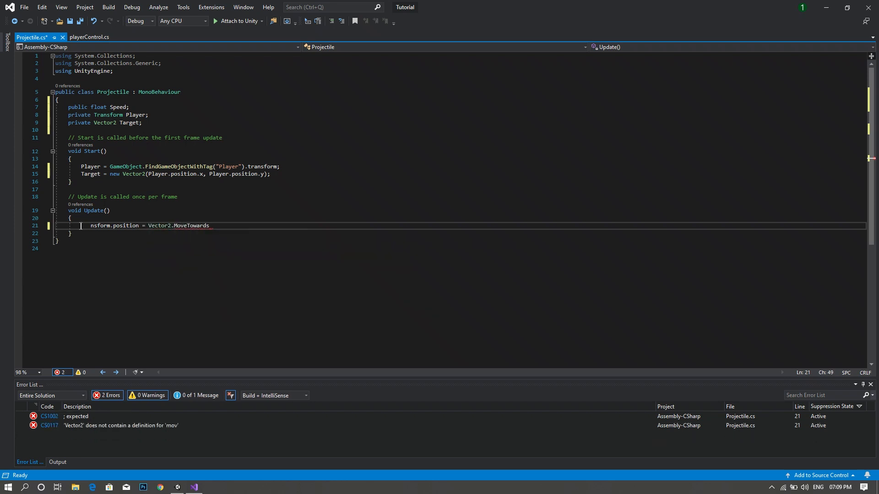
pyautogui.write('(')
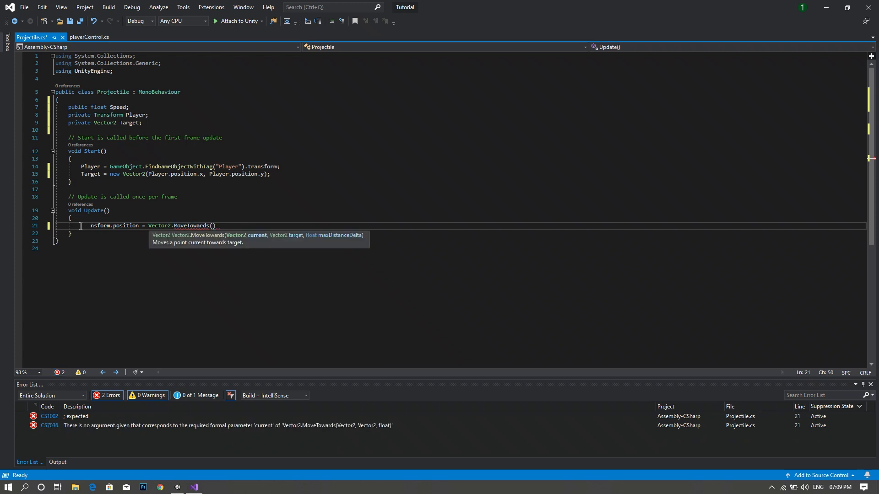
pyautogui.write('transform.position,')
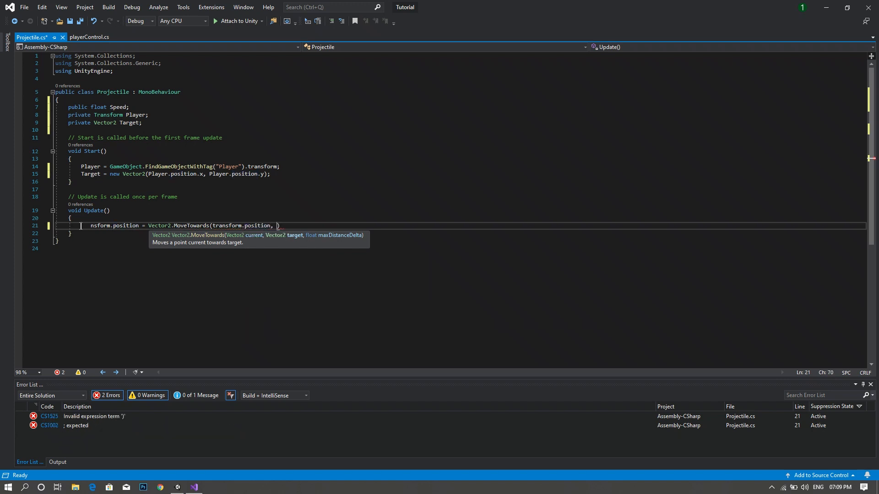
# Step: Finish the MoveTowards call with Target, Speed * Time.deltaTime and a semicolon
pyautogui.write('Target')
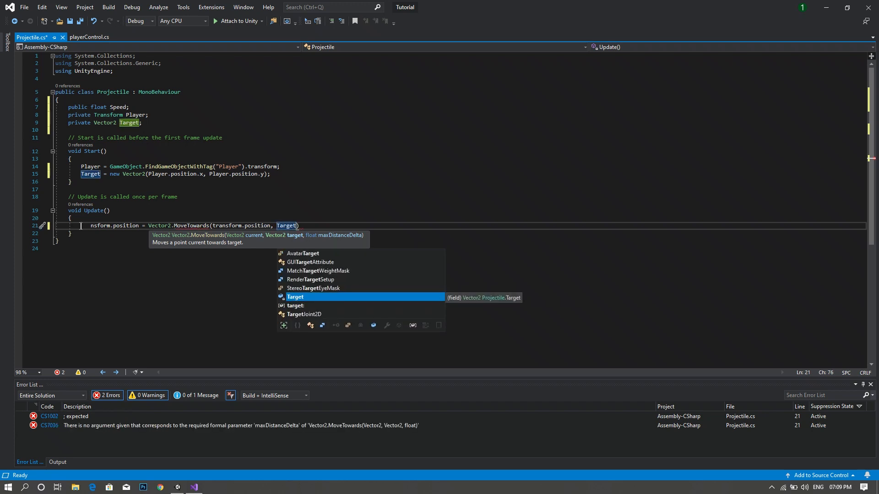
pyautogui.write(',')
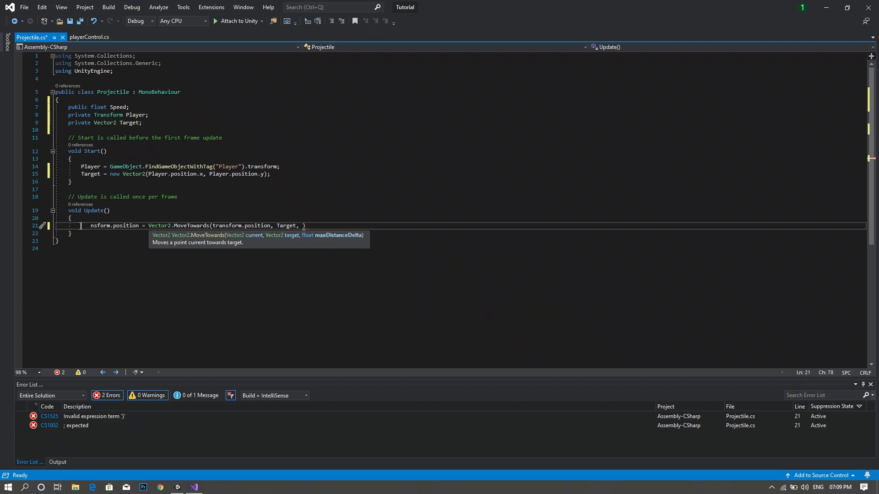
pyautogui.write('Speed * Yime')
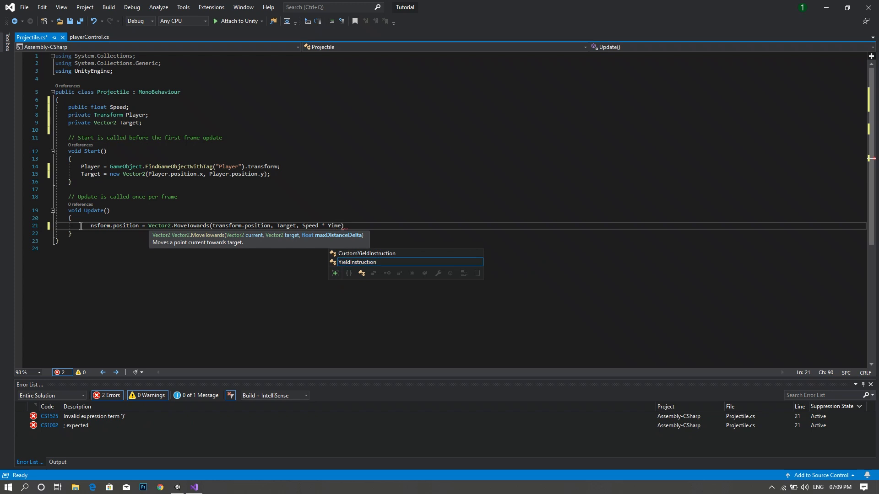
pyautogui.write('.deltaTim')
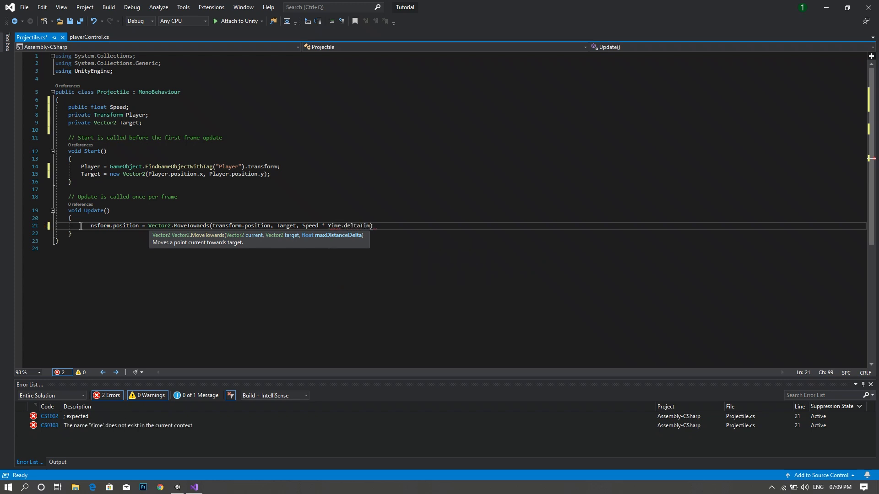
pyautogui.write('e')
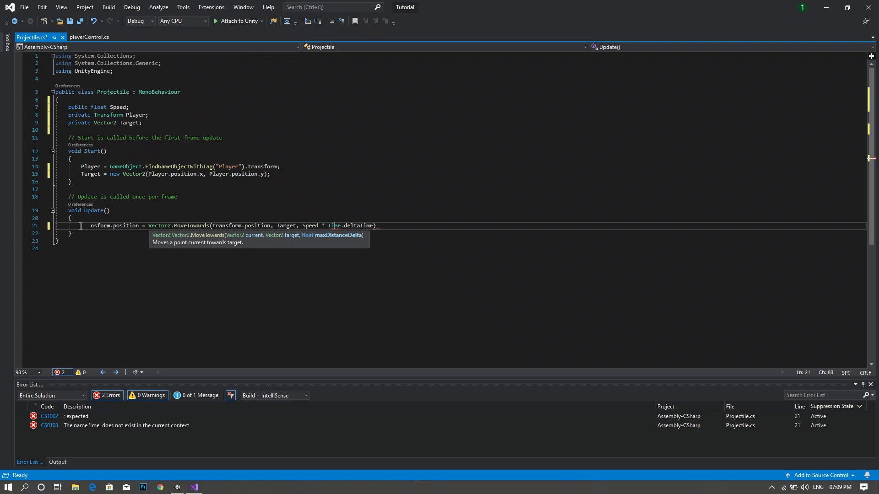
pyautogui.write(';')
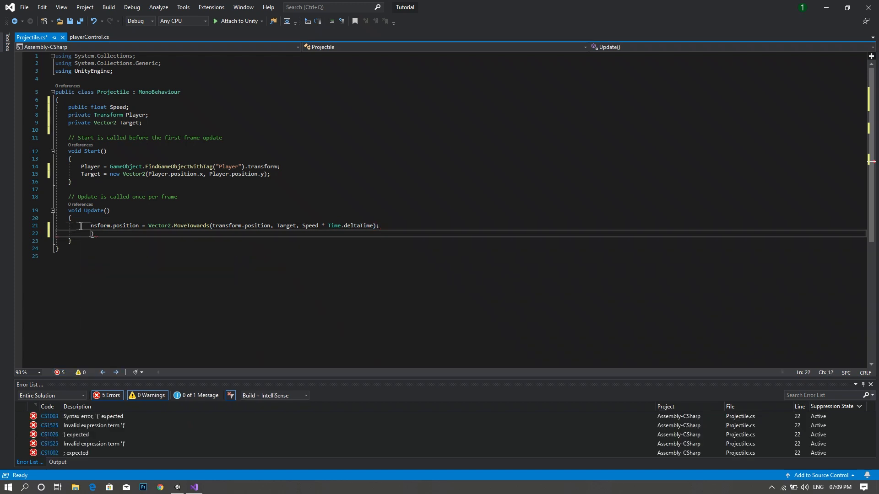
# Step: Write the condition transform.position.x == Target.x && transform.position.y == Target.y
pyautogui.write('transform.position')
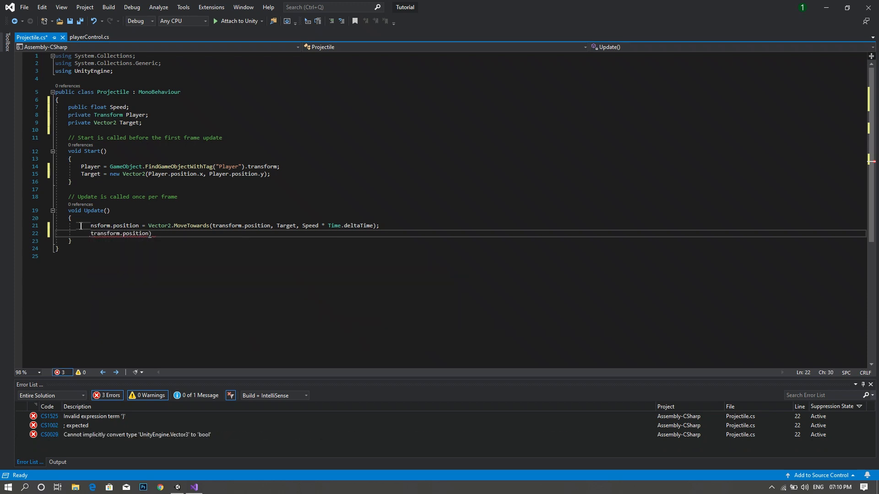
pyautogui.write('.x')
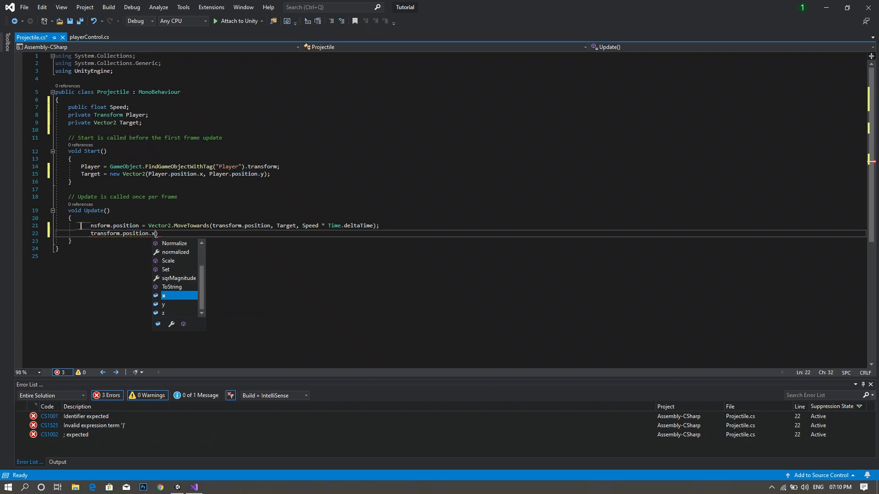
pyautogui.write('==')
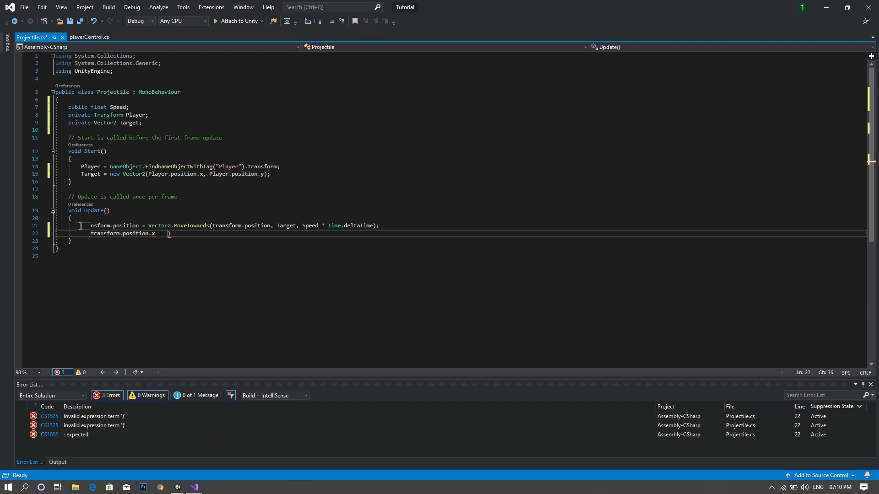
pyautogui.write('Target')
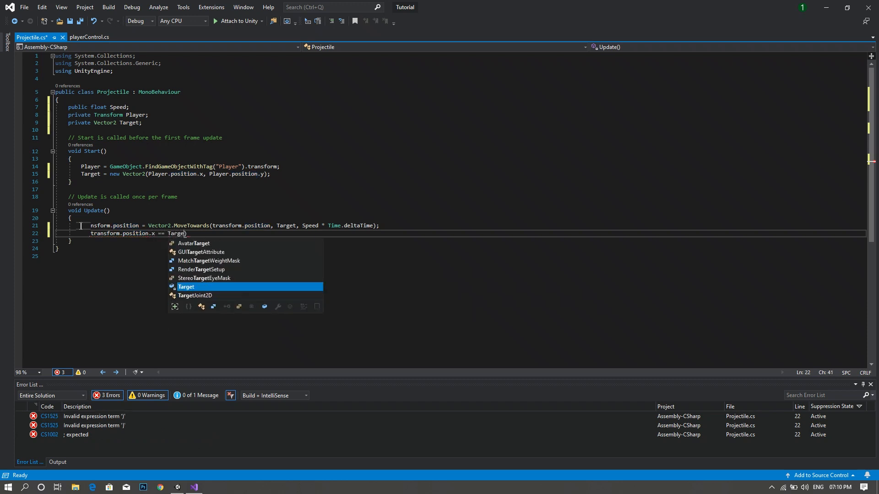
pyautogui.write('.x')
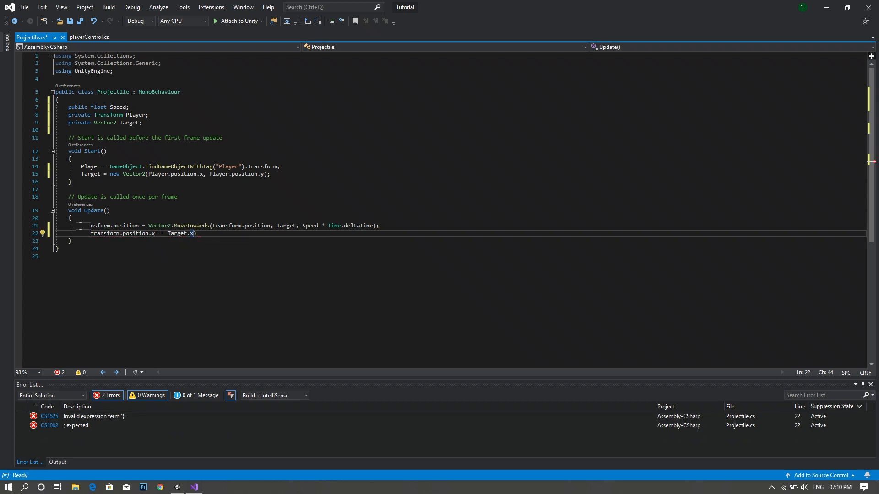
pyautogui.write('&&')
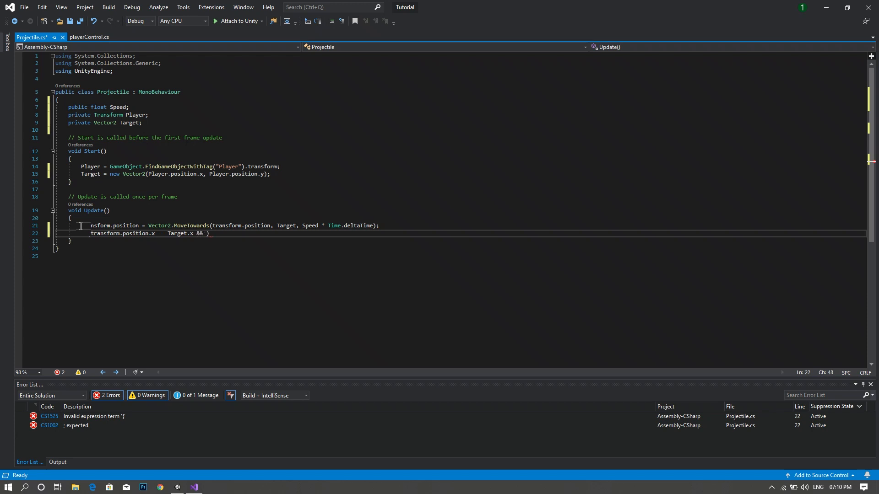
pyautogui.write('transform.p')
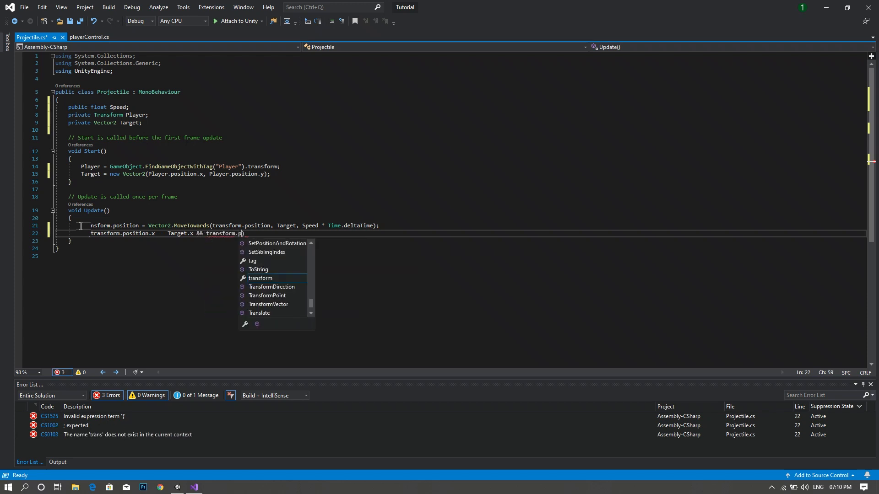
pyautogui.write('osition')
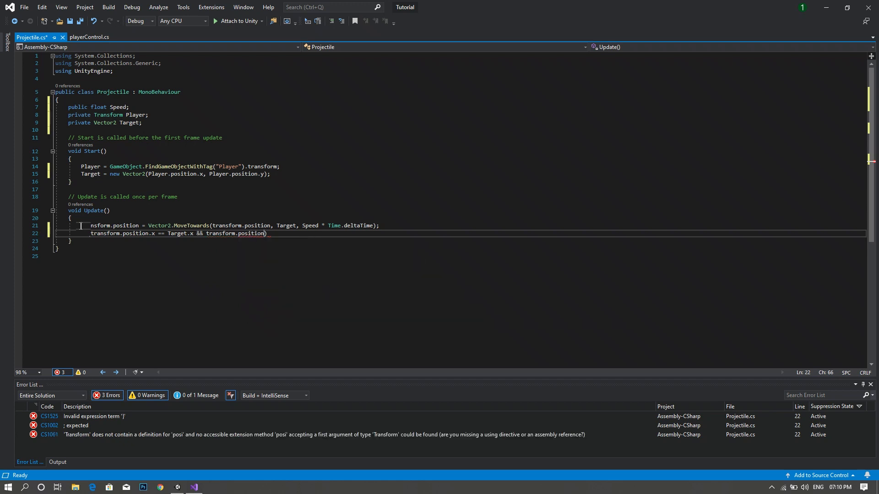
pyautogui.write('.y')
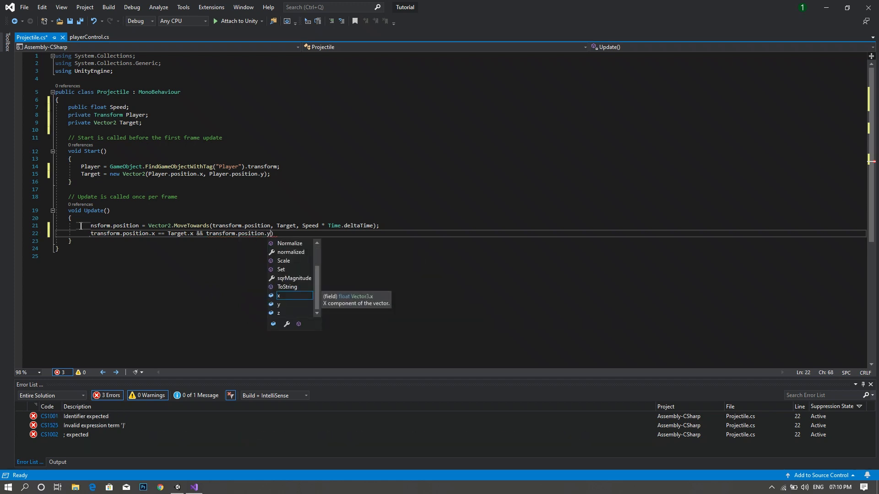
pyautogui.write('==')
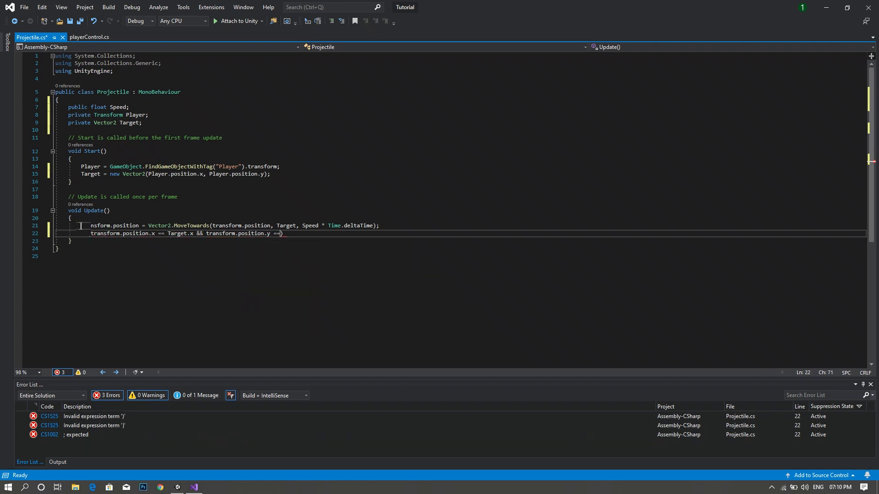
pyautogui.write('t')
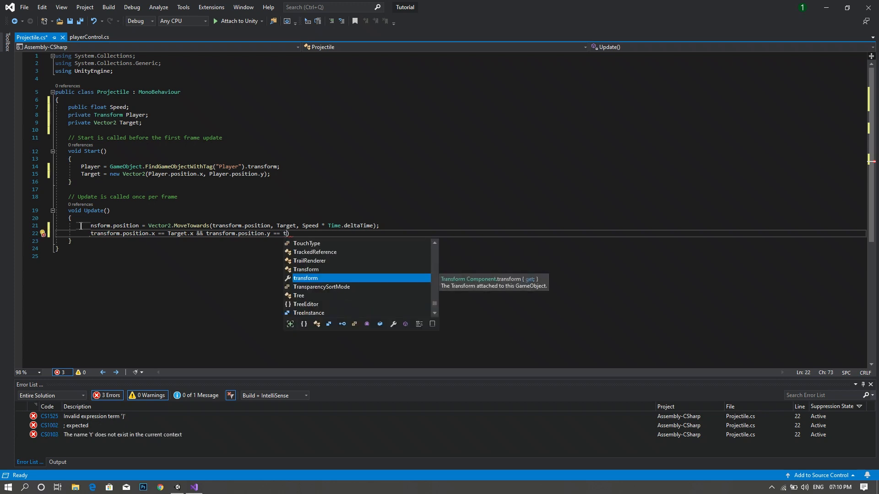
pyautogui.press('Backspace')
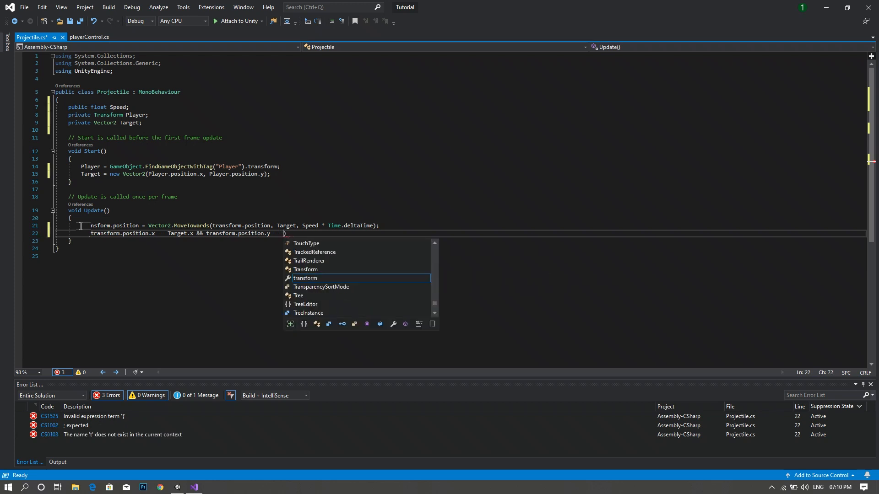
pyautogui.write('Target.y')
pyautogui.write('{')
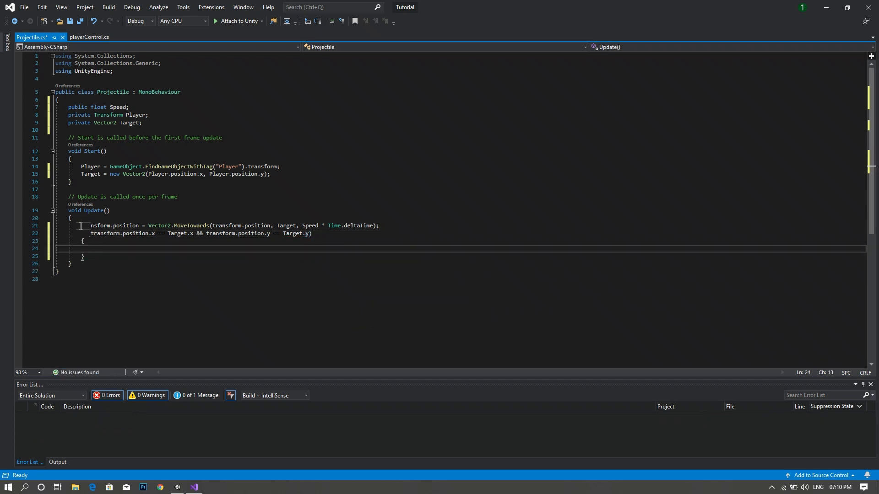
# Step: Inside that block, call Destroy(gameObject); and start a new line after Update
pyautogui.write('Destro')
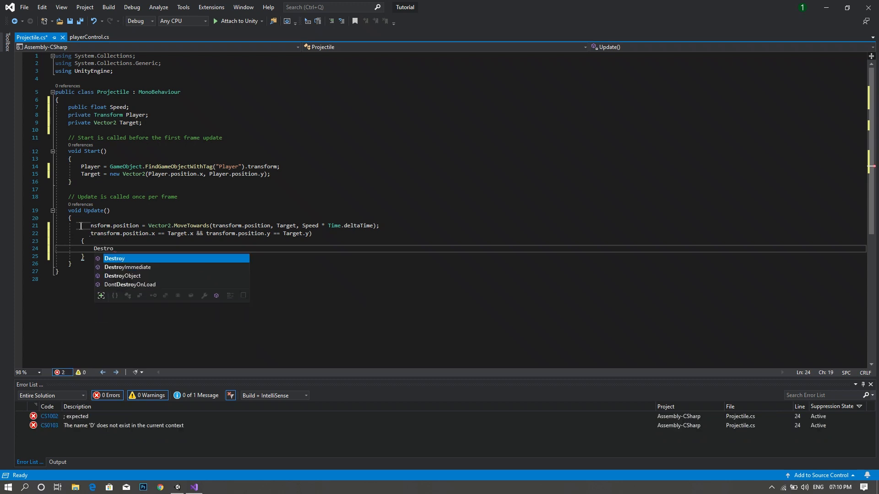
pyautogui.write('y(gam')
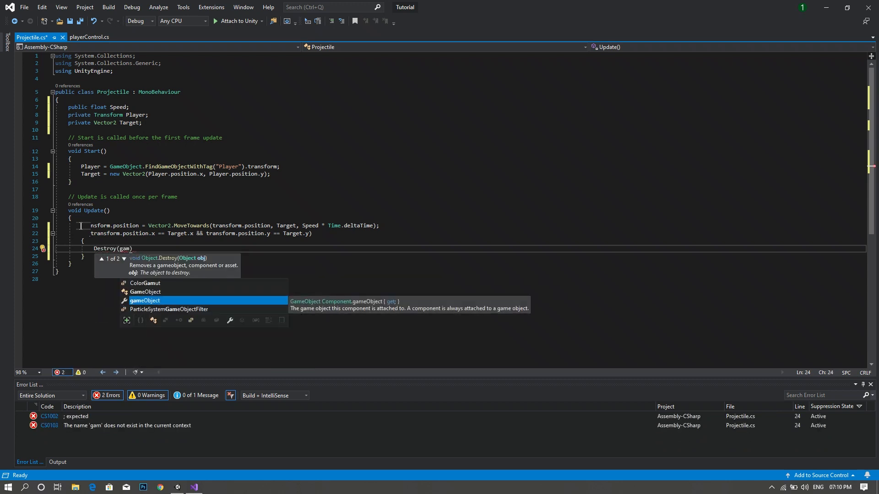
pyautogui.press('Tab')
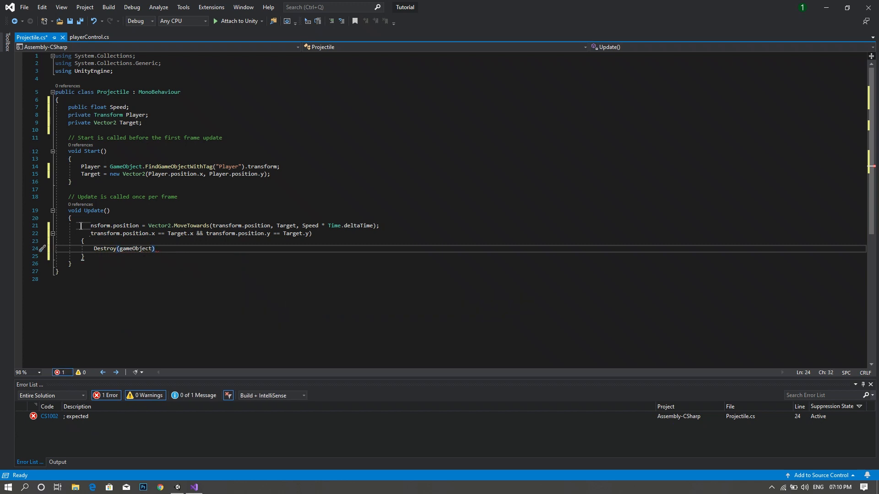
pyautogui.write(';')
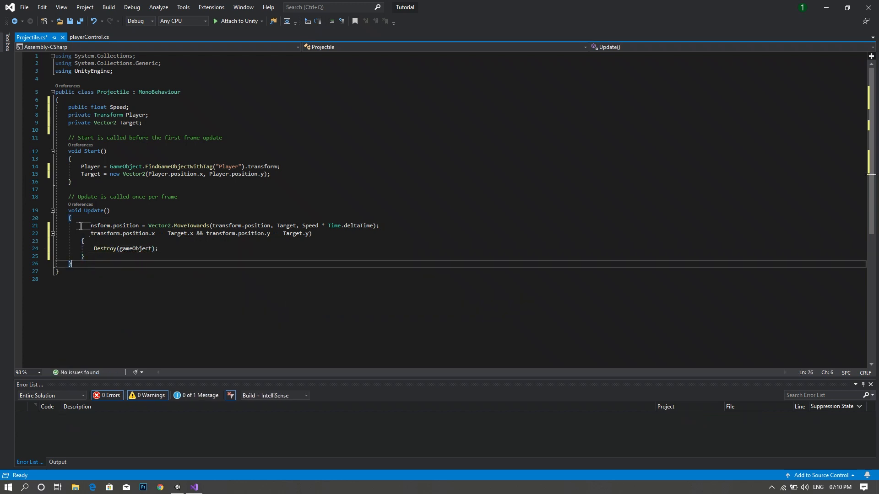
pyautogui.press('Enter')
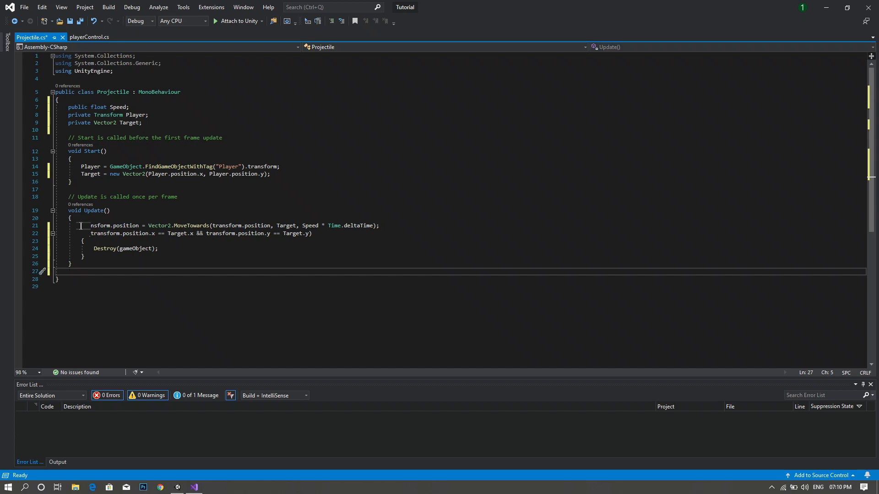
# Step: Add an OnTriggerEnter2D method that checks CompareTag("Player")
pyautogui.write('OntriggerEnter2D(Collider2D collision')
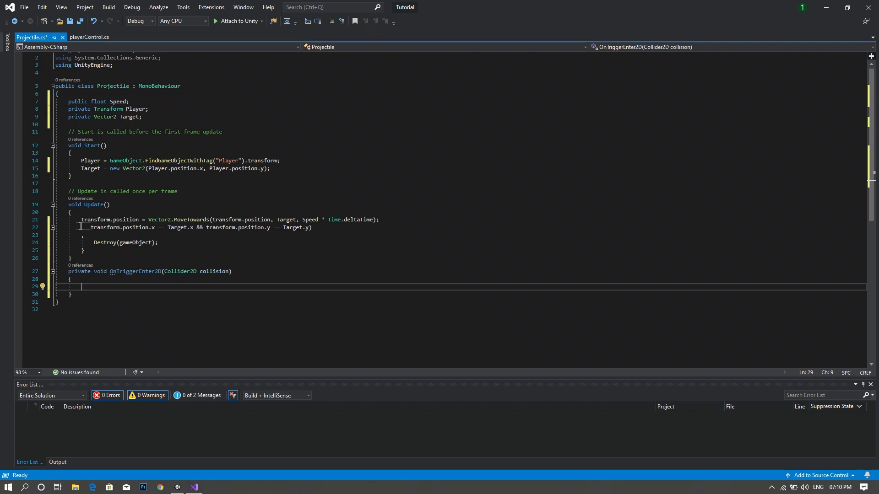
pyautogui.write('if ( collision.CompareTag')
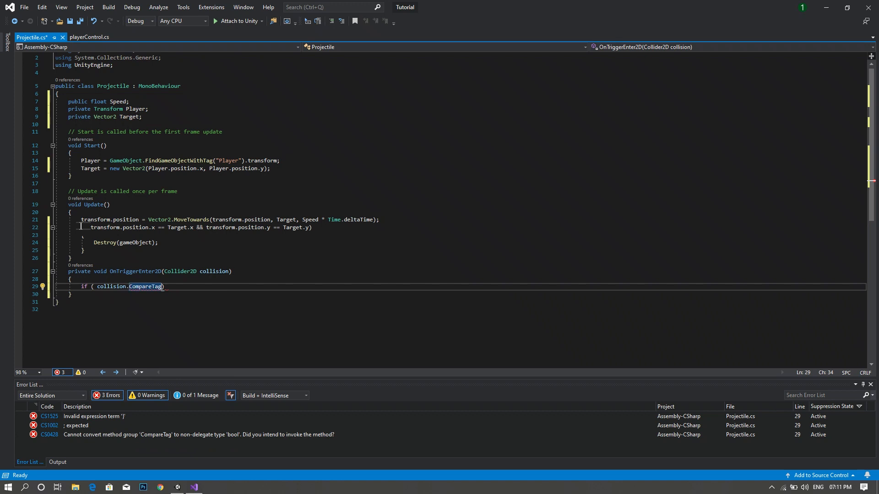
pyautogui.write('("P"')
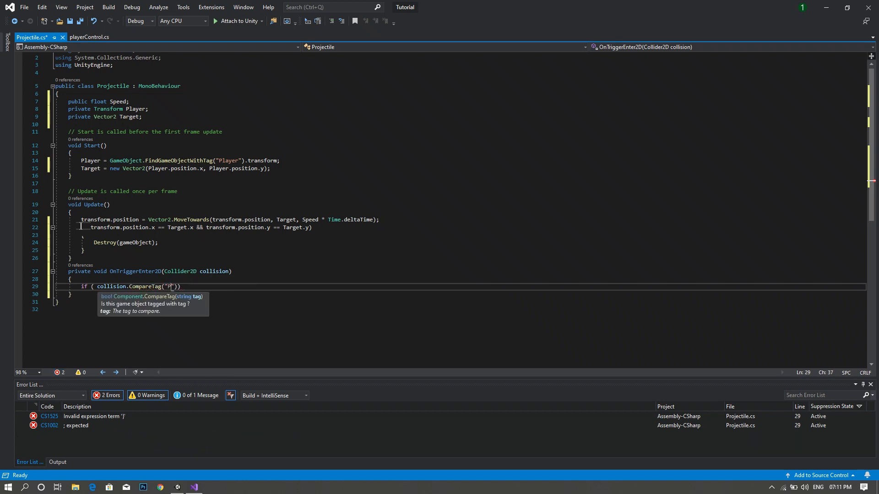
pyautogui.write('layer')
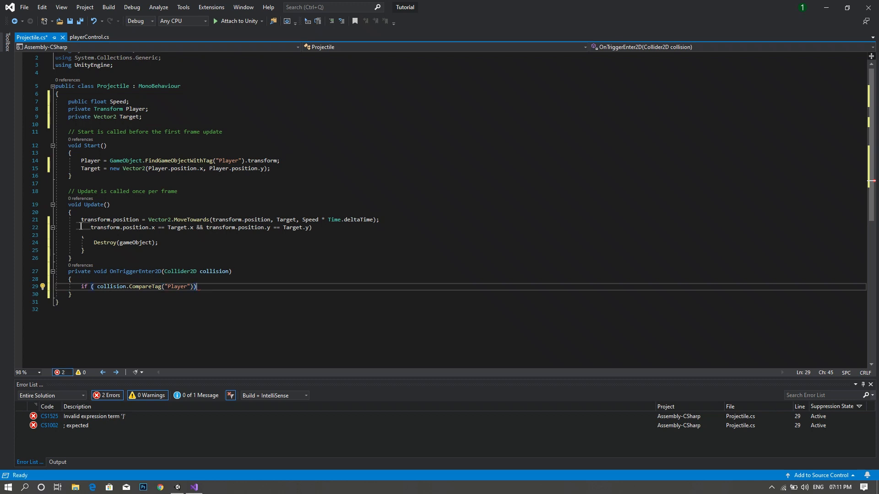
pyautogui.write('{')
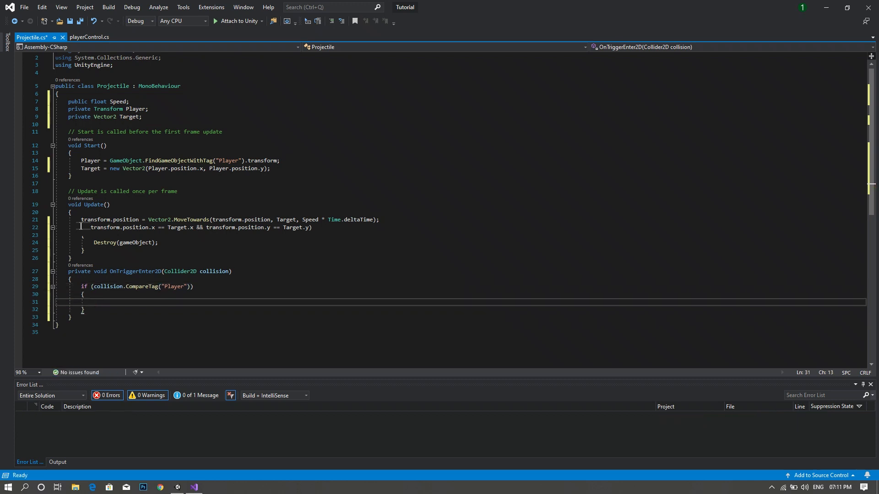
# Step: Inside the check, write playerControl.Health -= HealthDec
pyautogui.write('PlayerControl.')
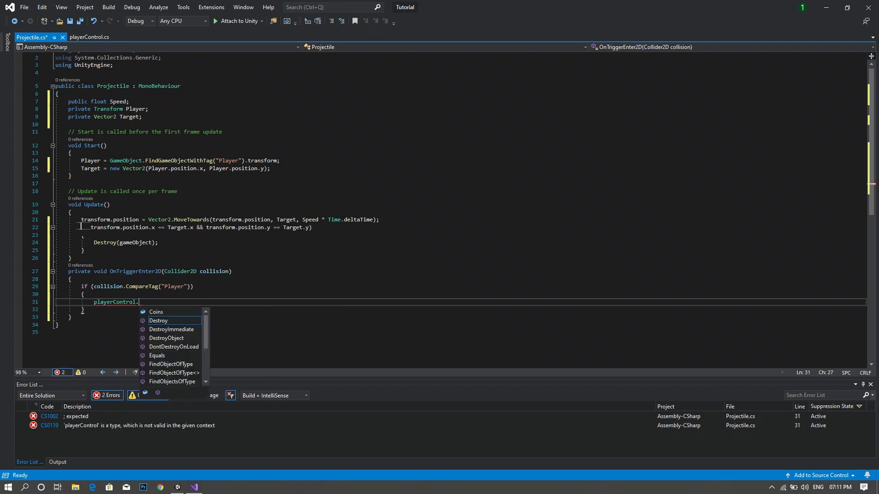
pyautogui.write('H')
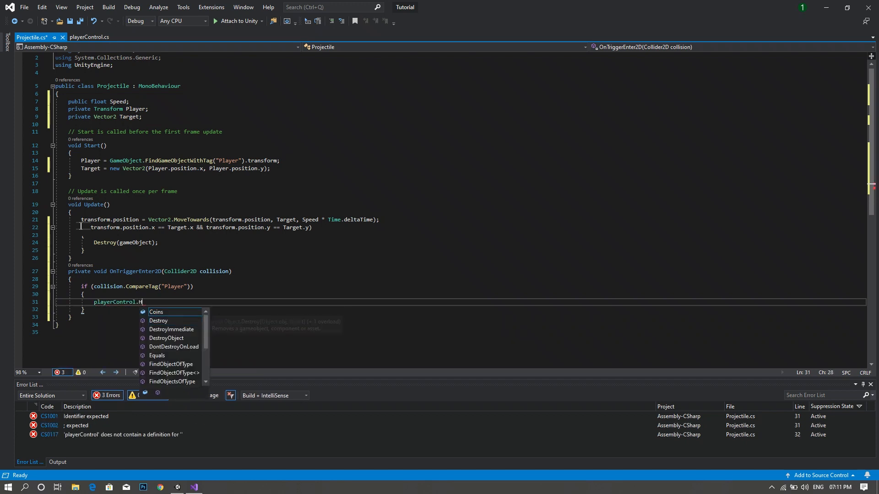
pyautogui.write('ealth')
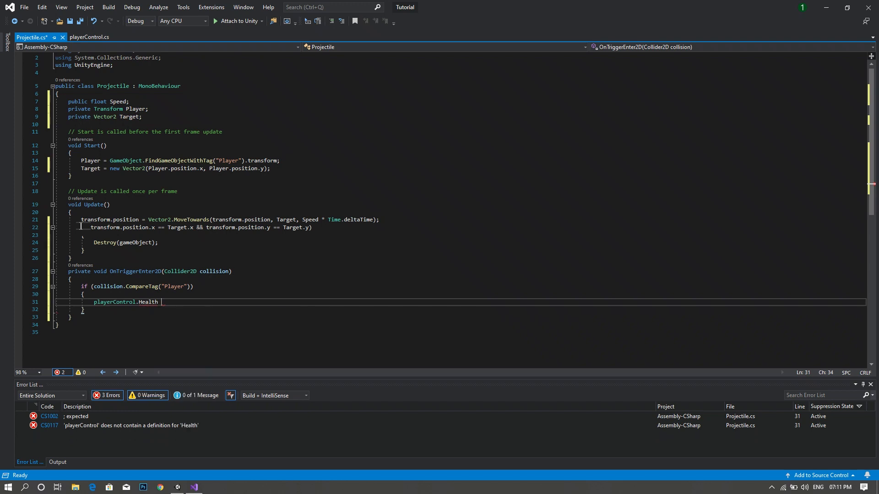
pyautogui.write('-=')
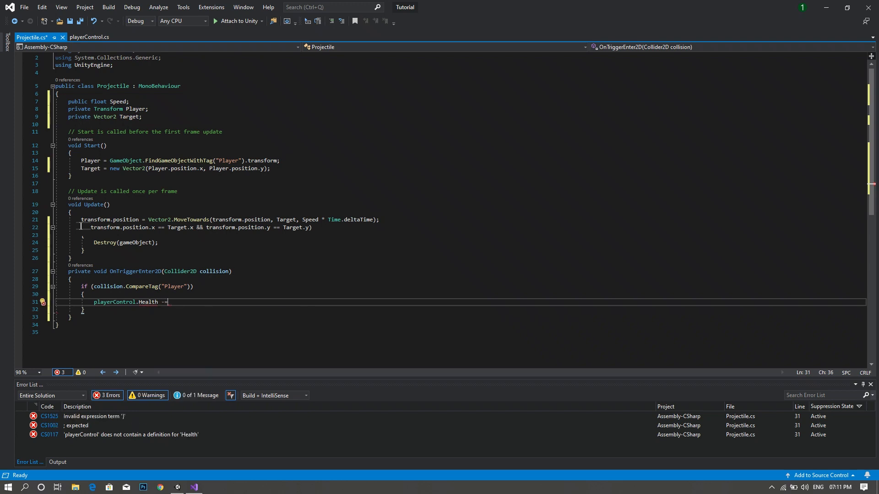
pyautogui.write('Healt')
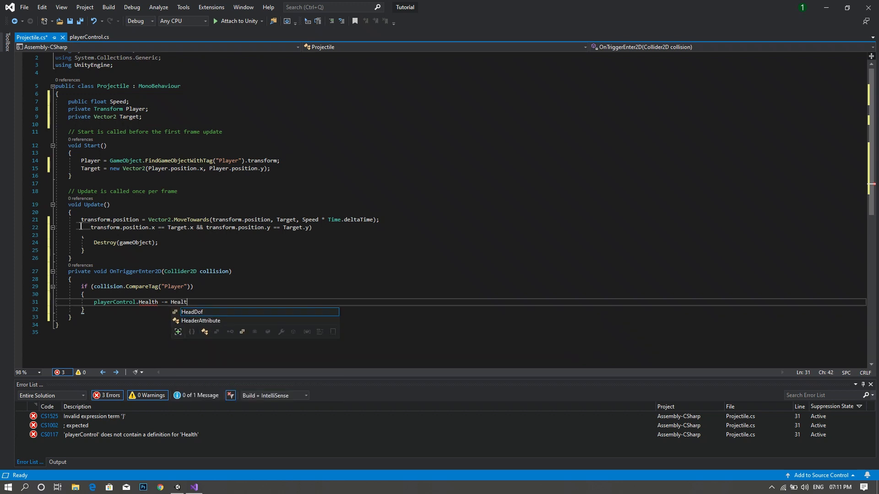
pyautogui.write('Dec')
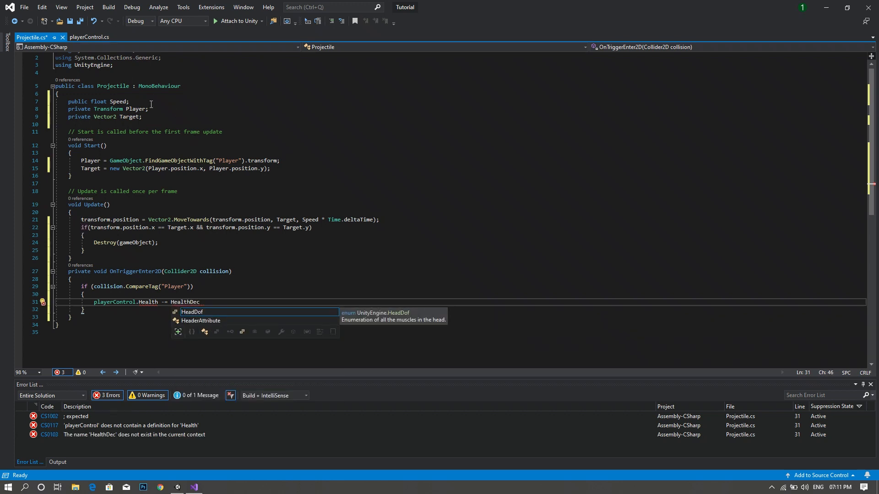
# Step: Declare public float HealthDec; and terminate the health-subtraction statement with a semicolon
pyautogui.write('Pu')
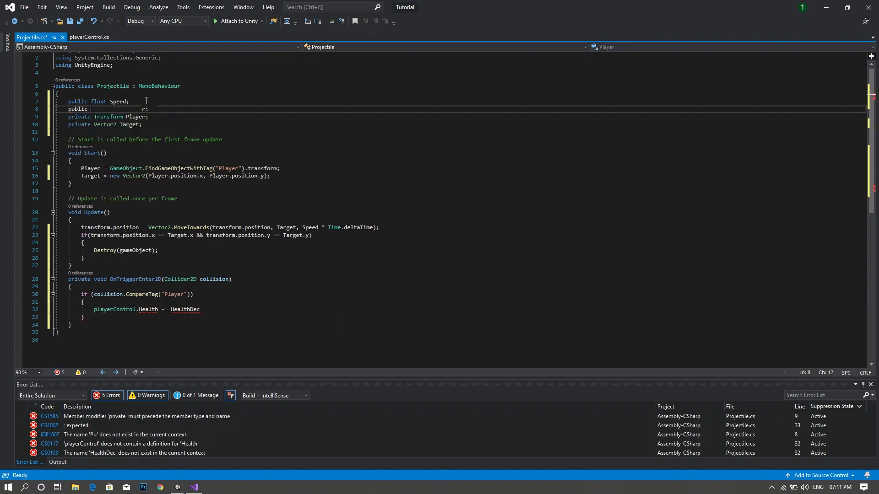
pyautogui.write('float')
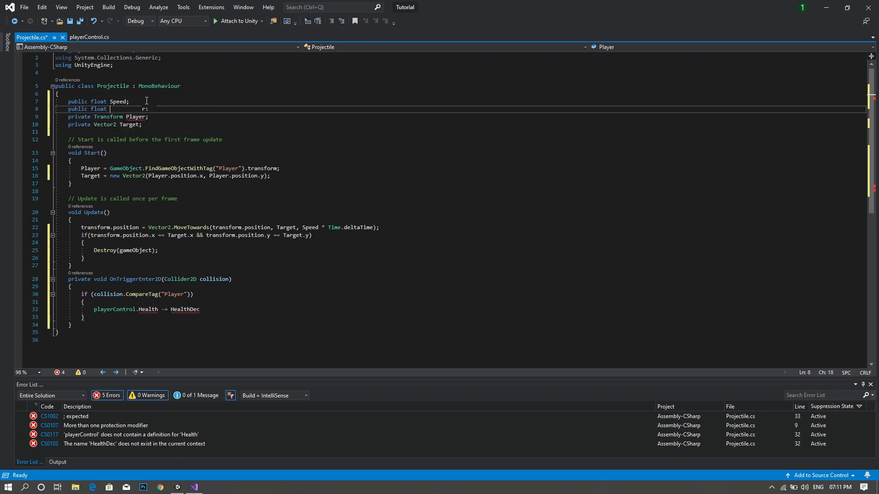
pyautogui.write('Health')
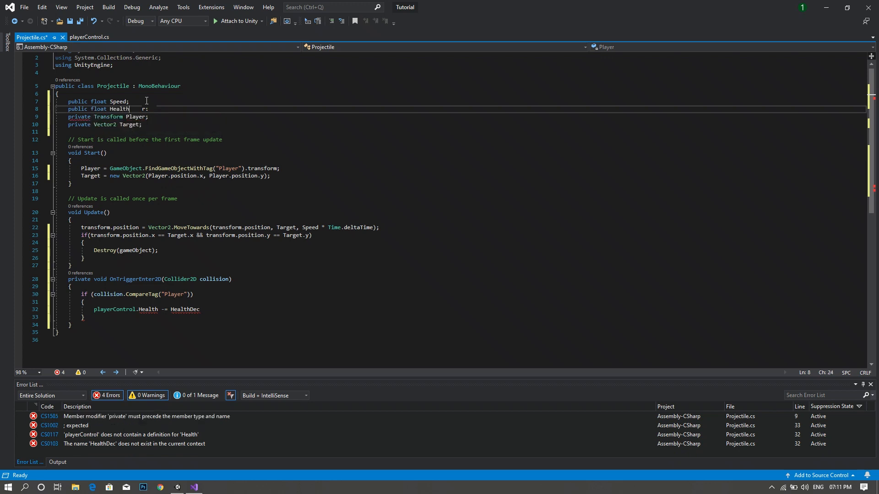
pyautogui.write('HealthDec')
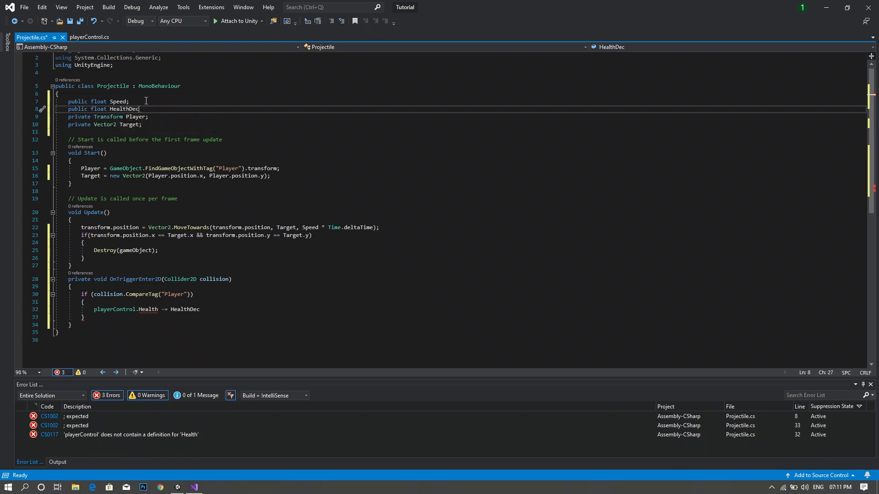
pyautogui.write(';')
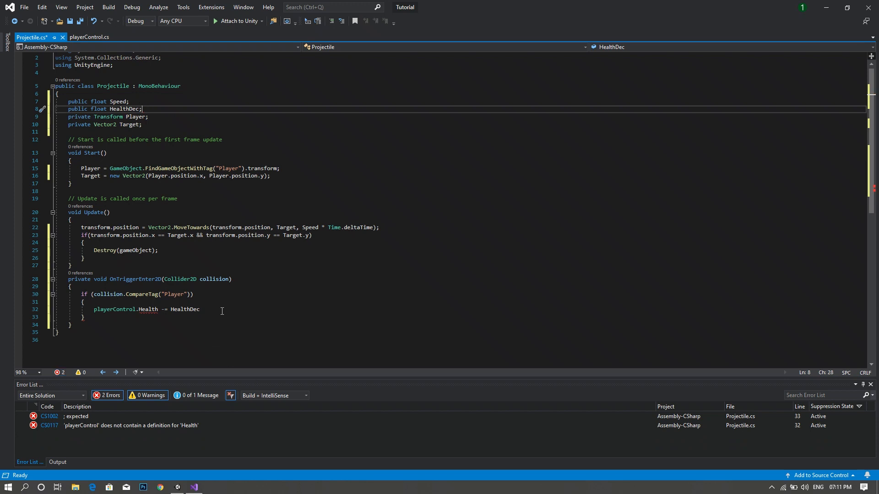
pyautogui.write(';')
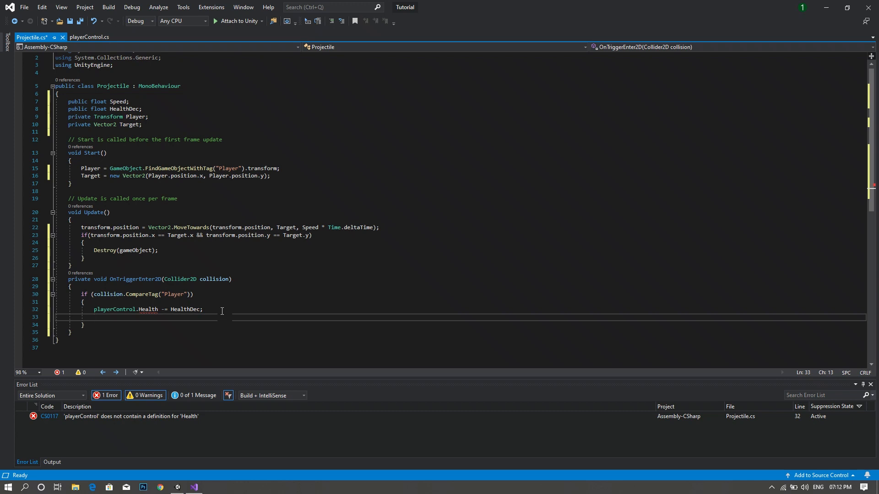
# Step: Destroy the projectile's gameObject right after it reduces the player's health
pyautogui.write('Destroy(g')
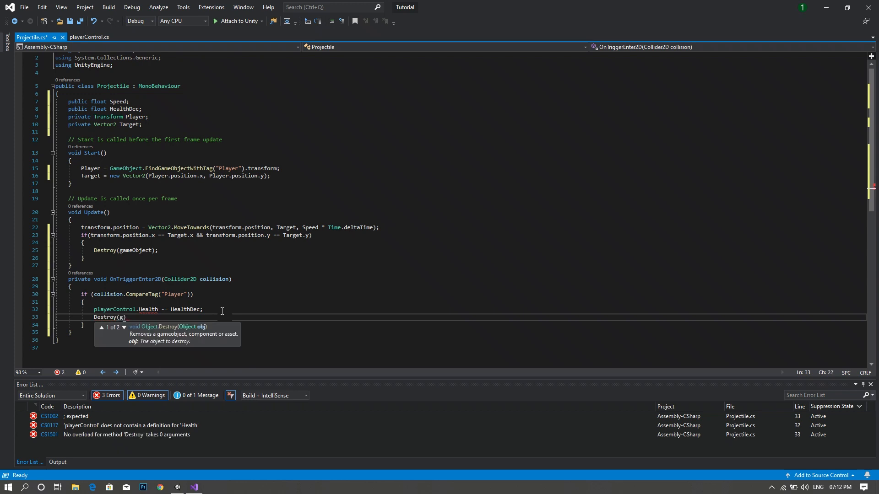
pyautogui.write('ameObject')
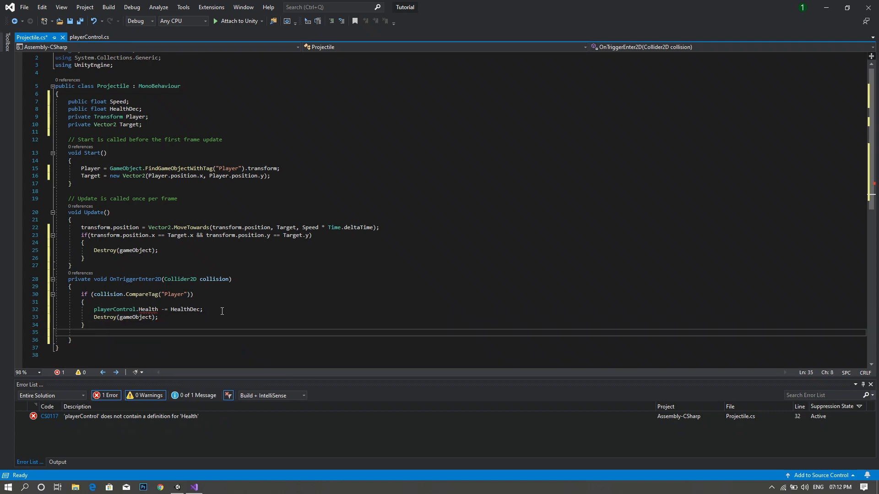
# Step: Add an 'if (playerControl.Health <= 0)' check that calls Destroy(gameObject)
pyautogui.write('if (Pla')
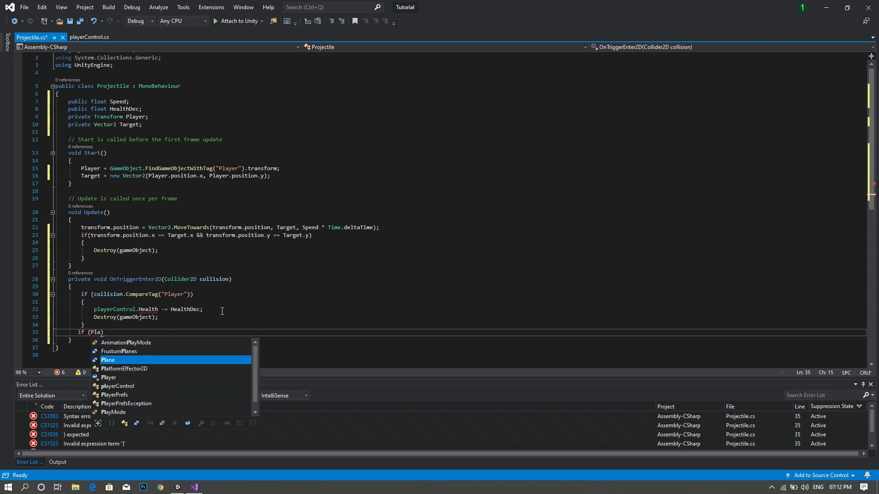
pyautogui.press('Down')
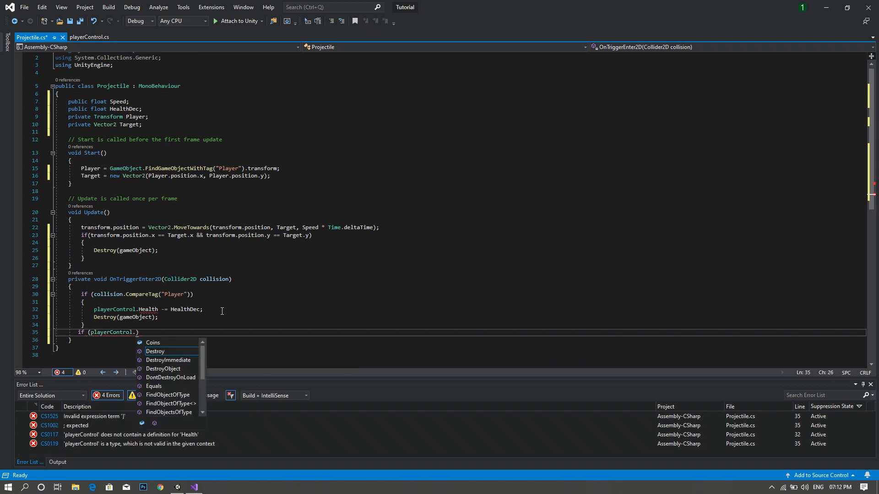
pyautogui.write('Health <=')
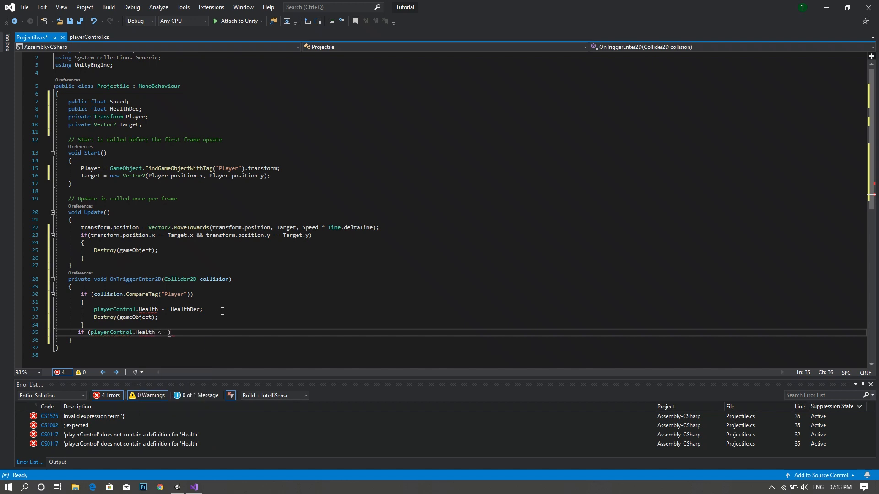
pyautogui.write('0')
pyautogui.write('{')
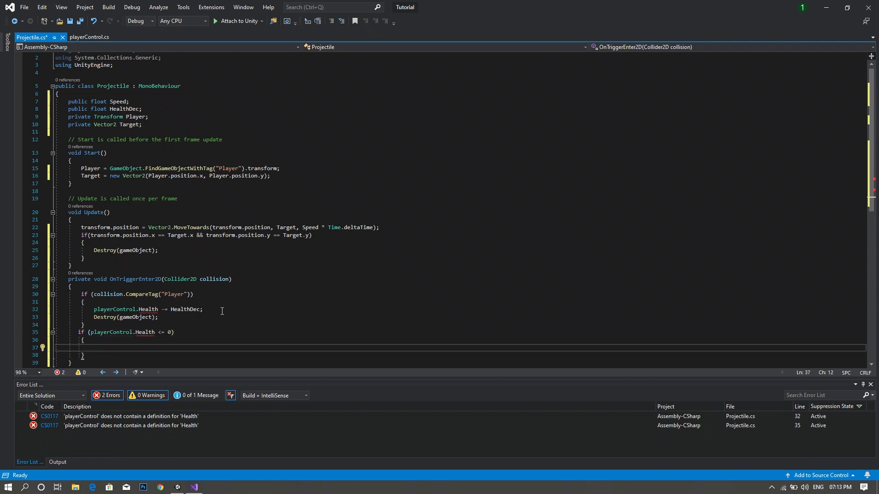
pyautogui.write('Destroy(')
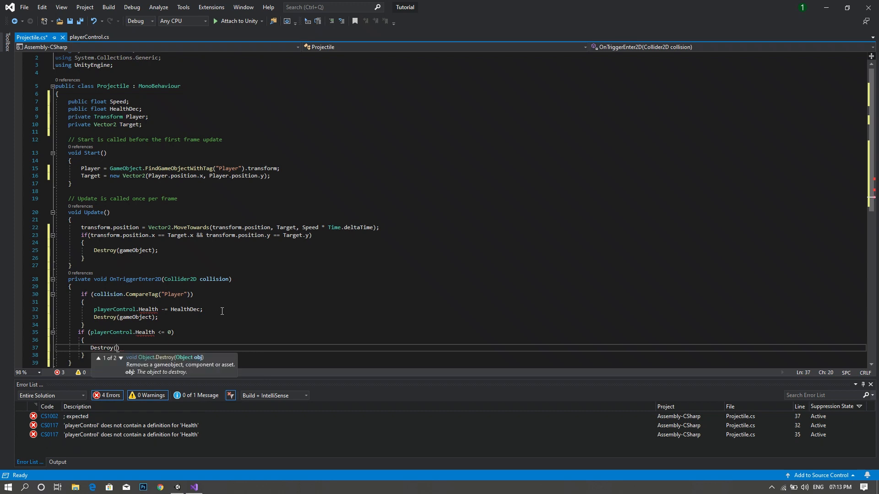
pyautogui.write('gameObject')
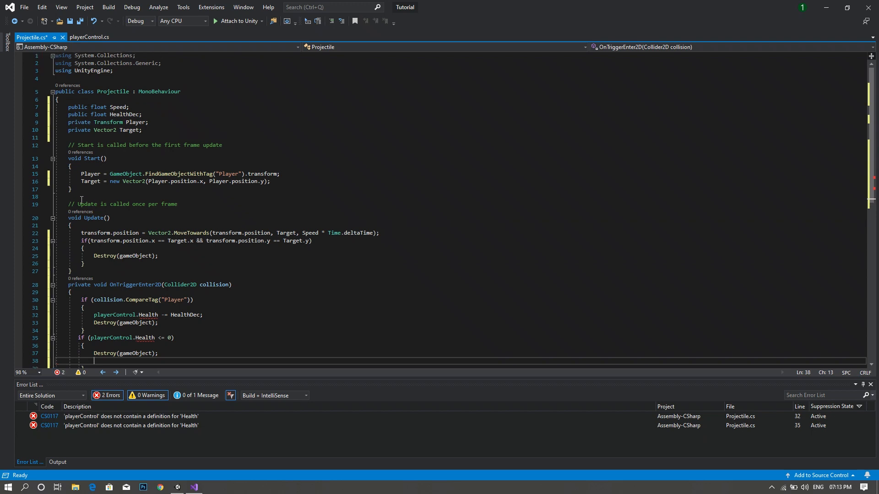
# Step: Add 'using UnityEngine.SceneManagement;' below the existing using directives
pyautogui.press('Enter')
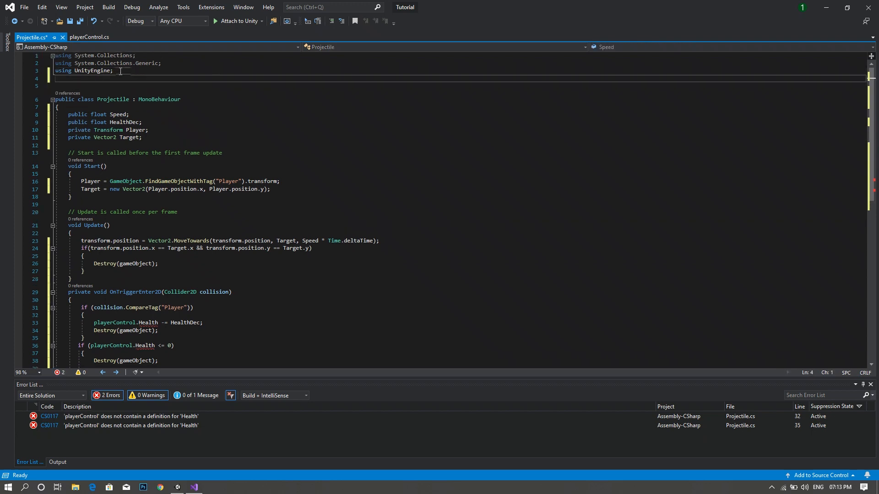
pyautogui.write('using')
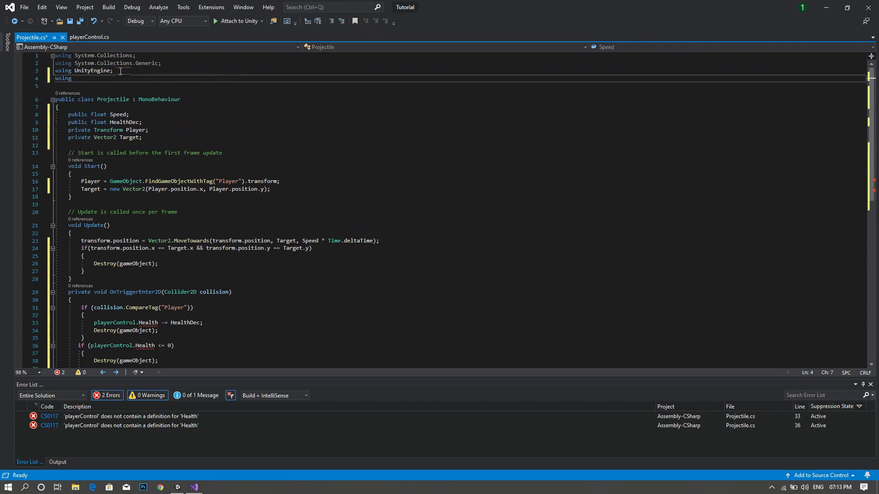
pyautogui.write('unityEngine')
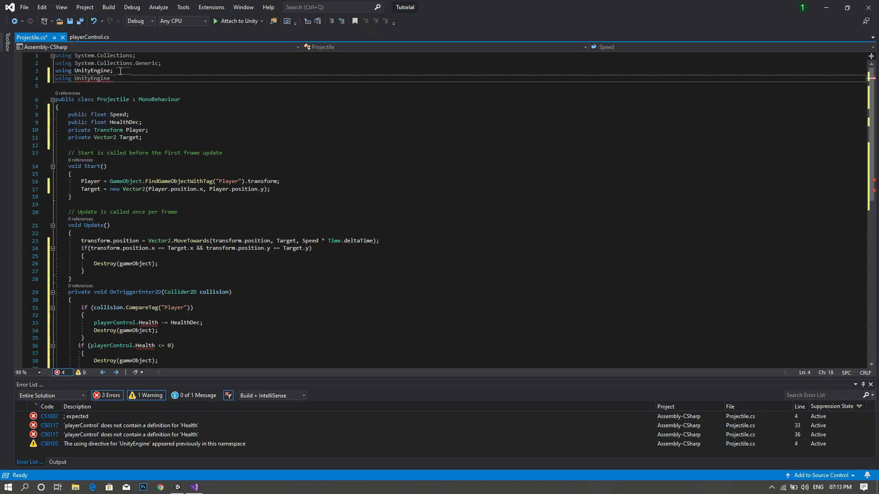
pyautogui.write('.S')
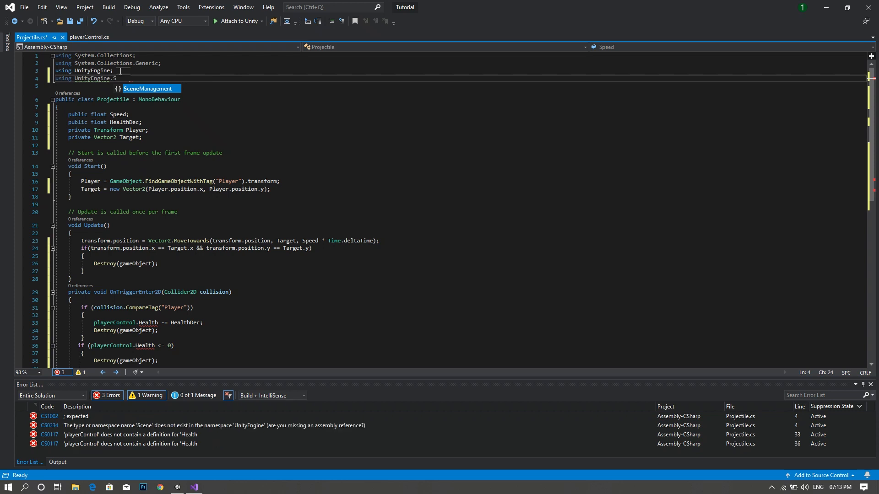
pyautogui.write('Manege')
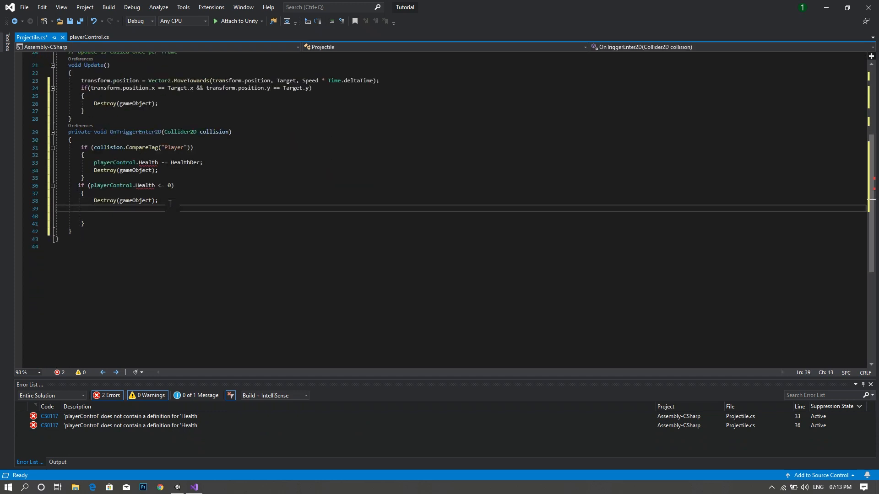
# Step: Reload SmapleScene via SceneManager.LoadScene inside the Health <= 0 block
pyautogui.write('SceneManager.LoadScene("SampleScene')
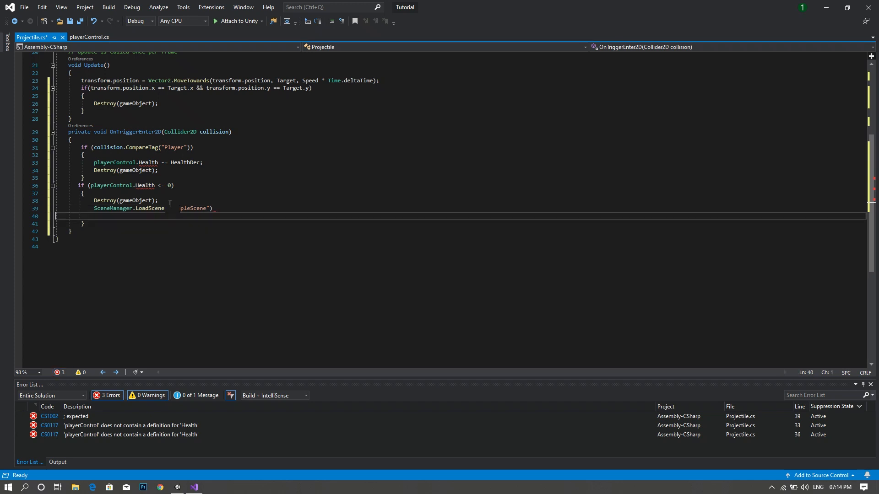
pyautogui.write(';')
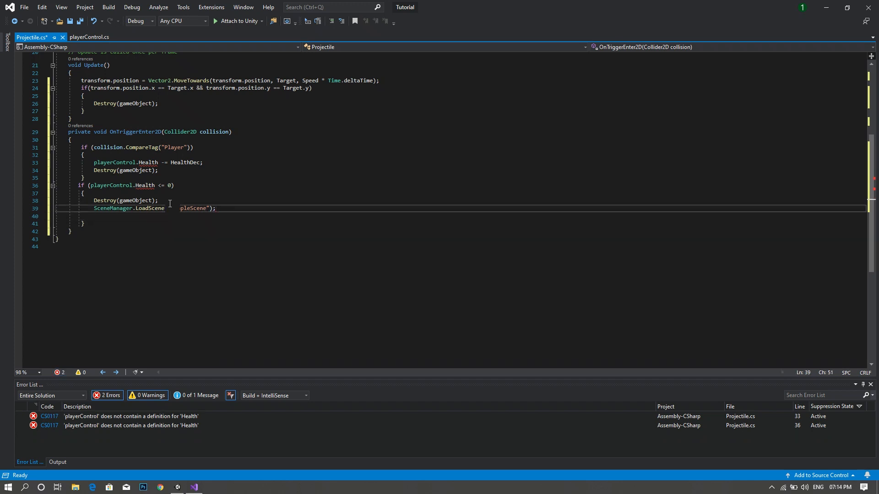
pyautogui.write('Smaple')
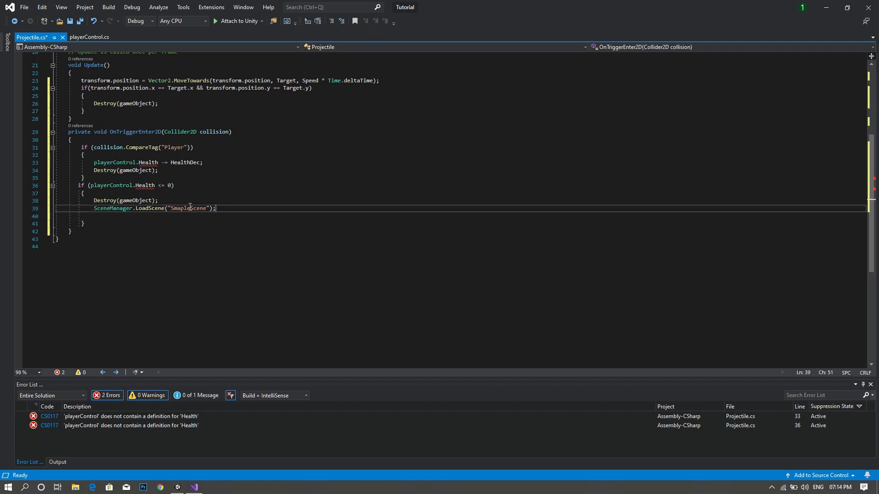
pyautogui.doubleClick(188, 208)
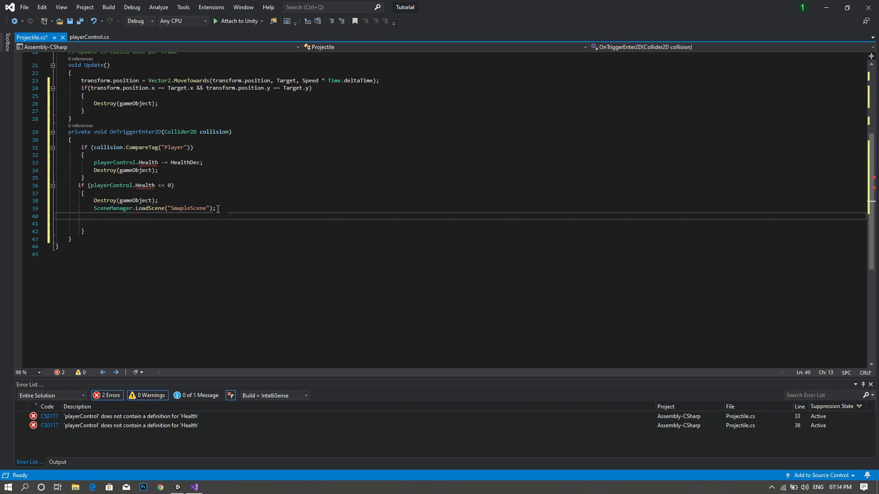
# Step: Reset playerControl.Coins to 0 after the reload and save Projectile.cs
pyautogui.write('player')
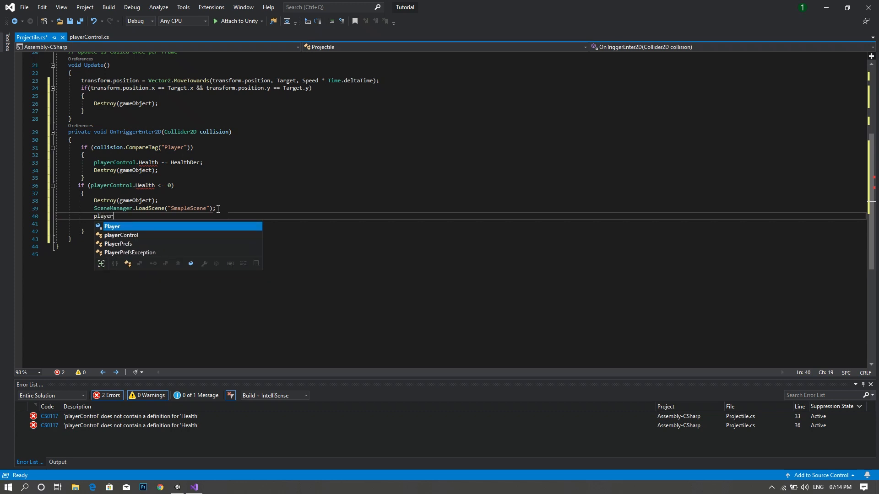
pyautogui.write('Control.Coins')
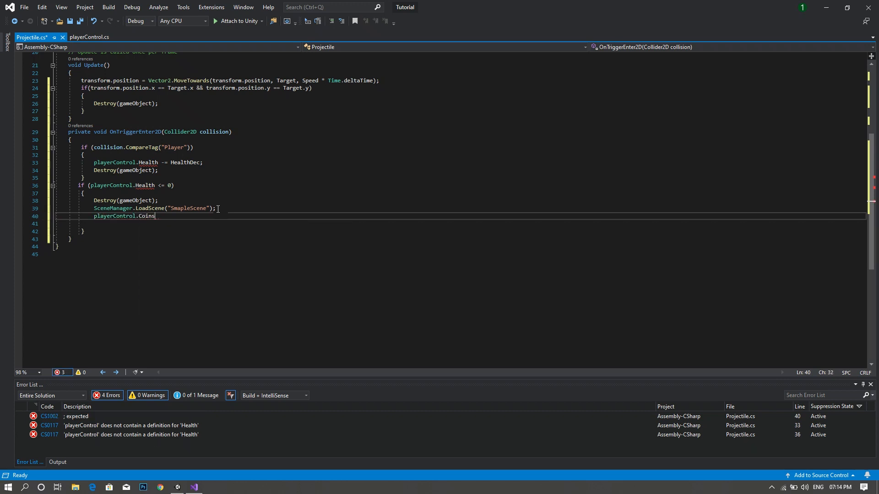
pyautogui.write('= 0')
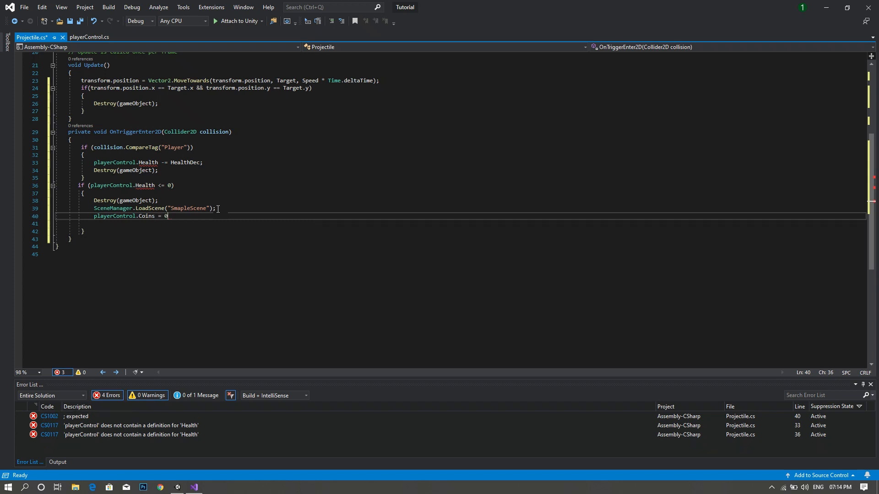
pyautogui.write(';')
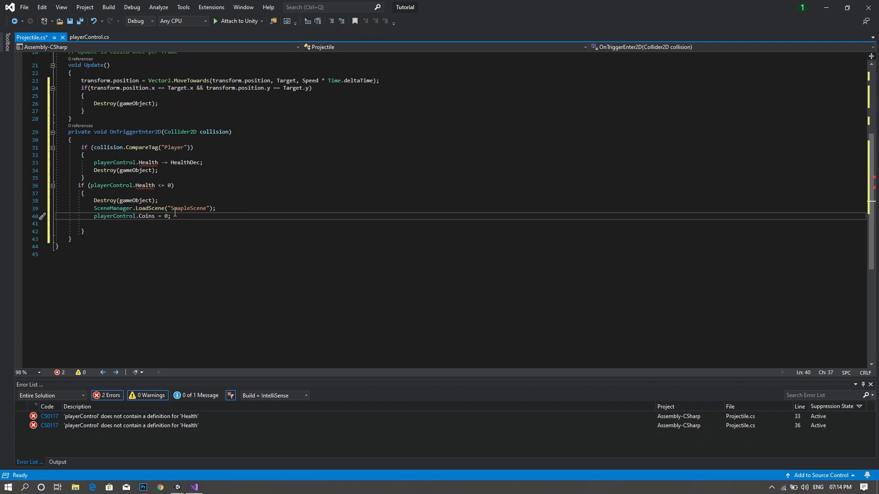
pyautogui.moveTo(154, 208)
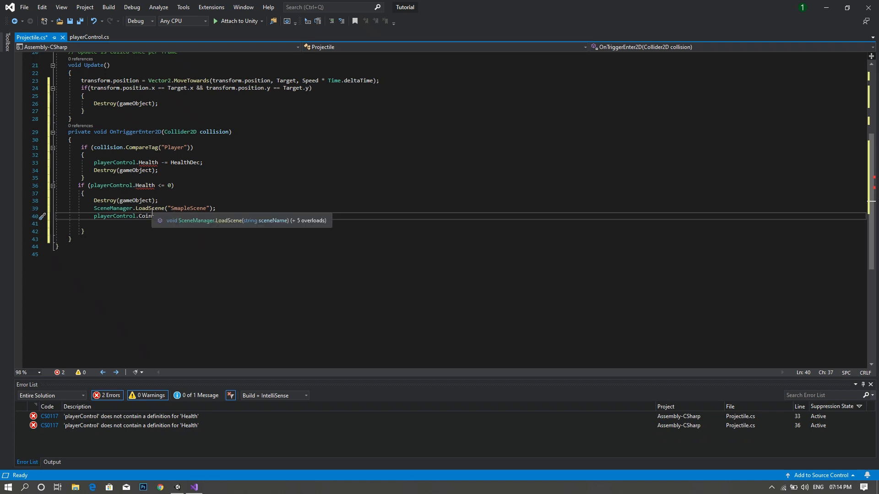
pyautogui.write('= 0;')
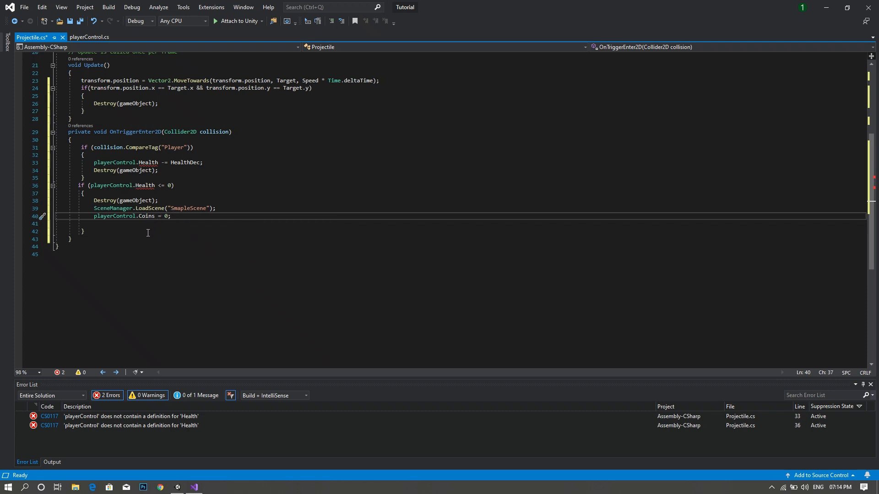
pyautogui.press('Ctrl+S')
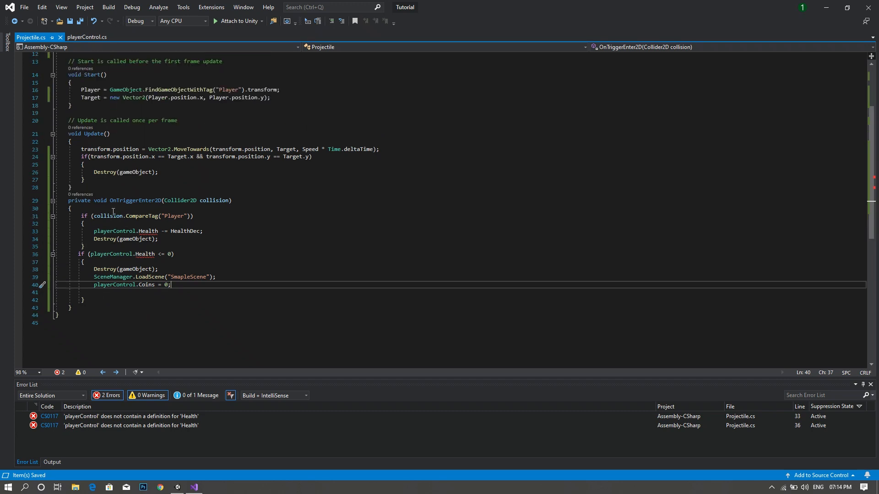
# Step: Declare 'public static float Health = 100;' in playerControl.cs below the Coins field
pyautogui.click(89, 36)
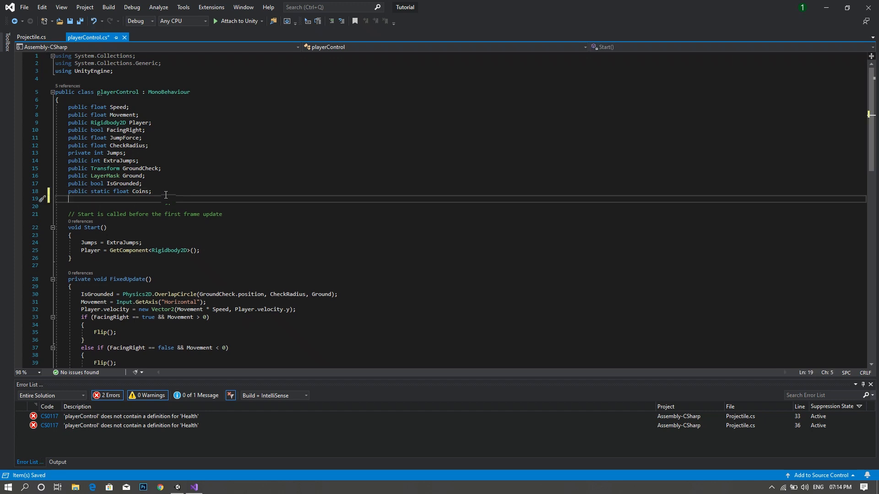
pyautogui.write('public s')
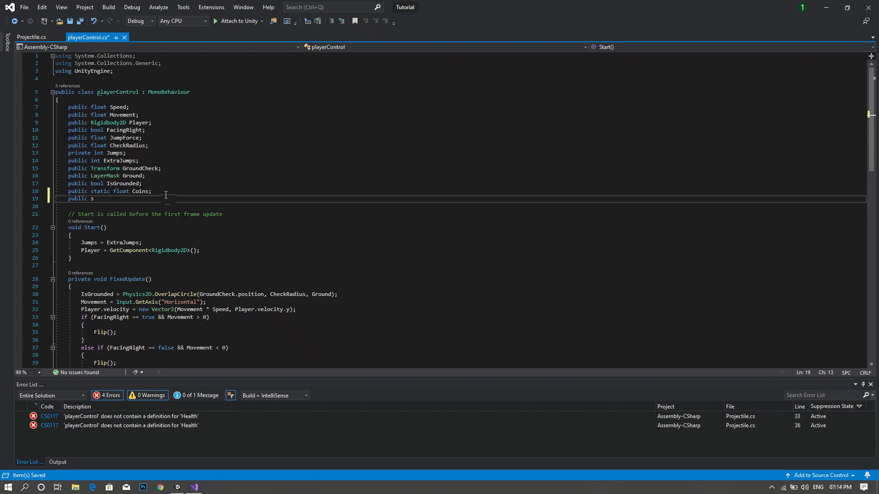
pyautogui.write('tatic float')
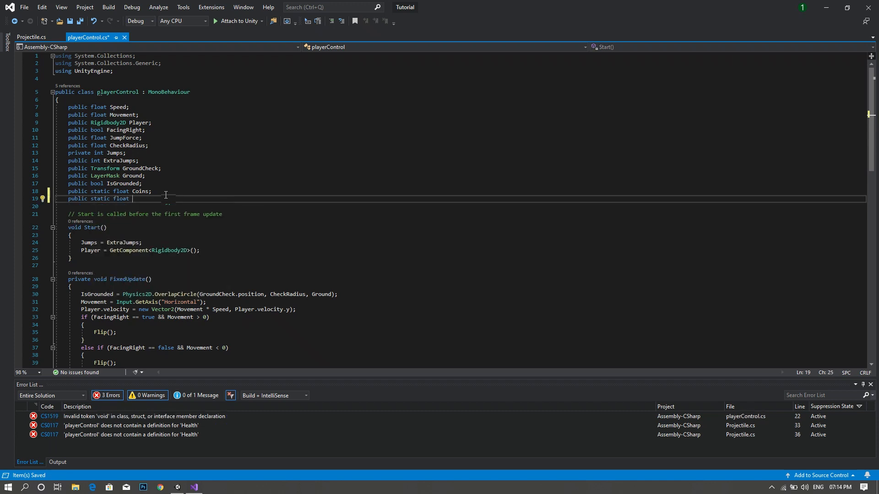
pyautogui.write('Hea')
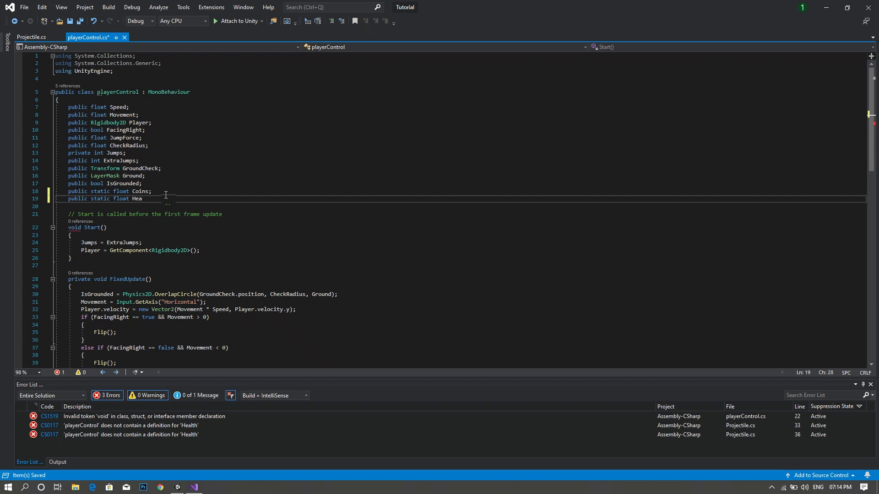
pyautogui.write('lth')
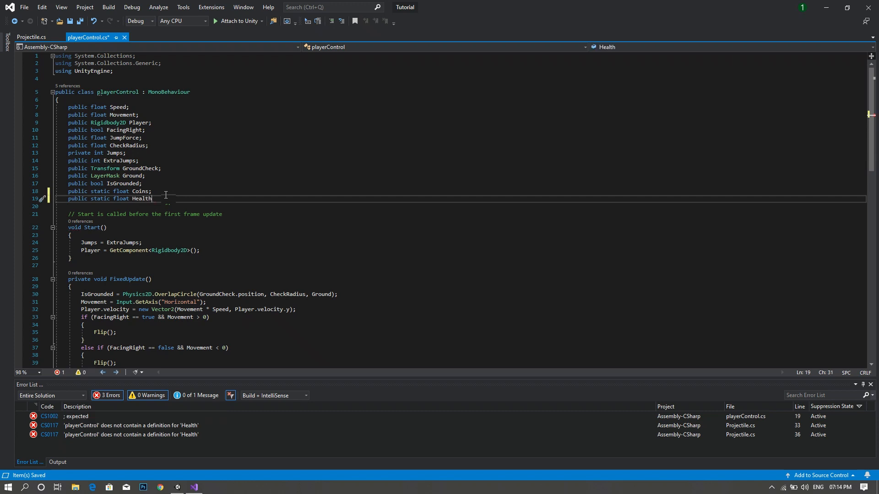
pyautogui.write('=')
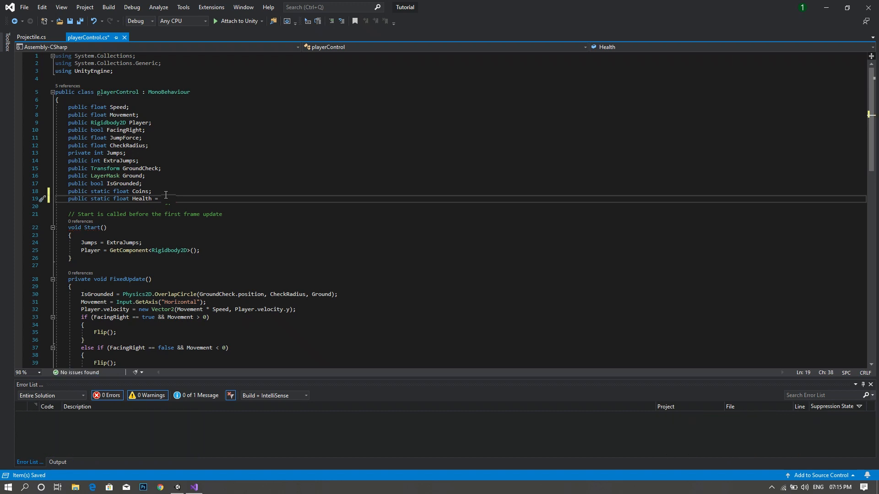
pyautogui.write('100;')
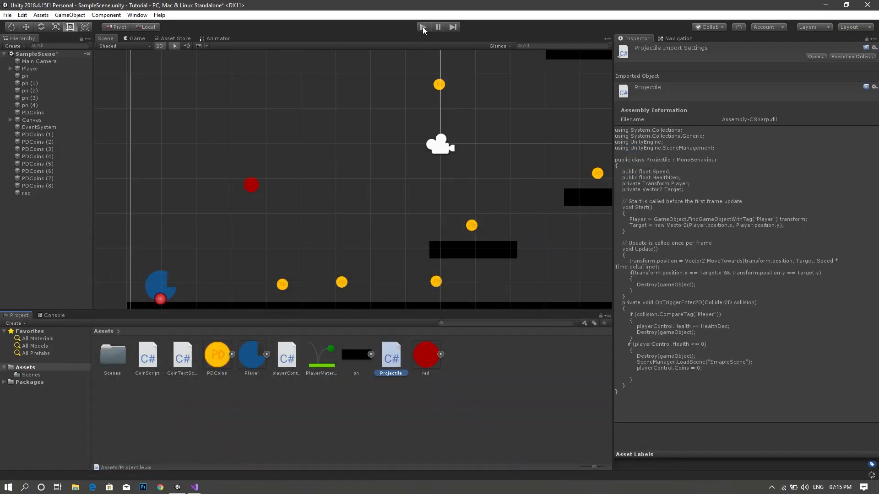
# Step: Set the red projectile's Speed to 10 and Health Dec to 10 in its Projectile component
pyautogui.click(251, 185)
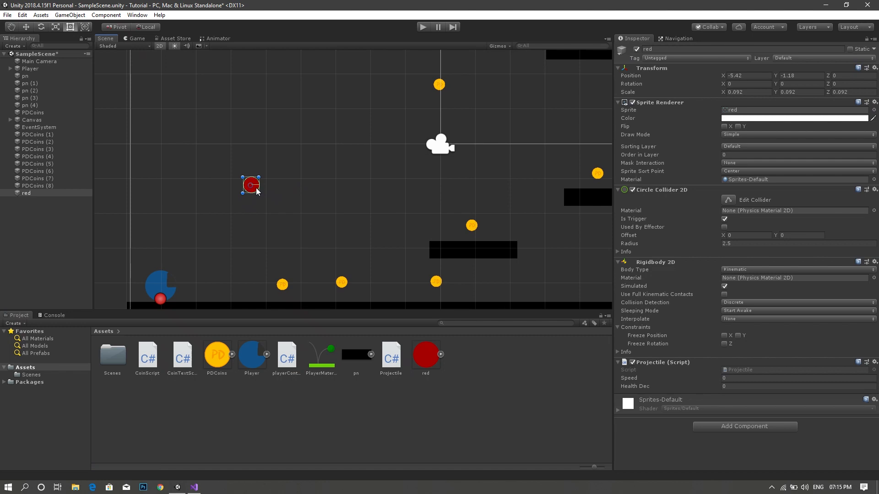
pyautogui.click(798, 378)
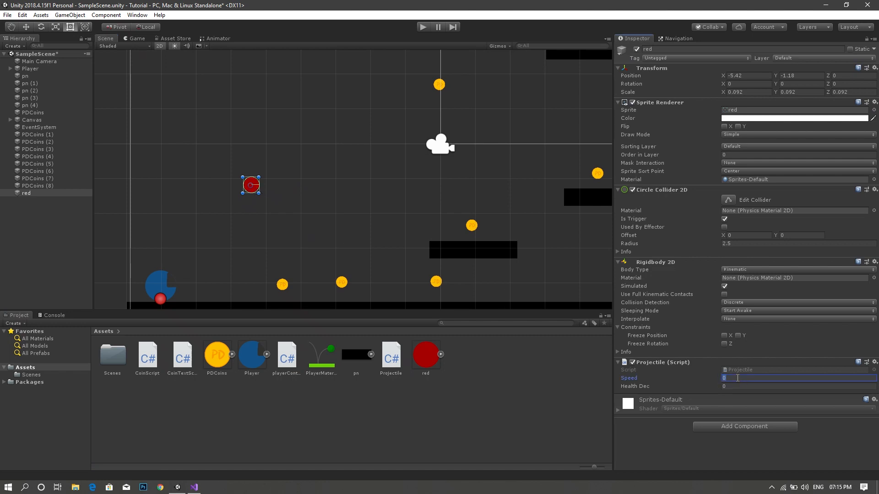
pyautogui.write('10')
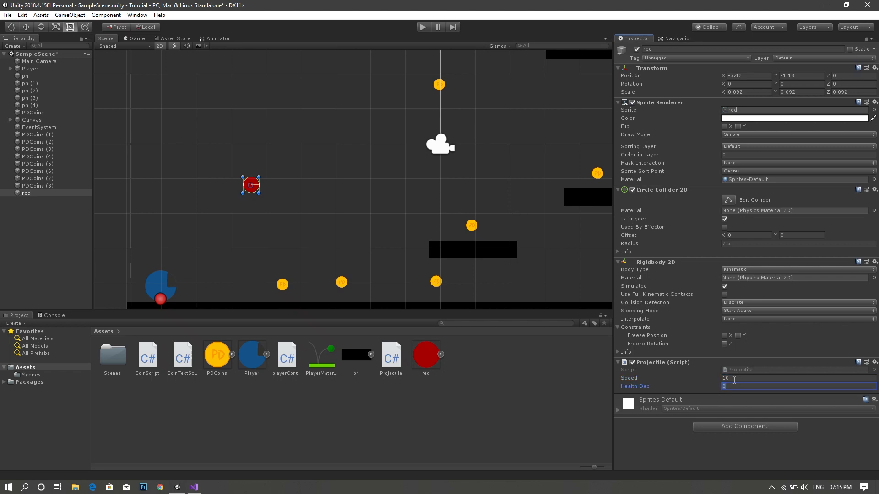
pyautogui.write('10')
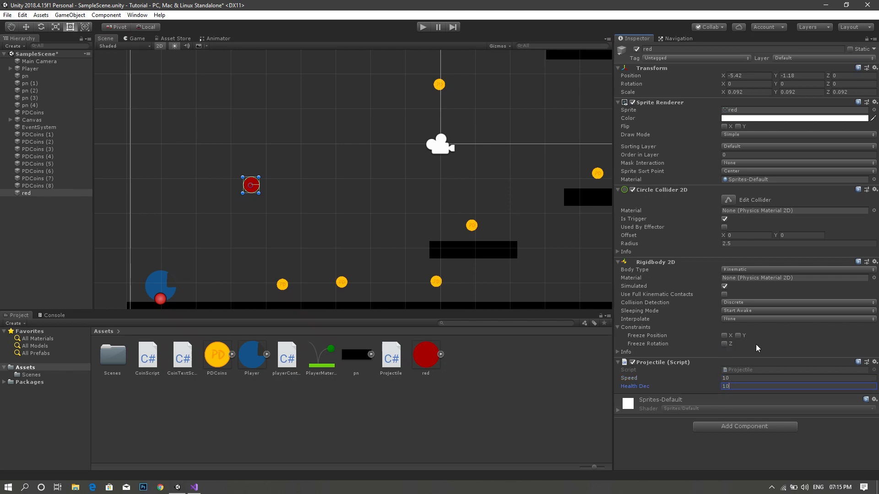
pyautogui.moveTo(491, 186)
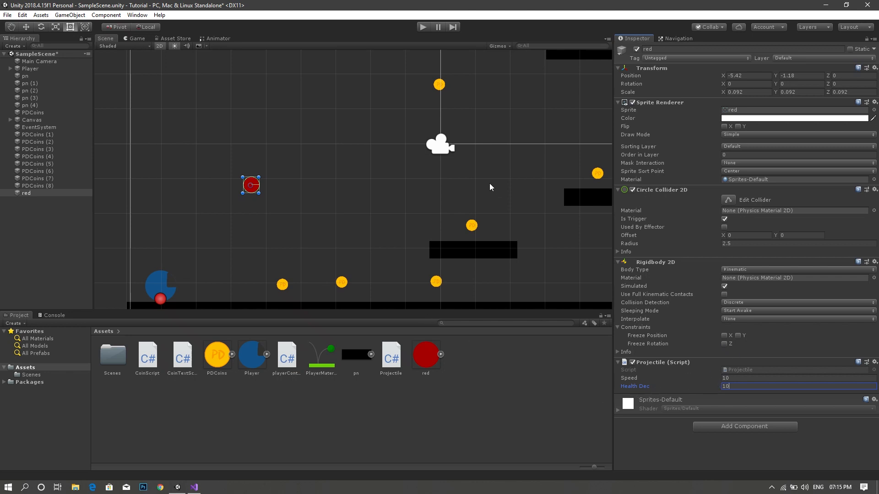
pyautogui.click(25, 68)
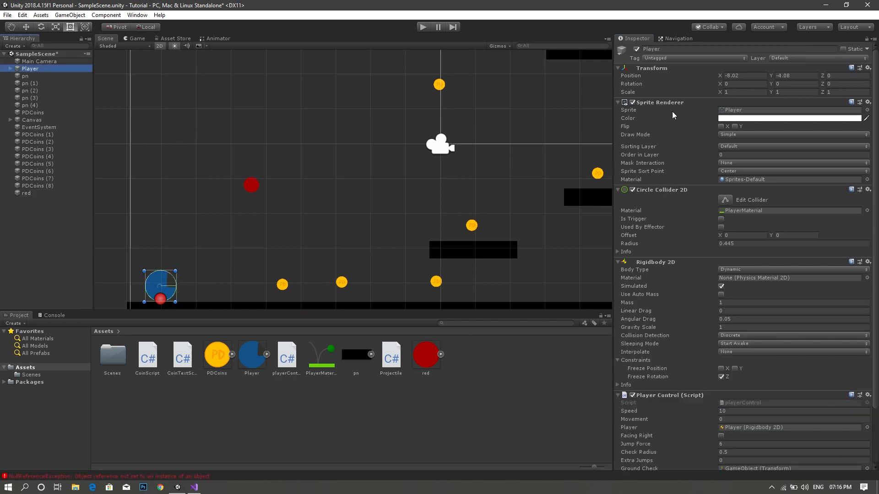
pyautogui.moveTo(683, 61)
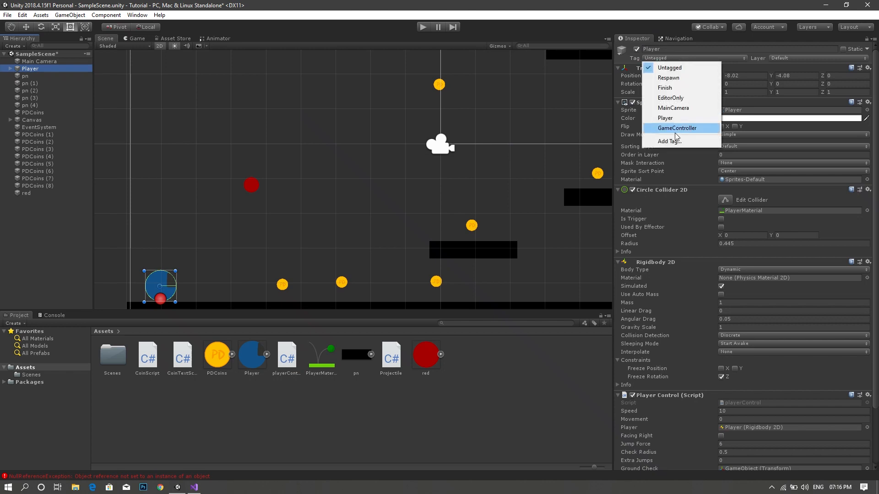
# Step: Tag the Player object as Player and briefly run the game to test it
pyautogui.click(665, 118)
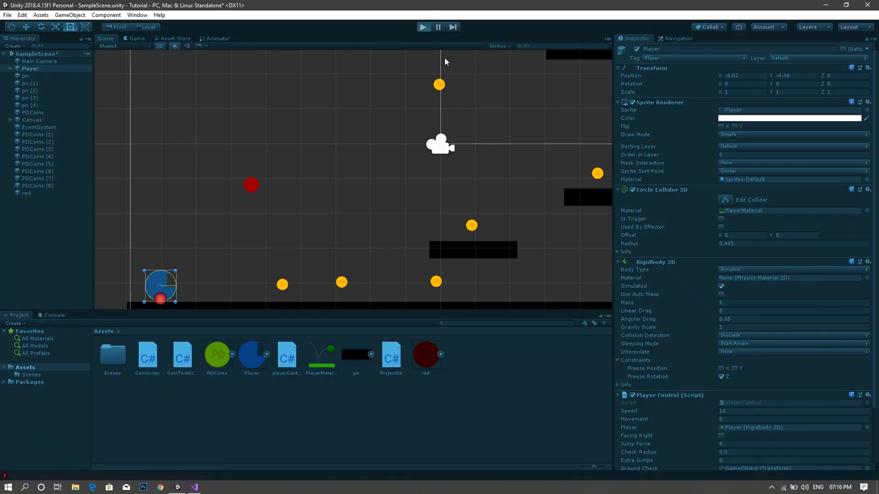
pyautogui.click(423, 26)
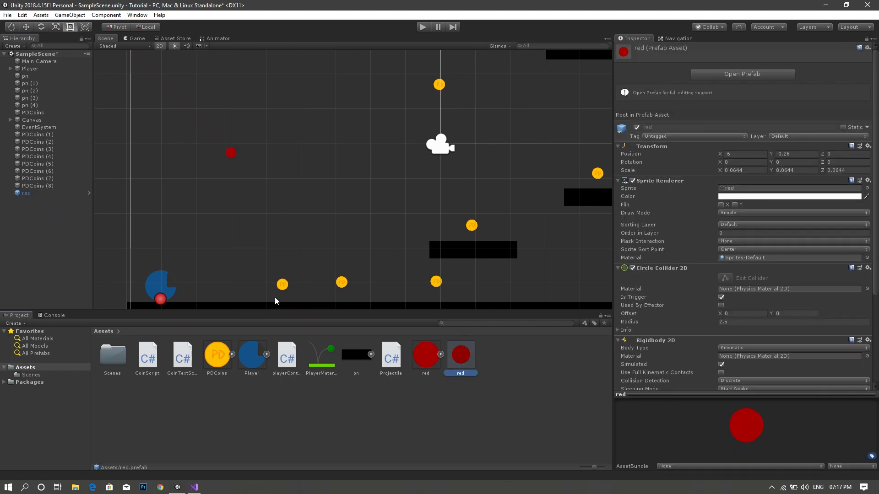
# Step: Drag the red ball into Assets as a prefab and remove it from the Hierarchy
pyautogui.click(231, 152)
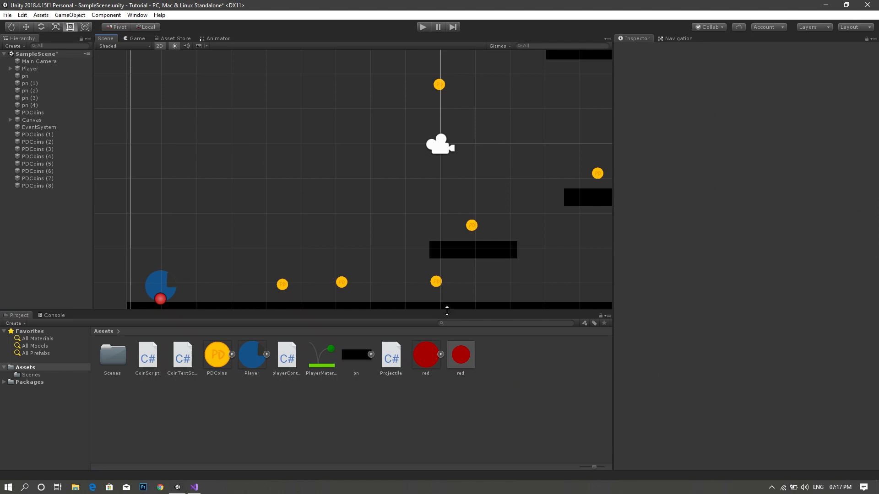
pyautogui.moveTo(379, 343)
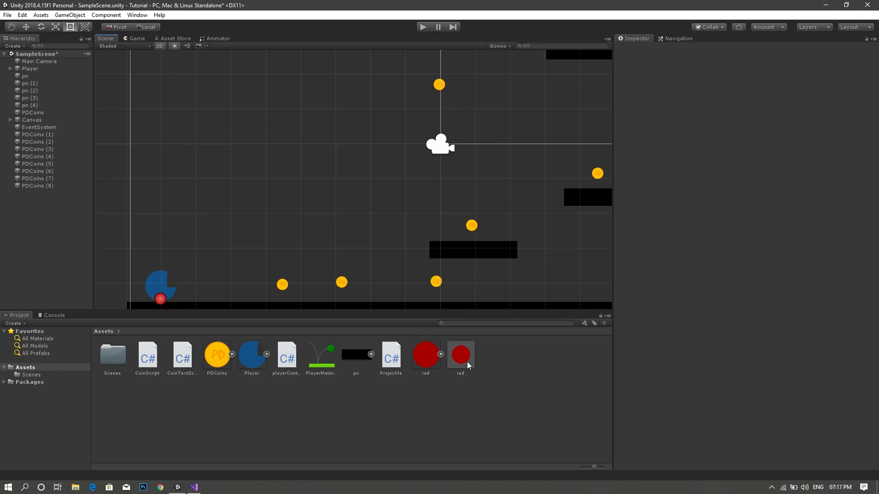
pyautogui.moveTo(379, 295)
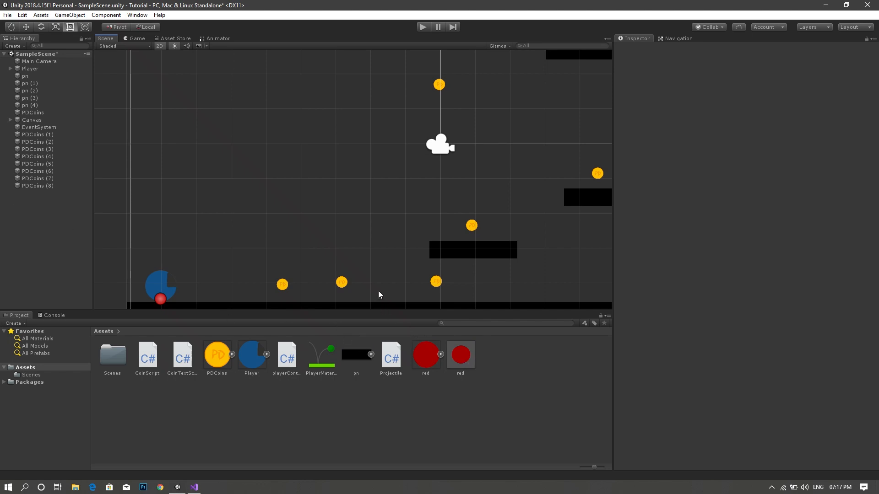
pyautogui.moveTo(381, 312)
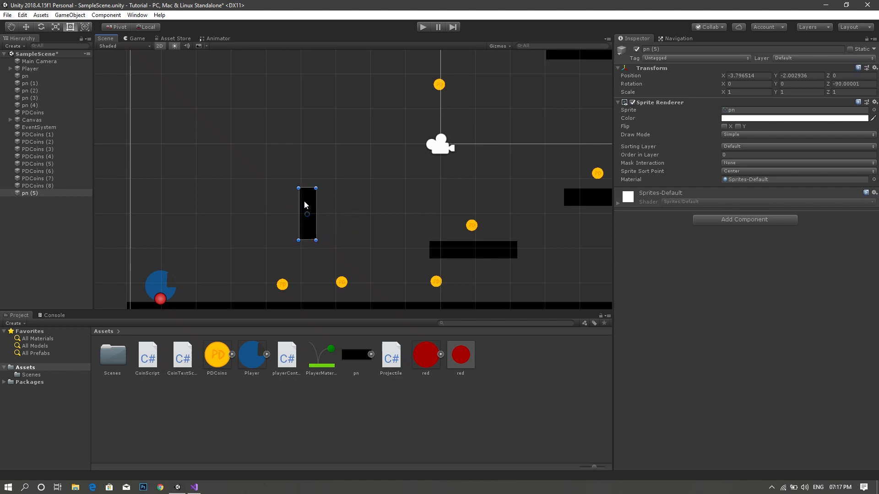
# Step: Move the upright black block down onto the ground between the coins
pyautogui.moveTo(306, 213); pyautogui.dragTo(445, 287)
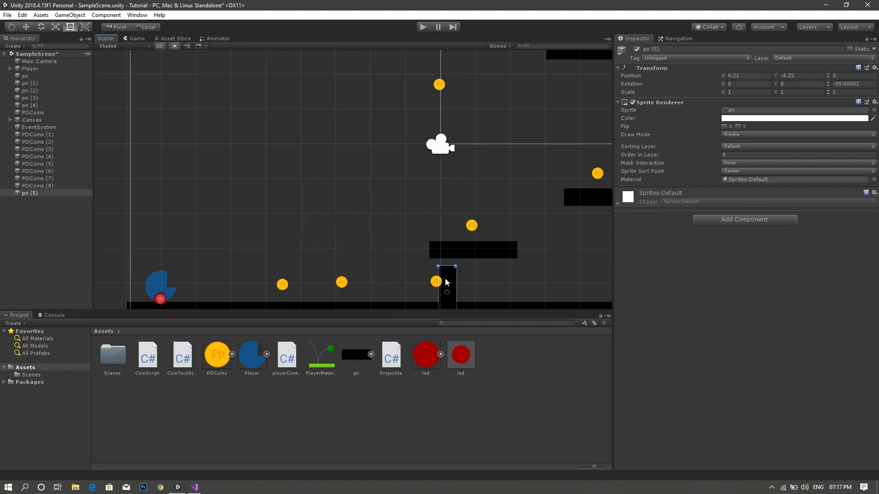
pyautogui.moveTo(446, 282); pyautogui.dragTo(413, 279)
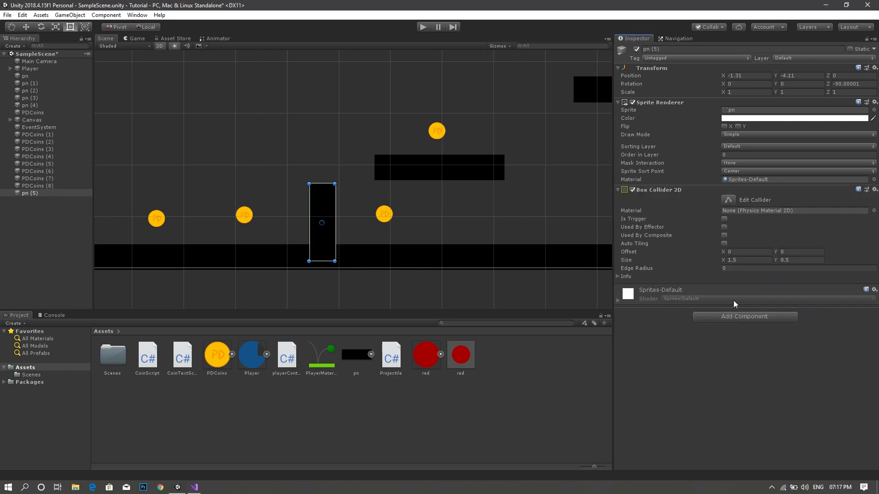
# Step: Add a new script component named Canon to the cannon block
pyautogui.click(744, 317)
pyautogui.write('c')
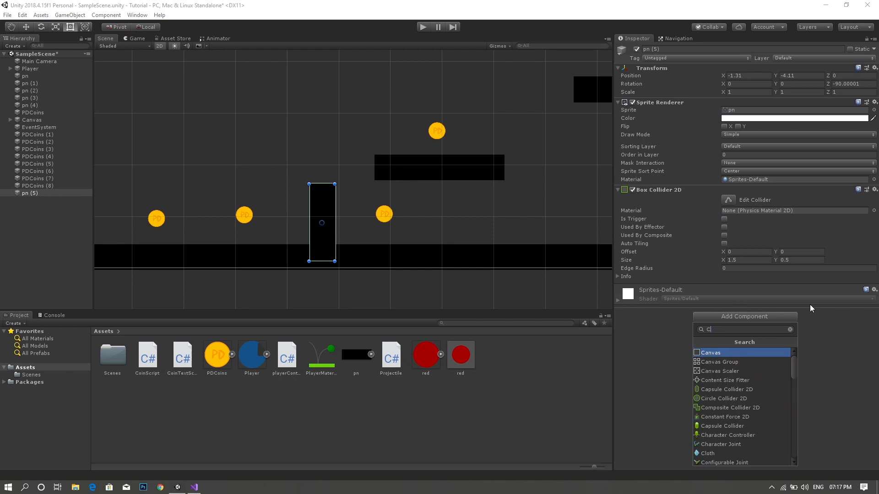
pyautogui.write('anon')
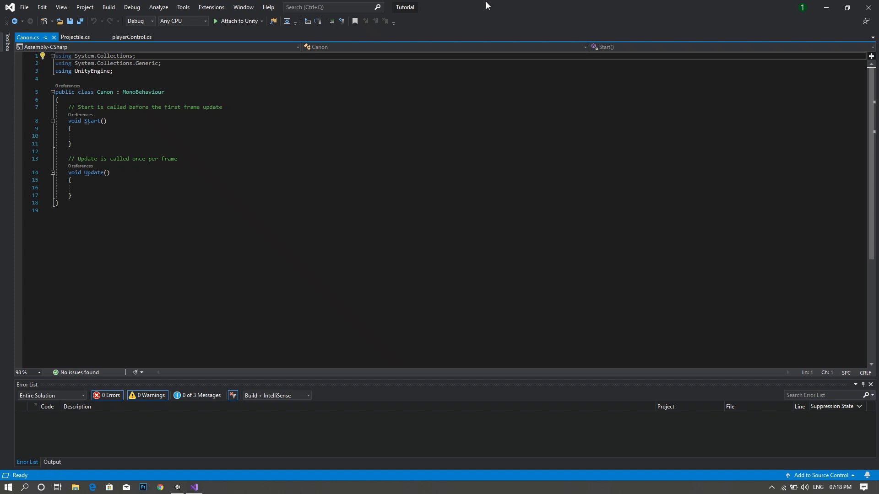
# Step: Declare public float TimeBtnShots and private float MaxTimeBtnShots fields in Canon
pyautogui.click(55, 98)
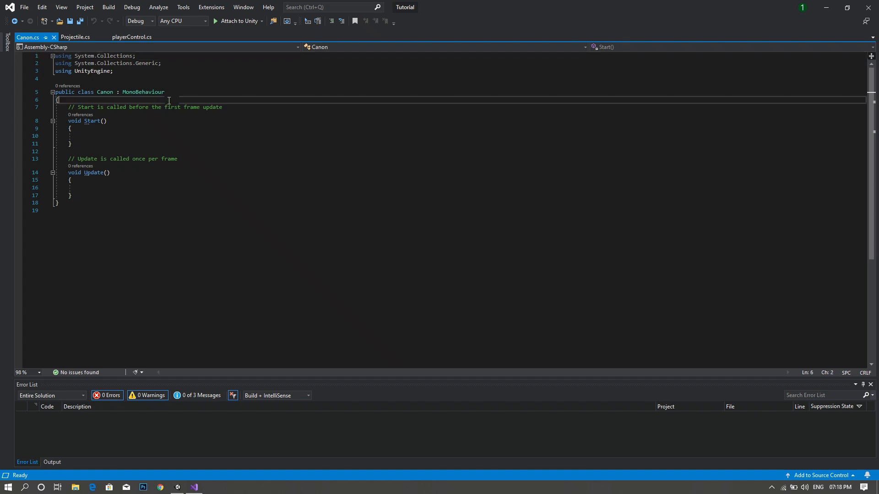
pyautogui.press('Enter')
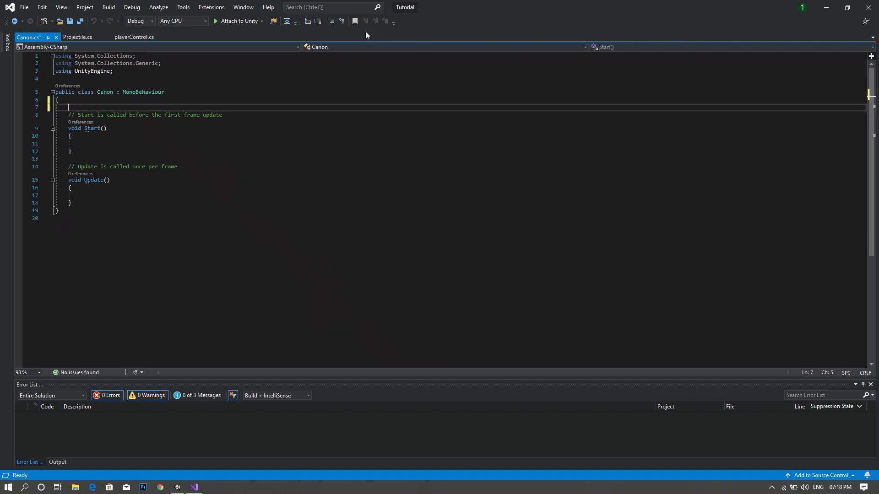
pyautogui.write('public')
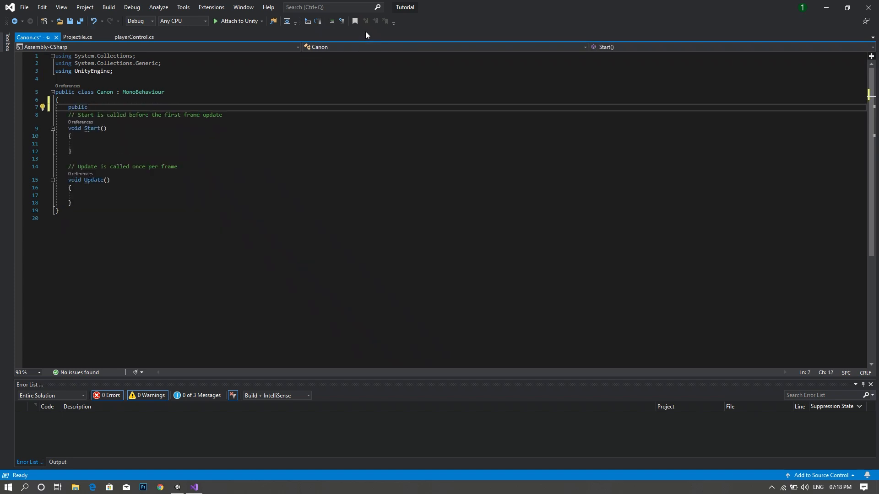
pyautogui.write('float')
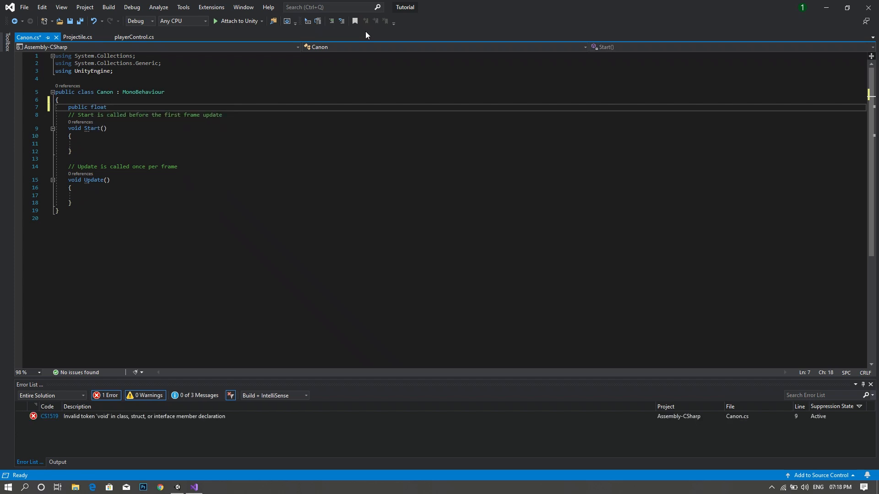
pyautogui.write('Time')
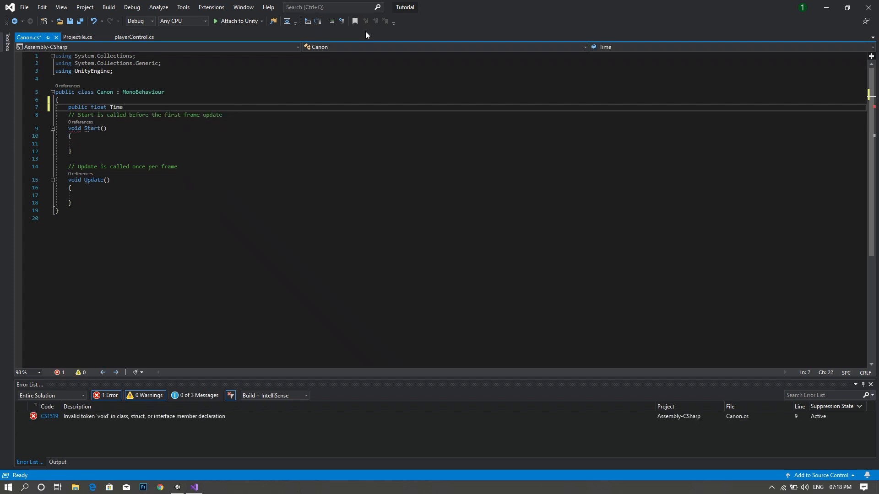
pyautogui.write('BtnS')
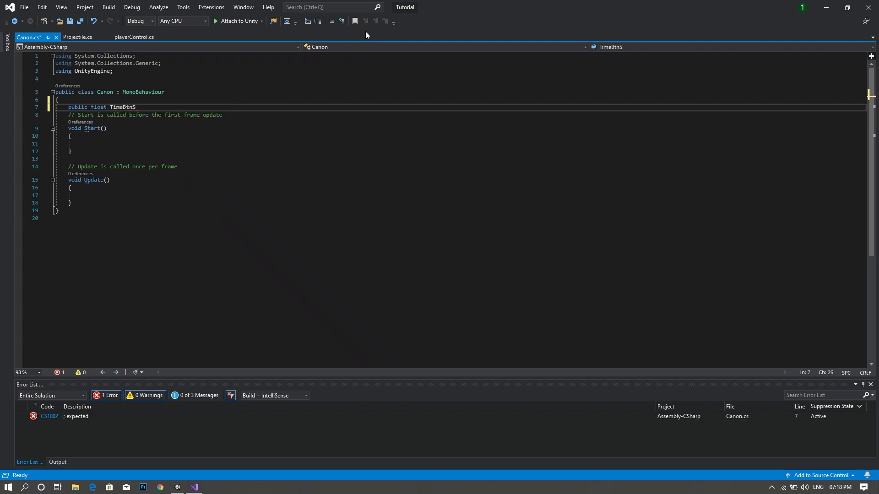
pyautogui.write('hots;')
pyautogui.write('p')
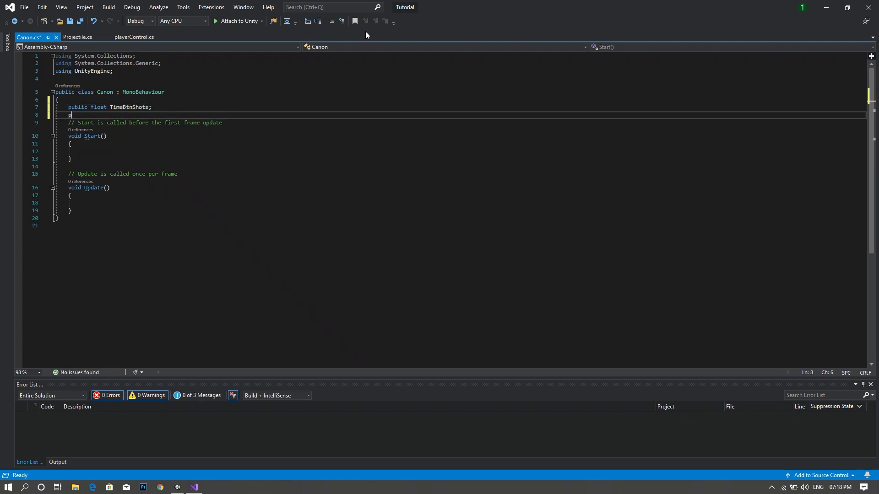
pyautogui.write('rivate')
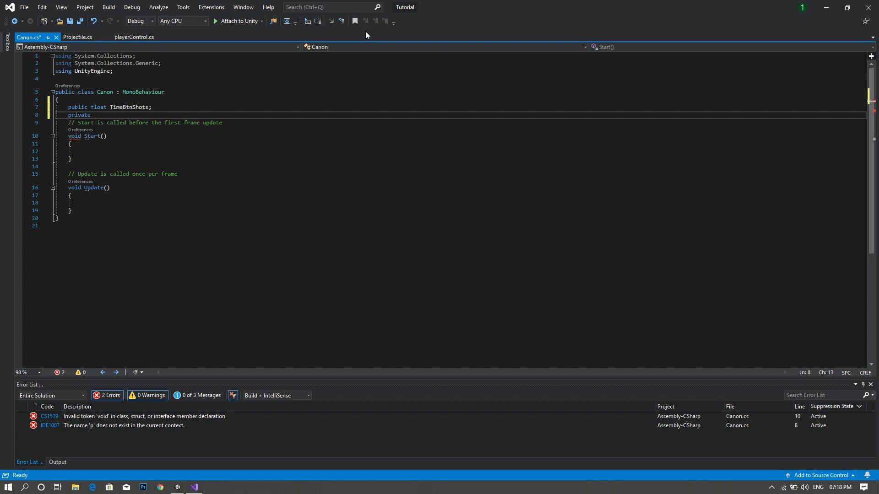
pyautogui.write('float')
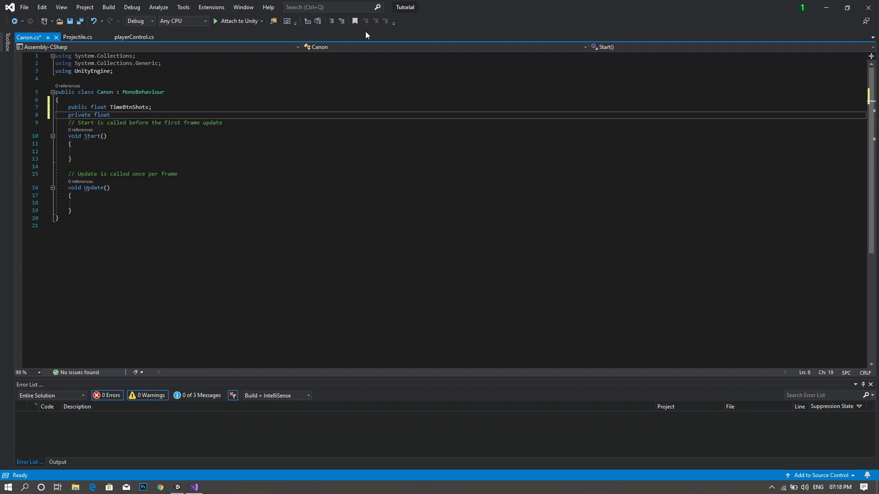
pyautogui.write('Max')
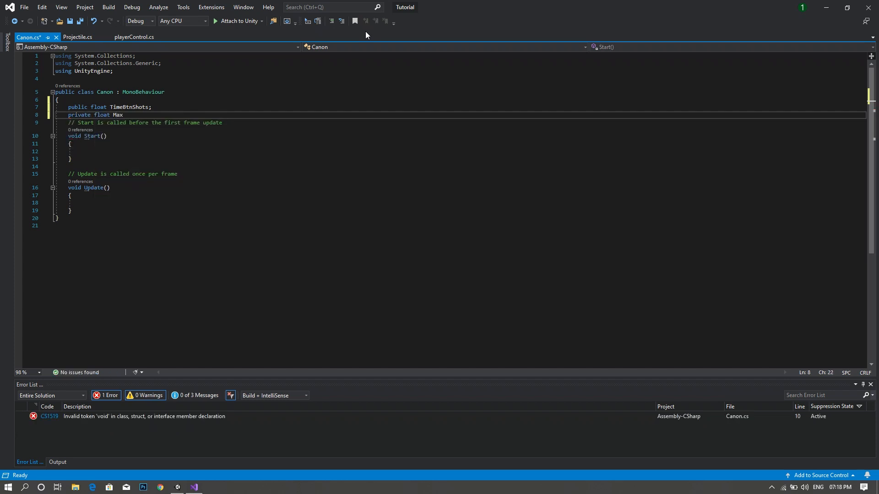
pyautogui.write('Time')
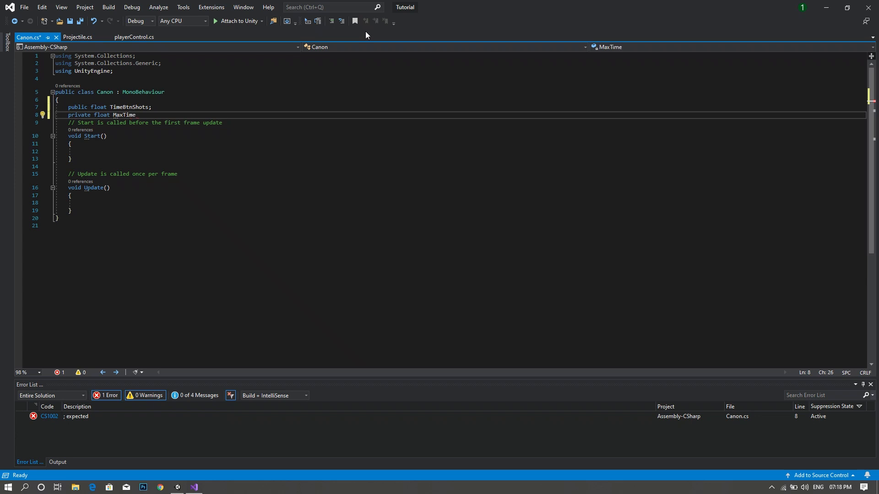
pyautogui.write('BtnSh')
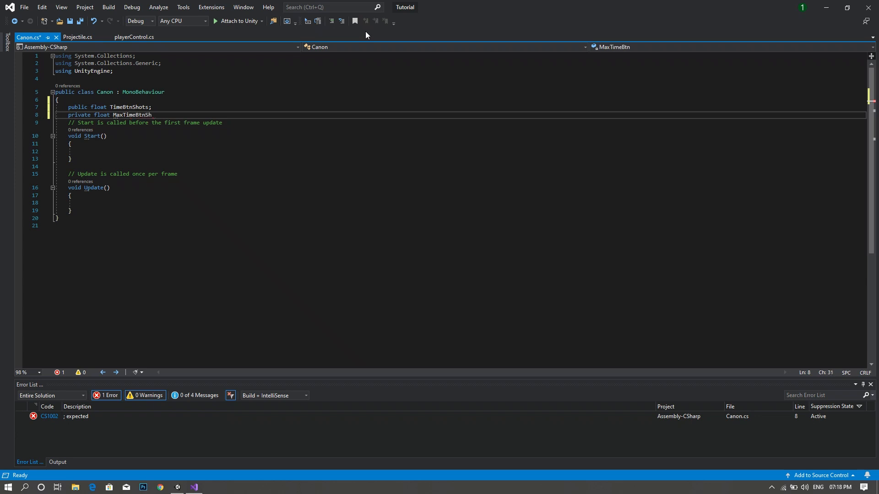
pyautogui.write('ots;')
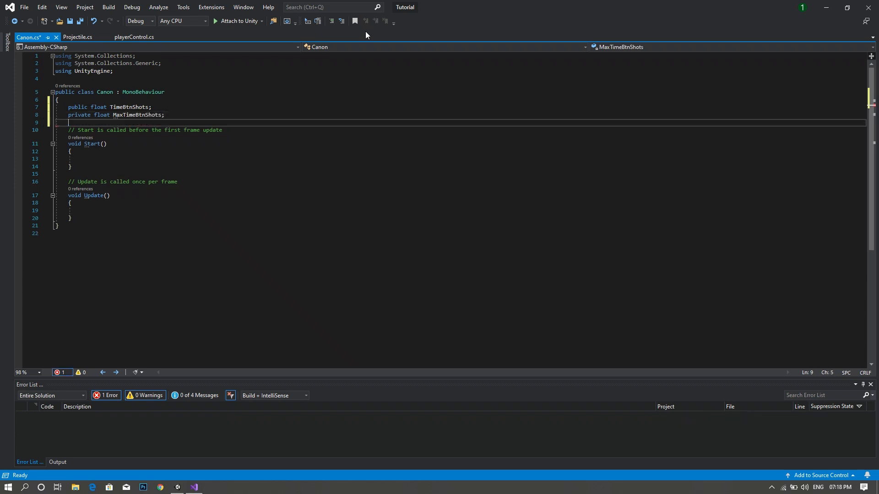
# Step: Declare a public GameObject Projectile field in Canon
pyautogui.write('public')
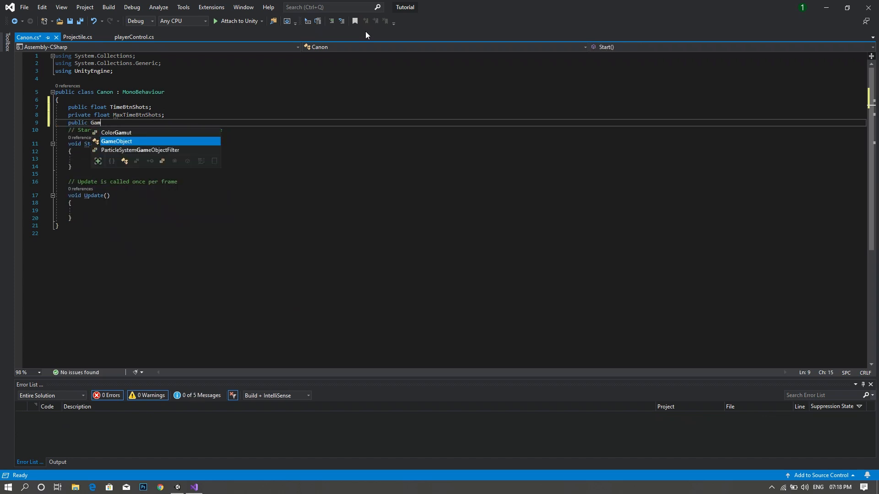
pyautogui.write('GameObject P')
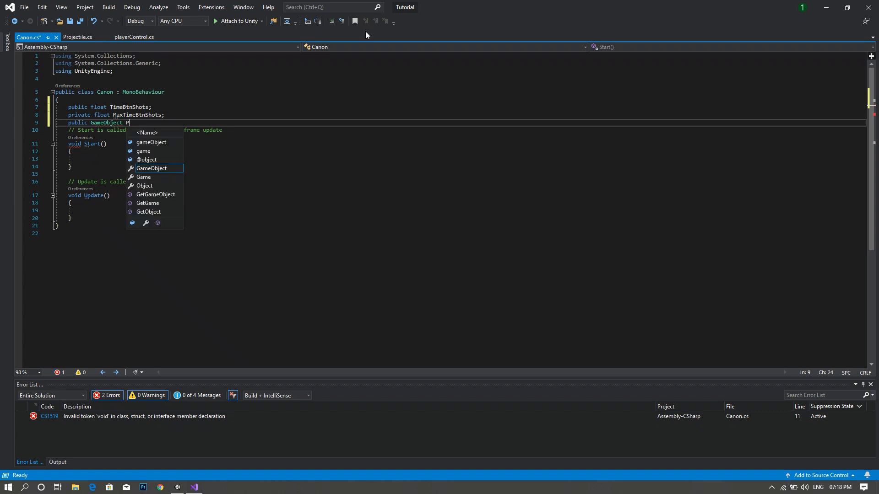
pyautogui.write('roje')
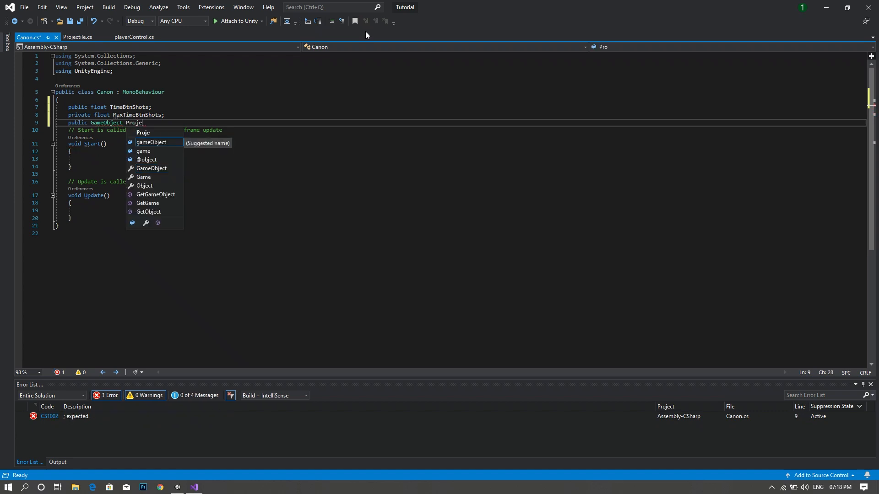
pyautogui.write('ctil')
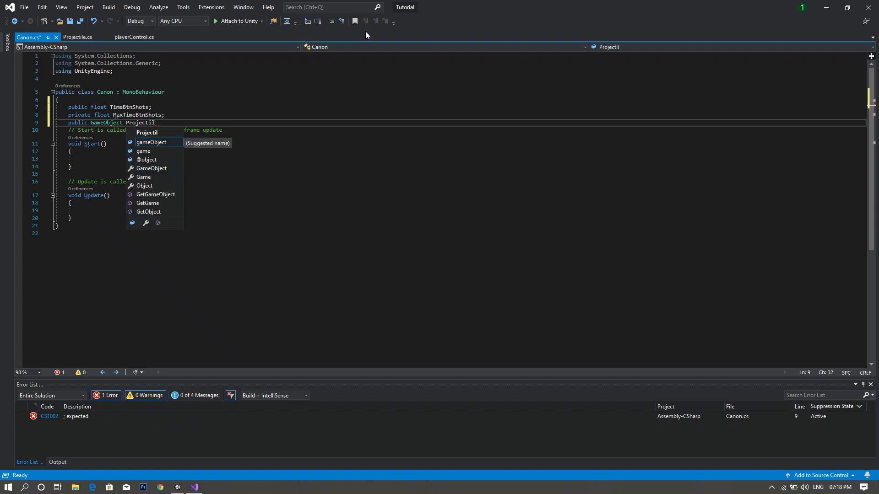
pyautogui.write('e;')
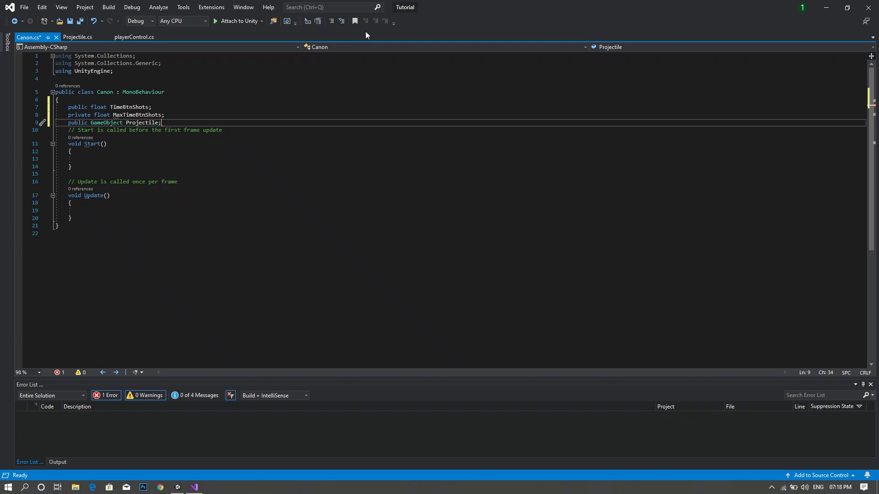
# Step: Assign MaxTimeBtnShots = TimeBtnShots in Start()
pyautogui.press('Enter')
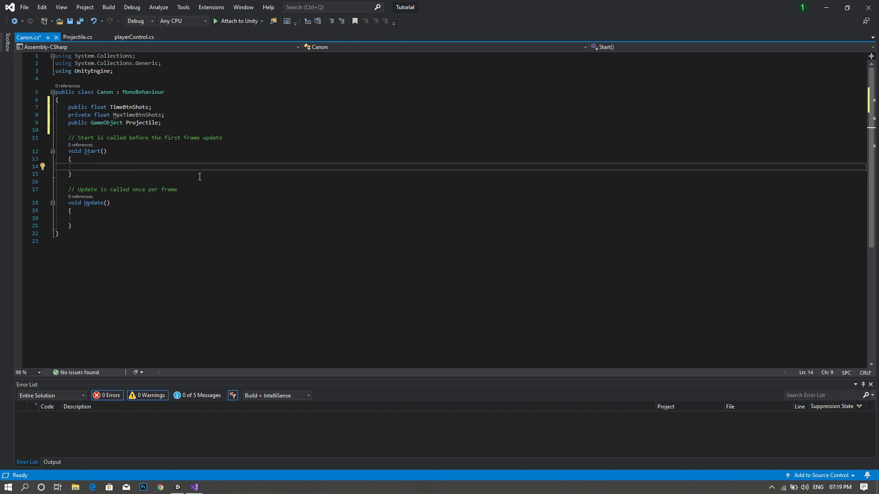
pyautogui.write('Max')
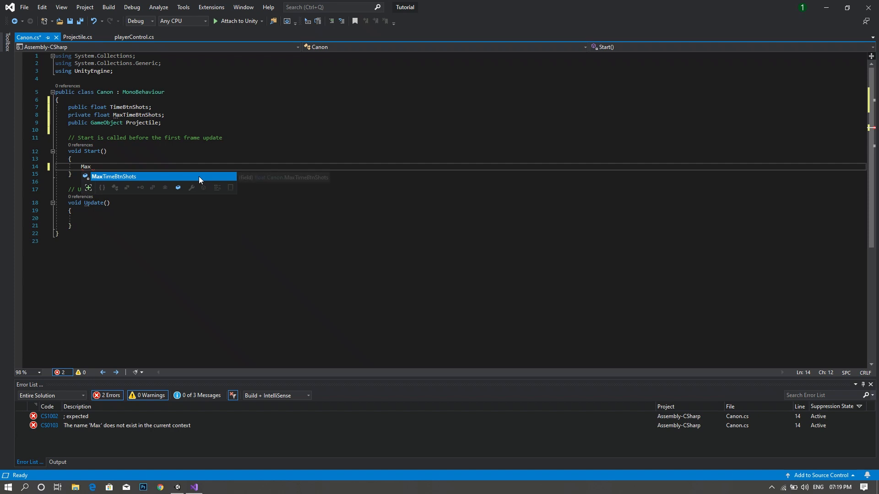
pyautogui.write('MaxTimeBtnShots = T')
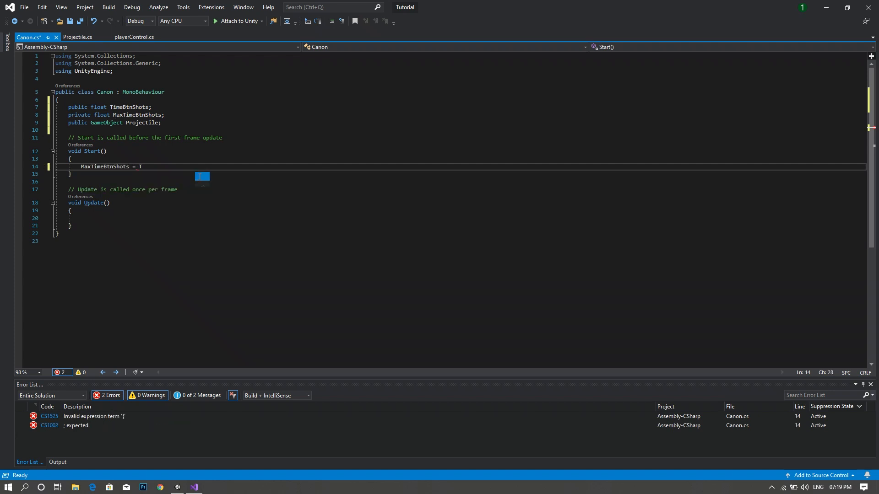
pyautogui.write('imeBtnShots')
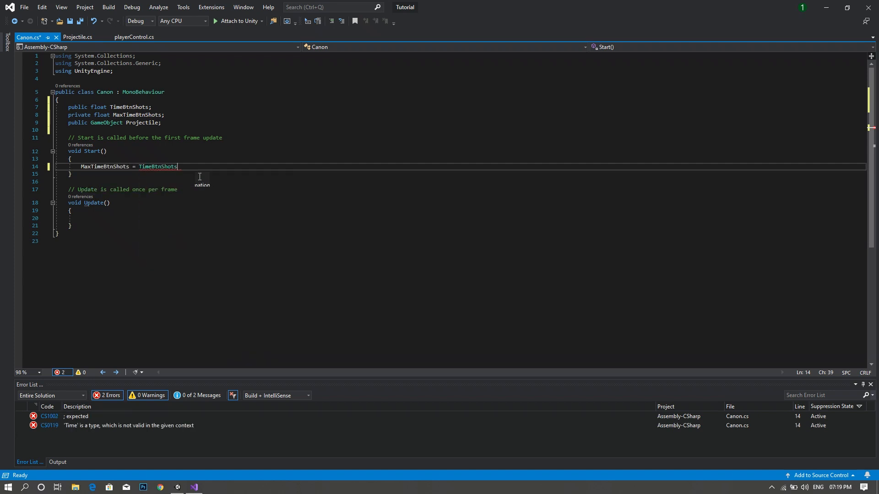
pyautogui.write(';')
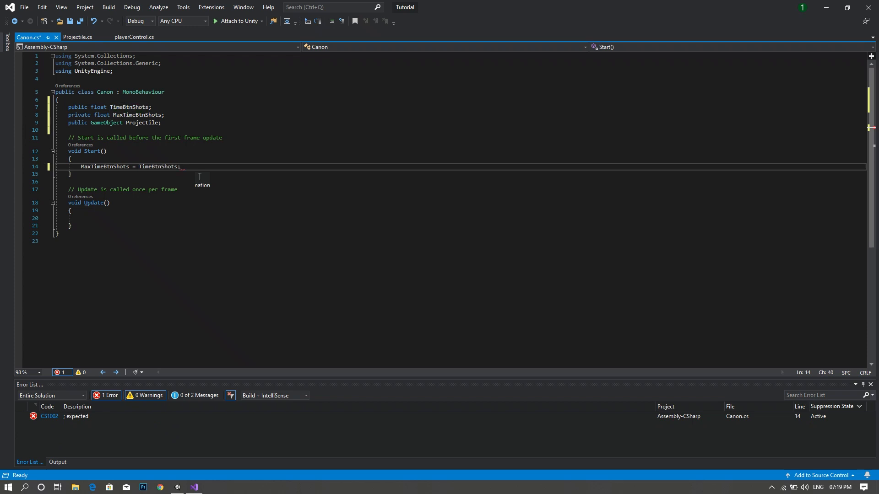
pyautogui.write(';')
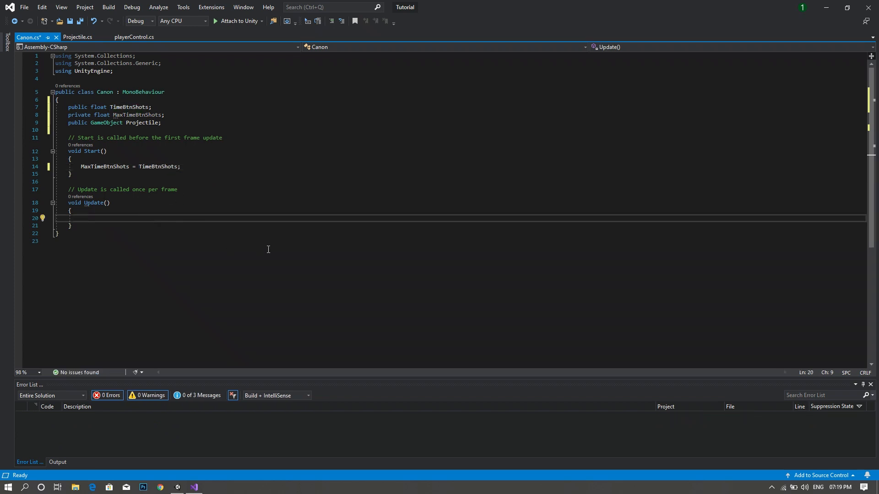
# Step: Add an 'if (MaxTimeBtnShots <= 0)' check in Update()
pyautogui.write('if')
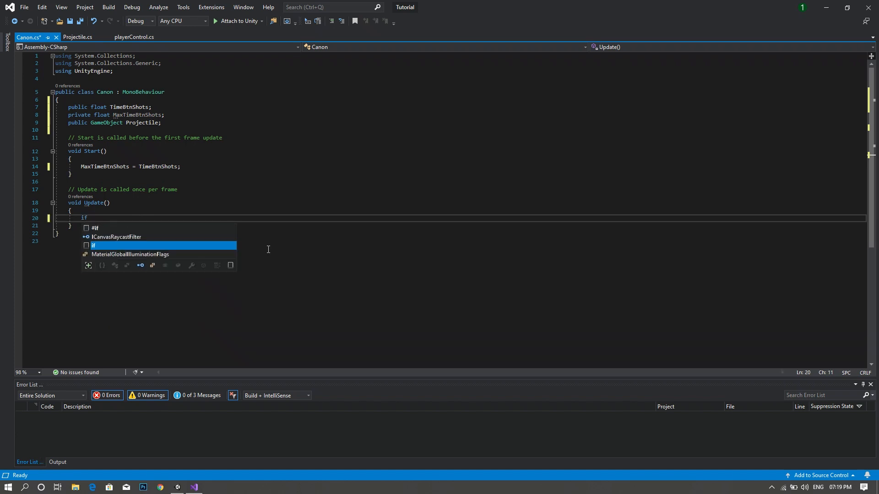
pyautogui.write('(')
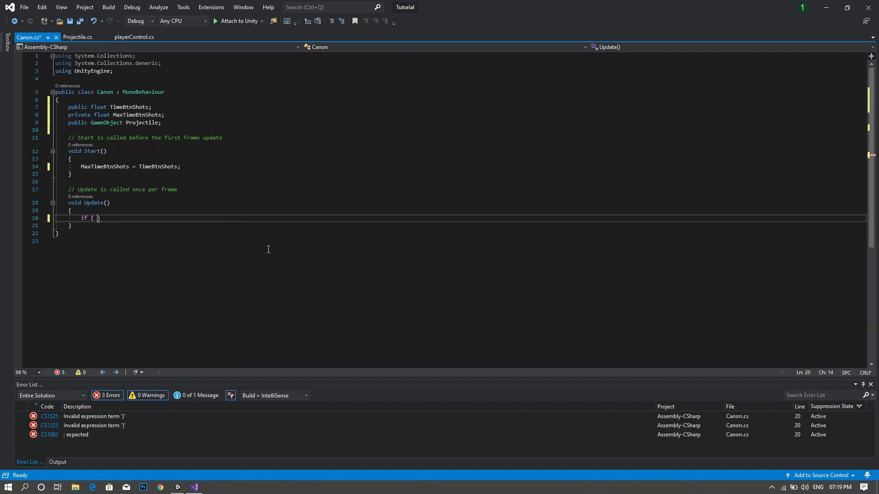
pyautogui.write('Max')
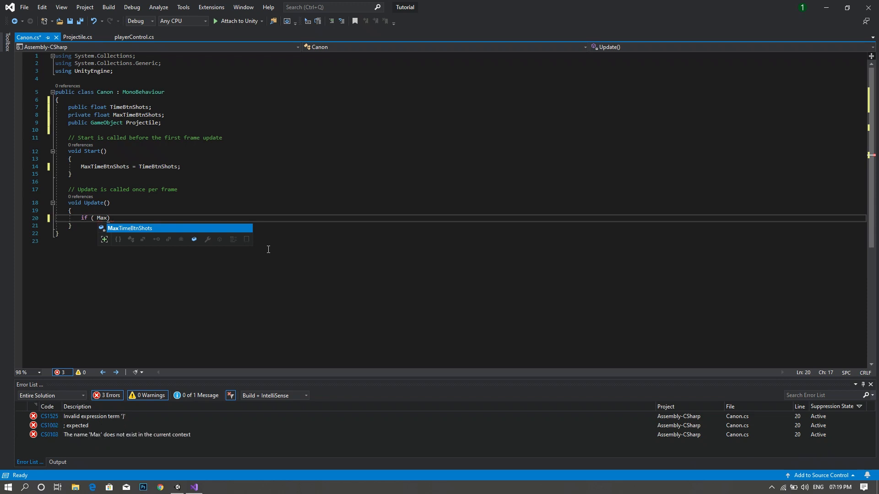
pyautogui.press('Tab')
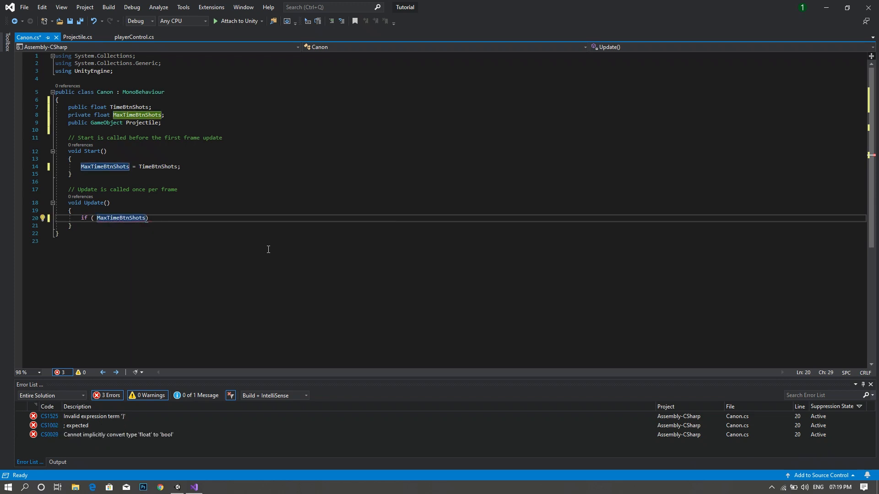
pyautogui.write('<=')
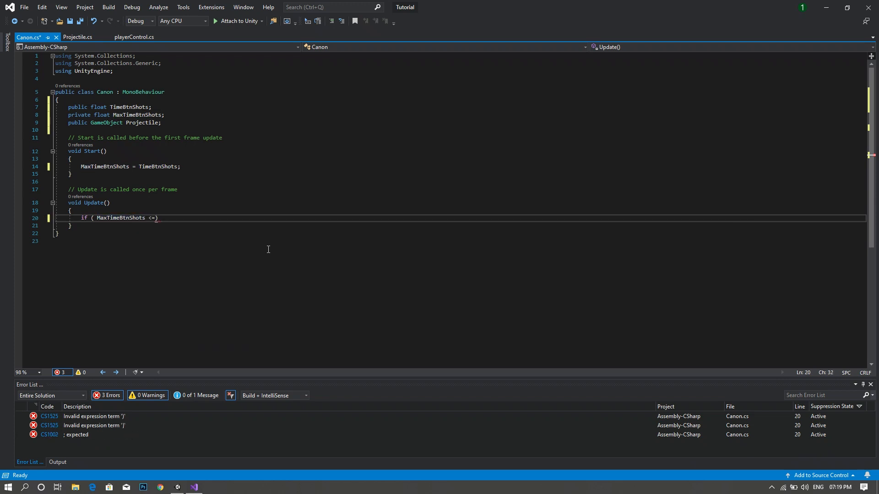
pyautogui.write('0')
pyautogui.write('Instantiate')
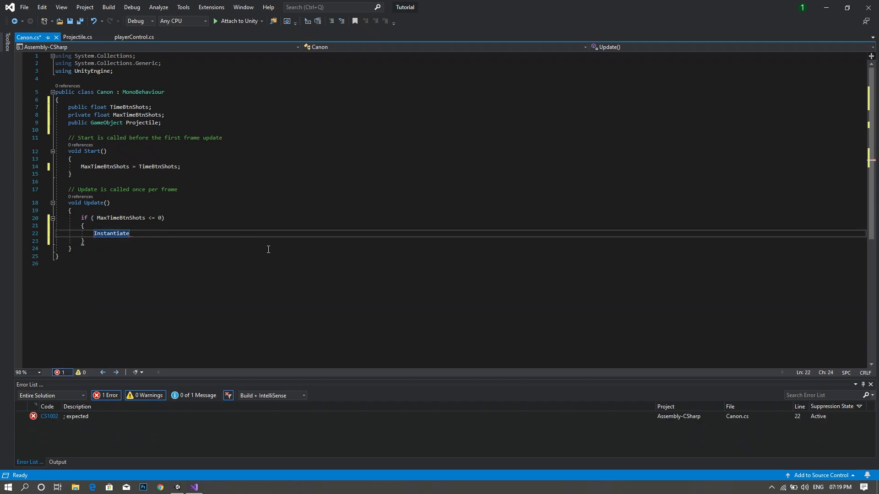
# Step: Instantiate Projectile at transform.position with Quaternion.identity inside the check
pyautogui.write('(')
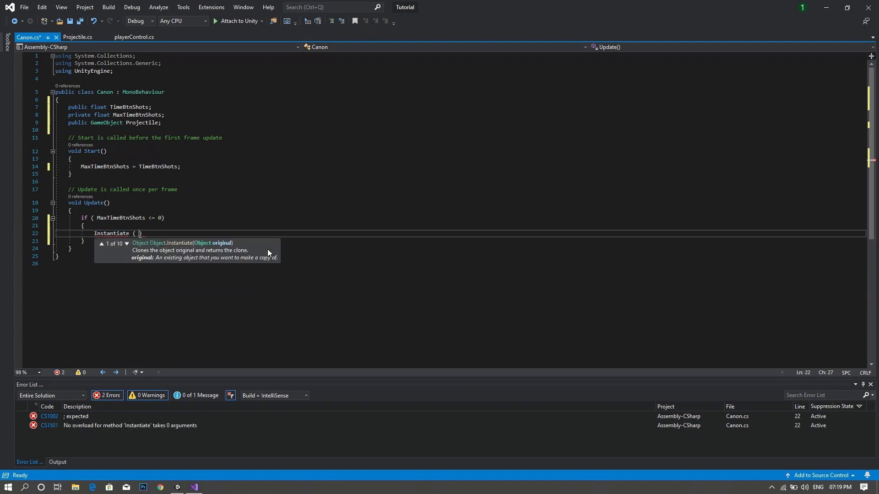
pyautogui.write('Projectile')
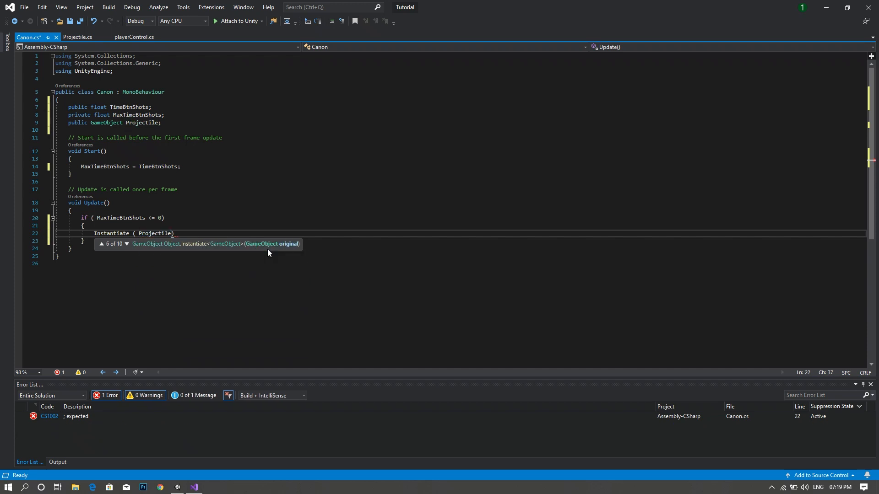
pyautogui.write(';')
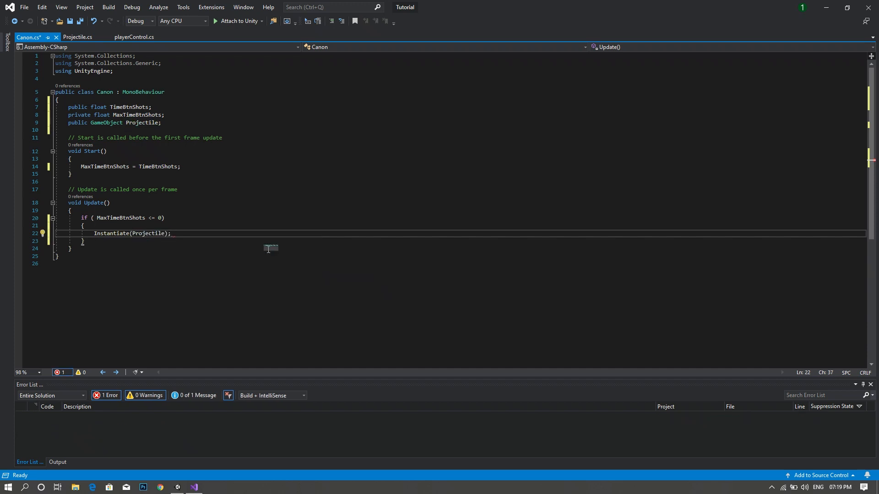
pyautogui.write('tr')
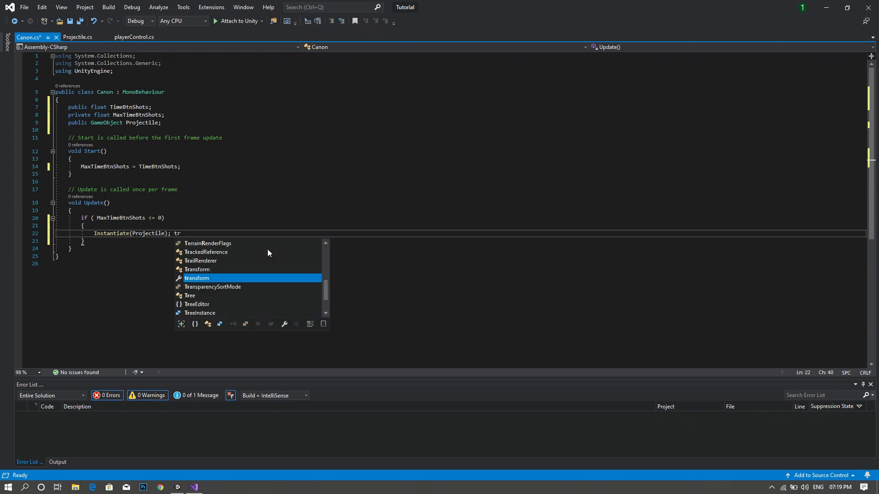
pyautogui.press('Tab')
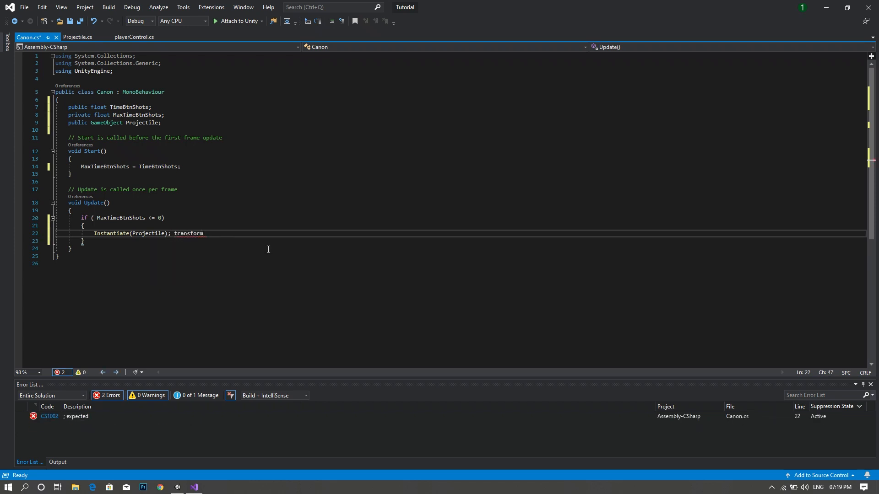
pyautogui.write('.position')
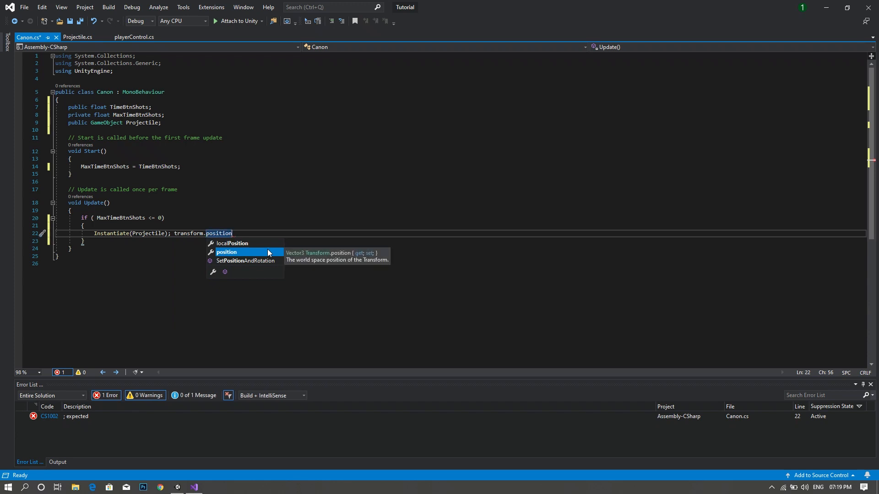
pyautogui.write(',')
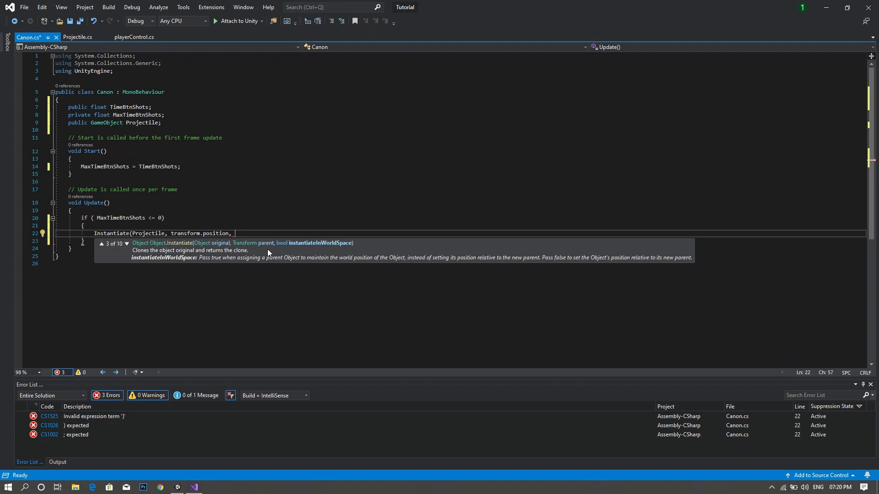
pyautogui.write('qua')
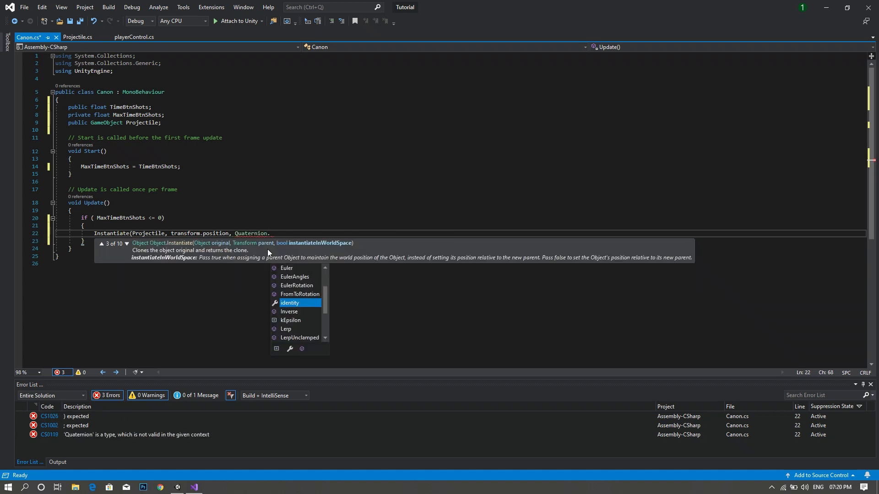
pyautogui.write('identity);')
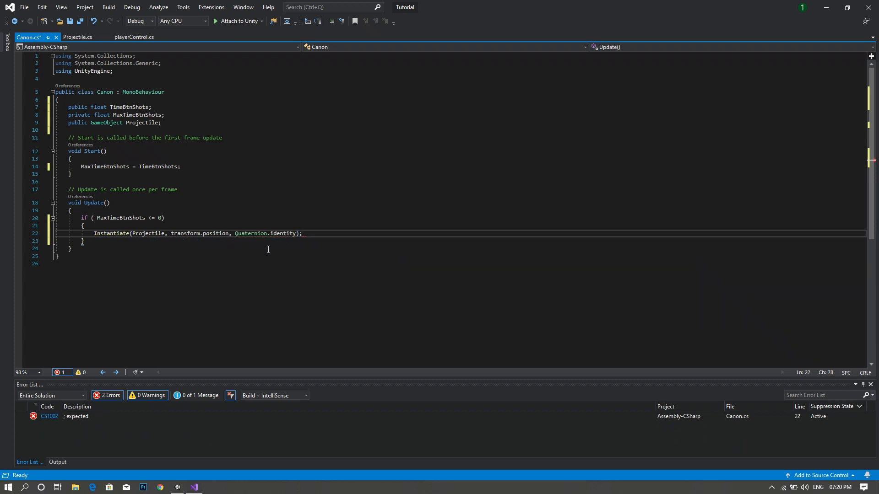
# Step: Reset MaxTimeBtnShots to TimeBtnShots after spawning the projectile
pyautogui.press('Enter')
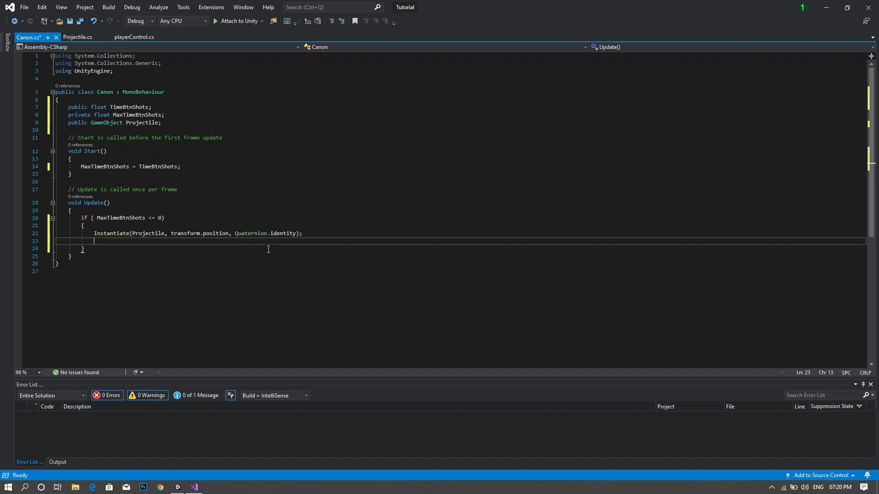
pyautogui.write('MaxTimeBtnShots = TimeBtnShots')
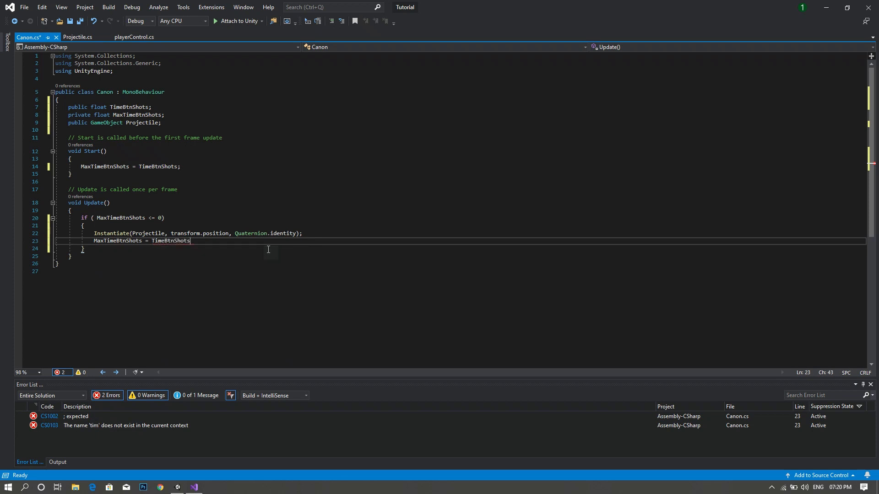
pyautogui.write(';')
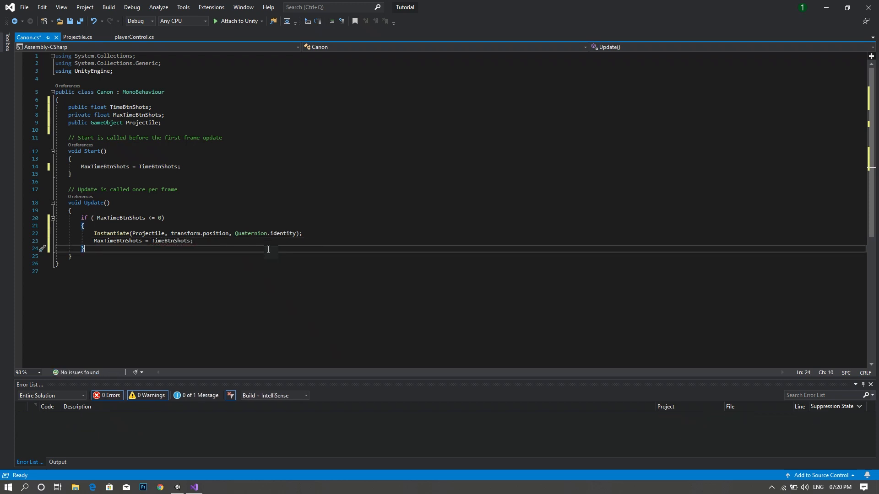
# Step: Write the else branch MaxTimeBtnShots -= Time.deltaTime; in Update() and save the Canon script
pyautogui.write('else')
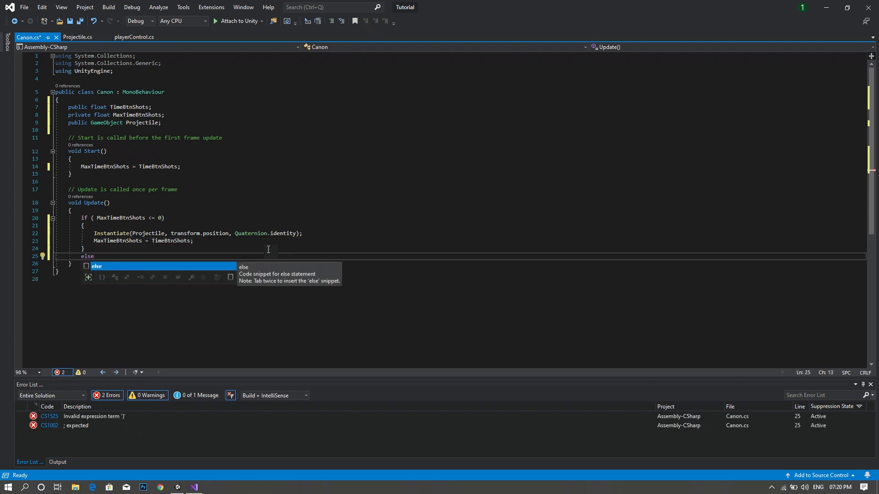
pyautogui.press('Tab')
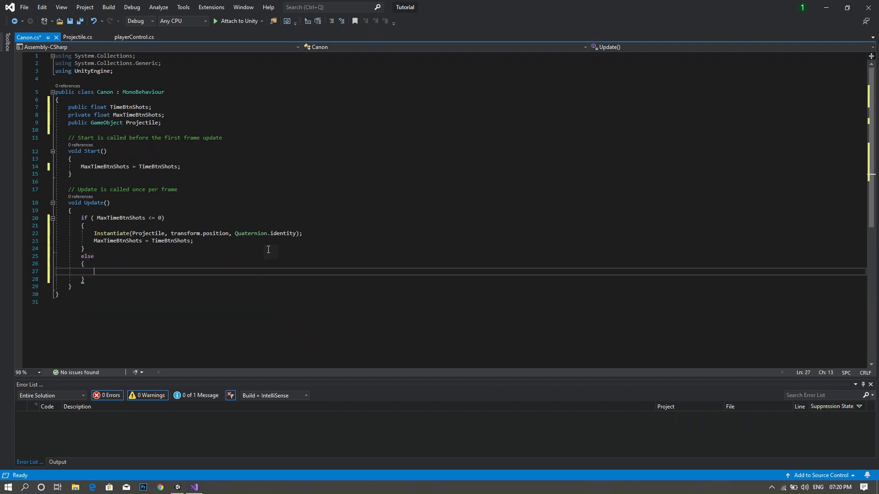
pyautogui.write('MaxTimeBtnShots')
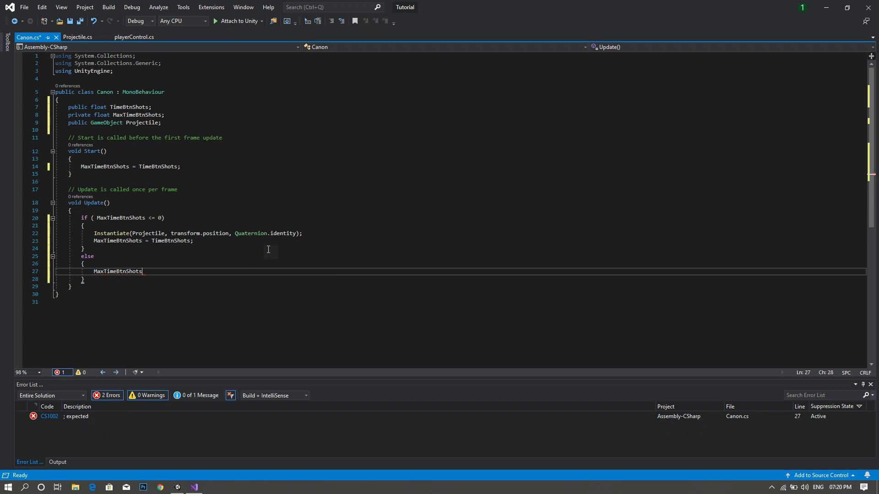
pyautogui.write('-=')
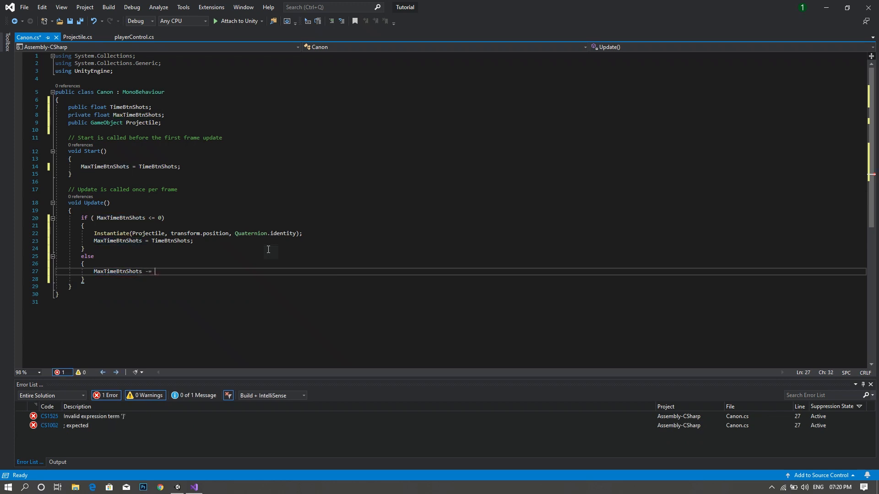
pyautogui.write('Time')
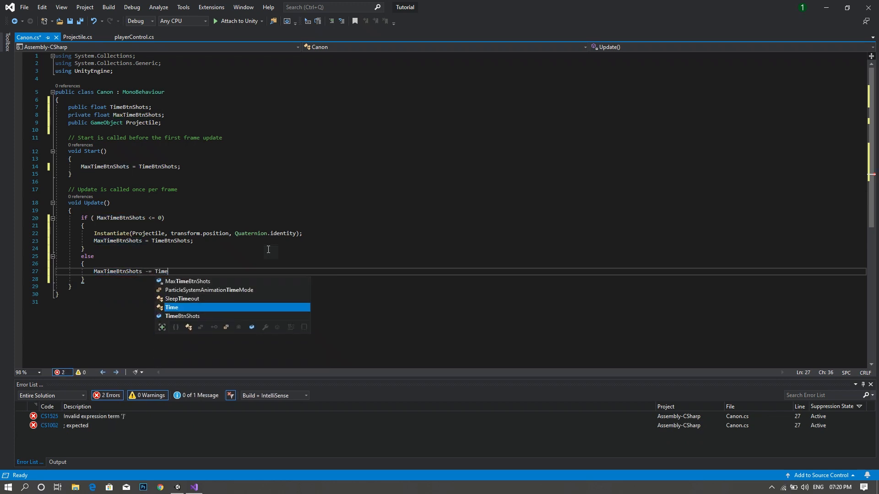
pyautogui.write('.Del')
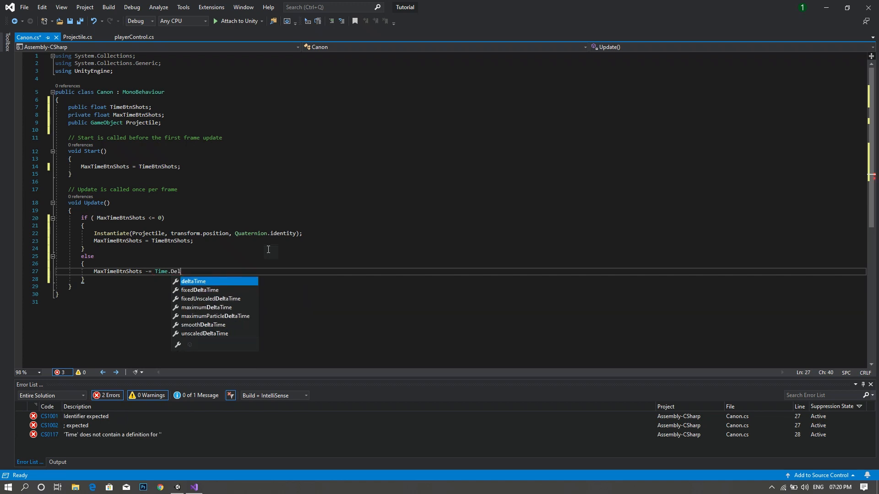
pyautogui.press('Tab')
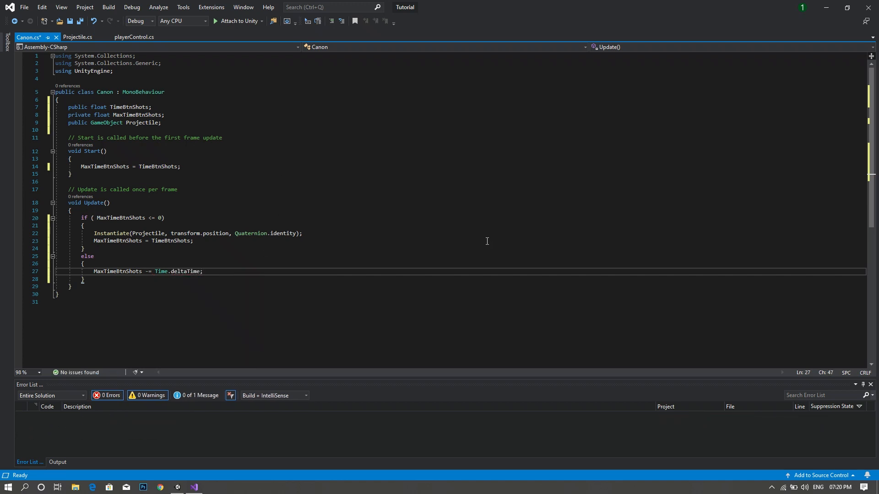
pyautogui.press('Ctrl+s')
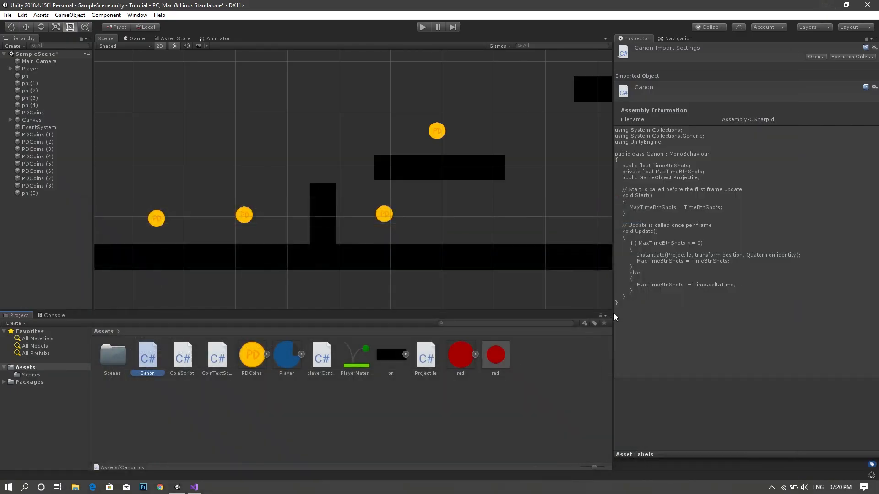
pyautogui.moveTo(320, 202)
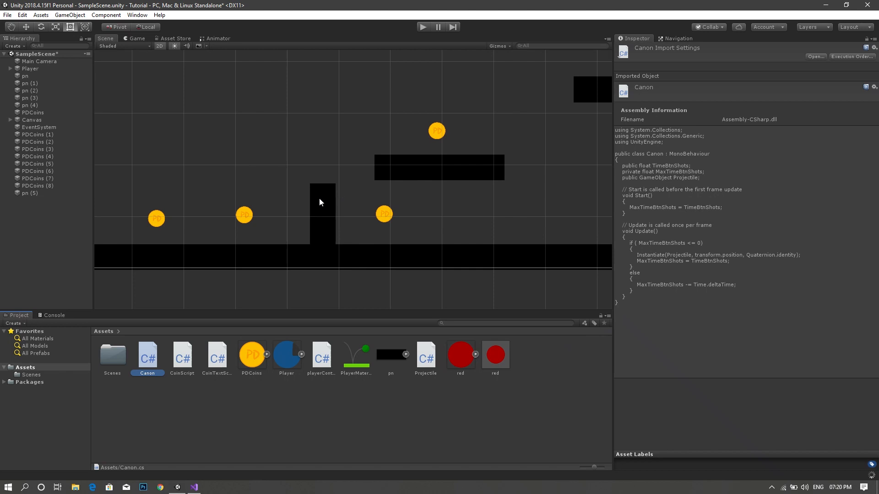
# Step: On block pn (5), assign the red prefab as Projectile and set Time Btn Shots to 1
pyautogui.click(323, 202)
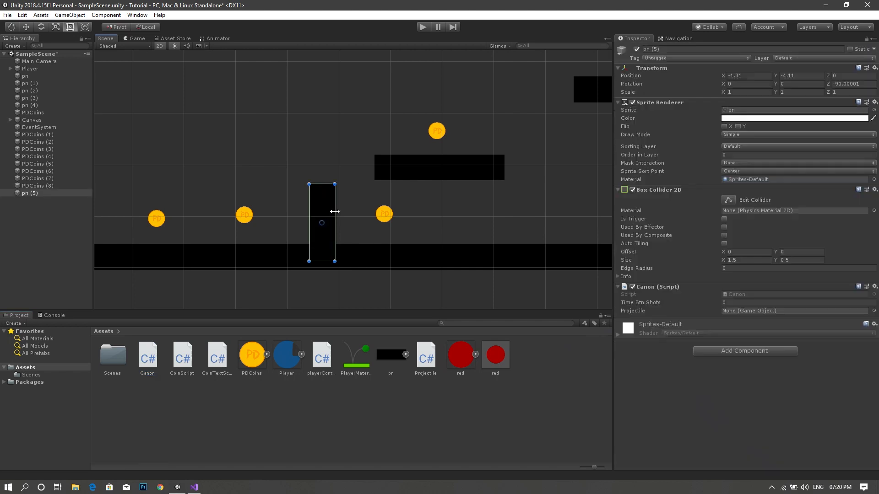
pyautogui.moveTo(468, 363)
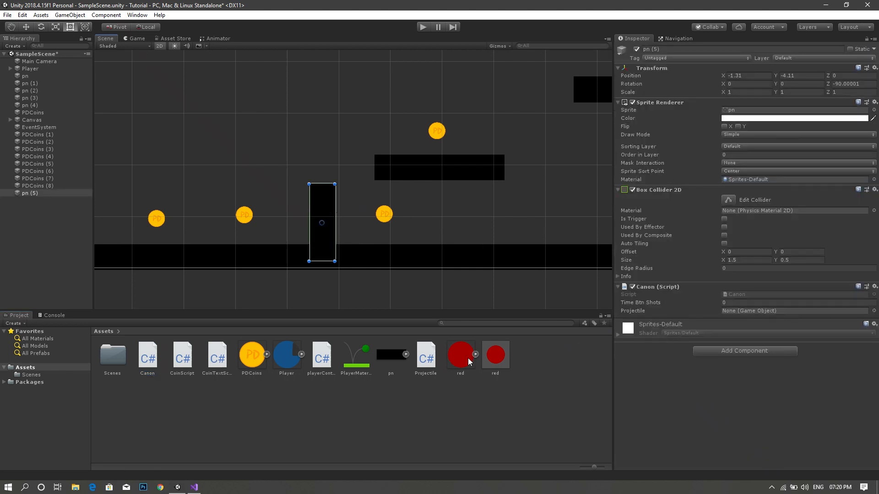
pyautogui.click(494, 354)
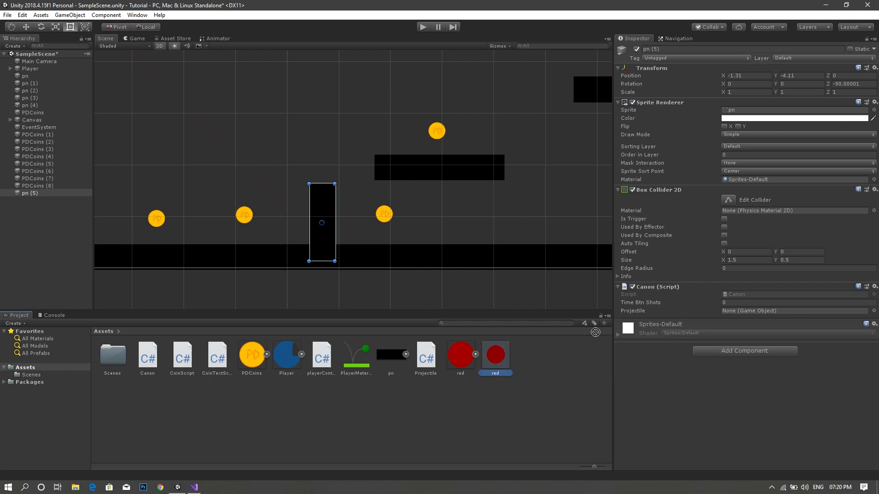
pyautogui.click(794, 311)
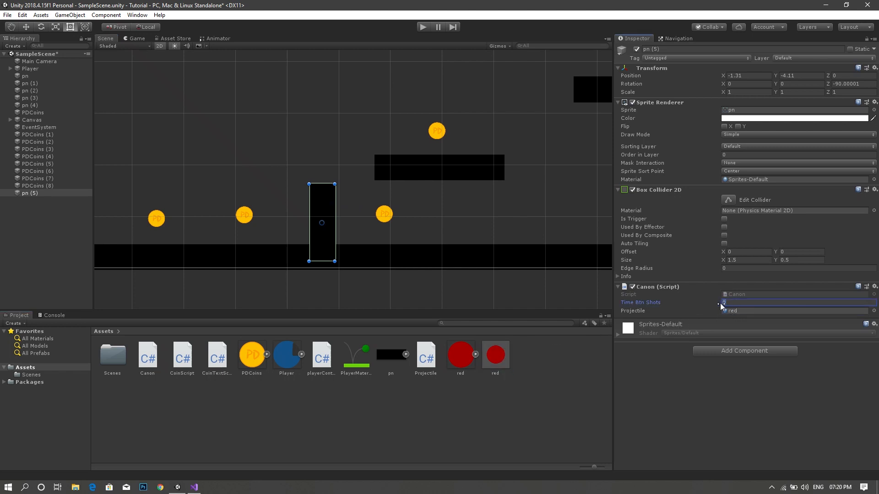
pyautogui.click(800, 302)
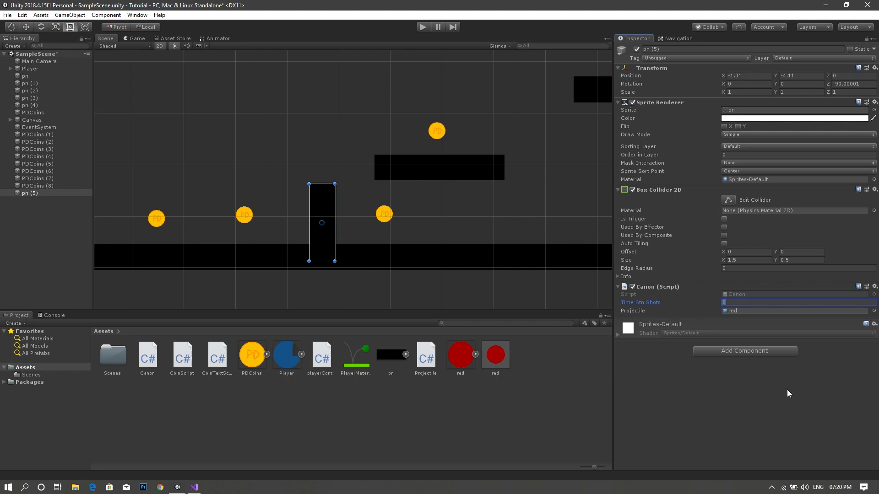
pyautogui.write('1')
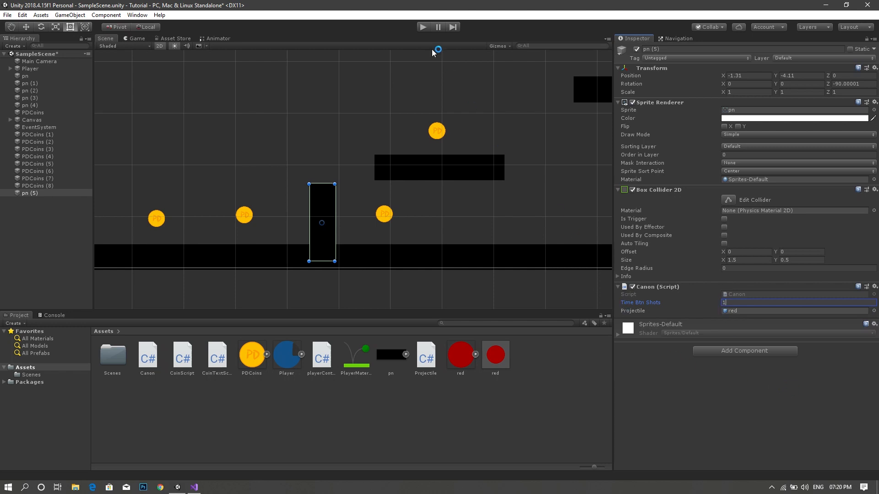
# Step: Enter Play mode so the cannon fires red projectiles every second
pyautogui.click(423, 27)
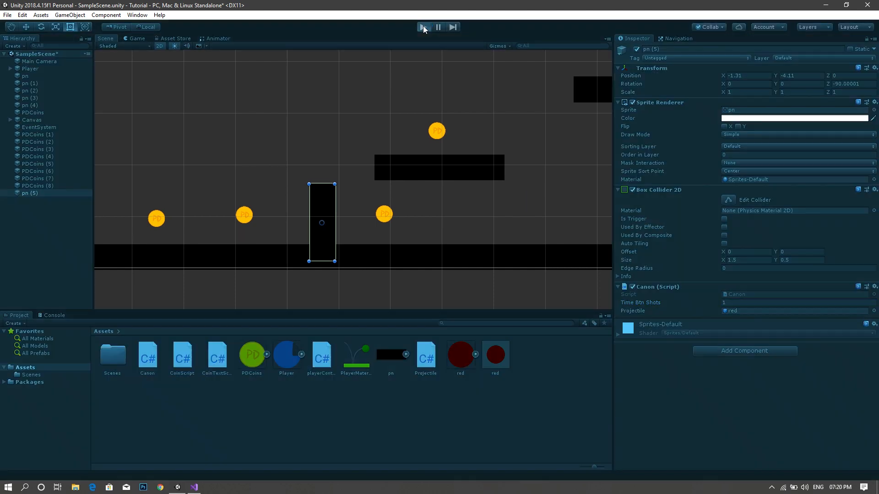
pyautogui.click(423, 26)
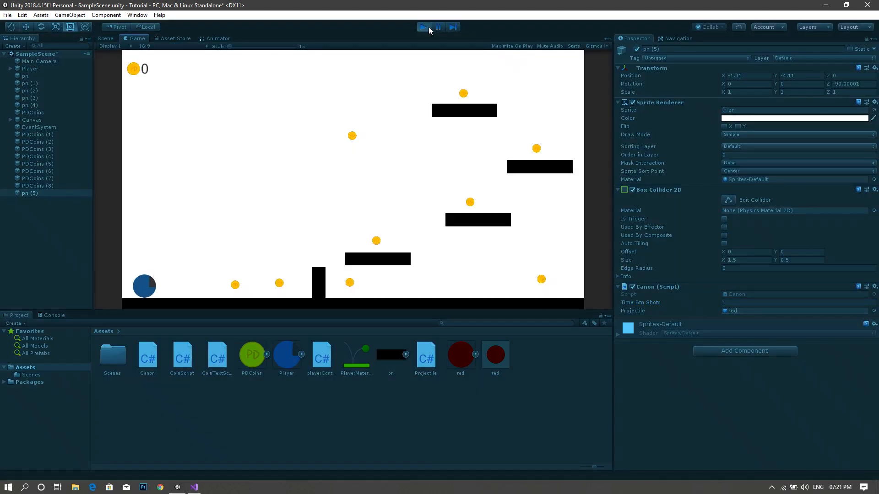